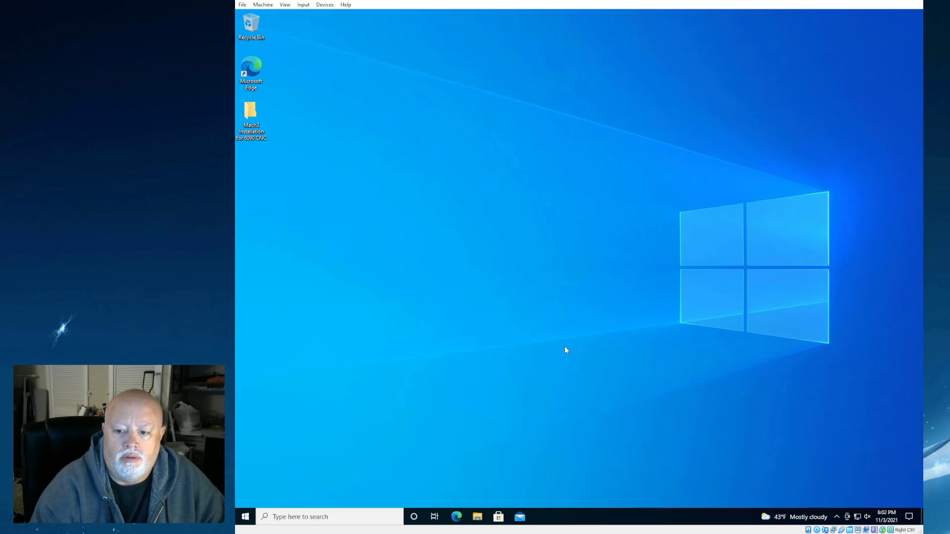
mouse_move(560, 347)
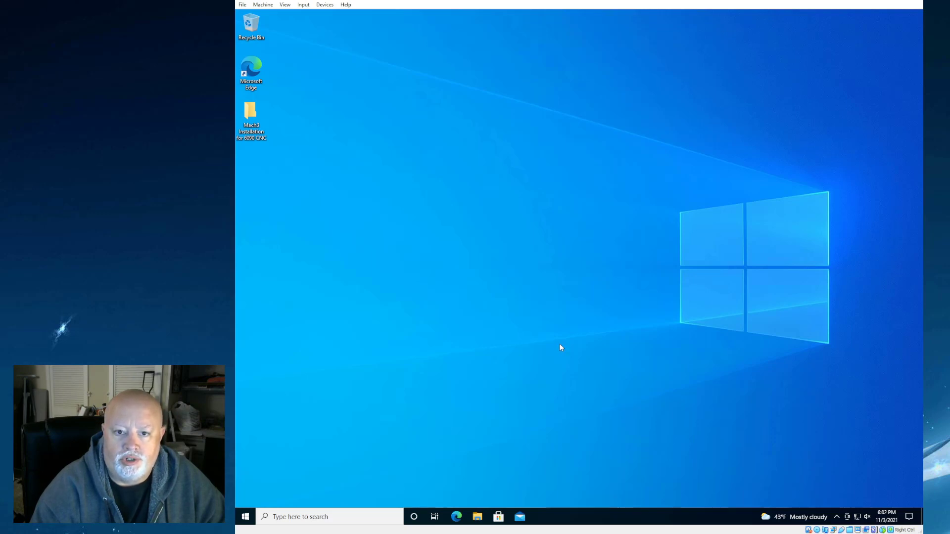
mouse_move(543, 331)
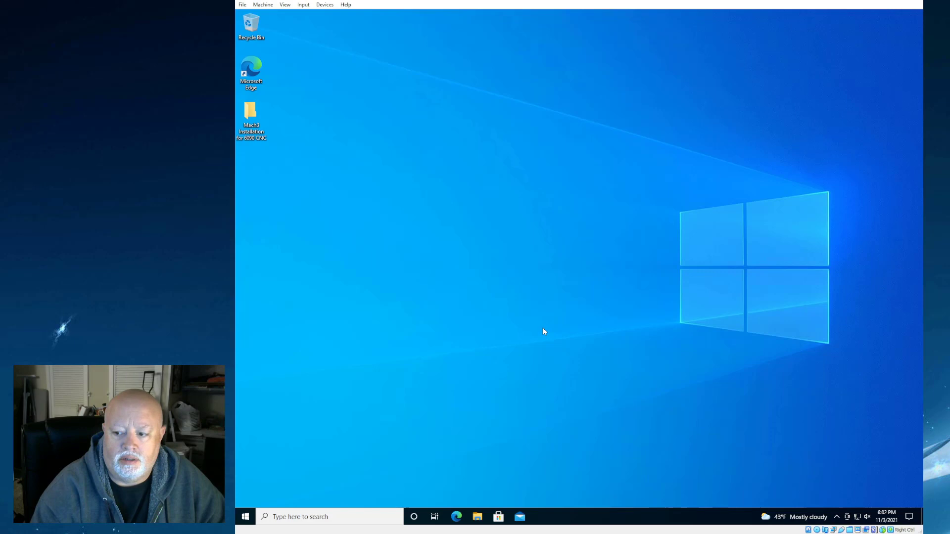
mouse_move(494, 291)
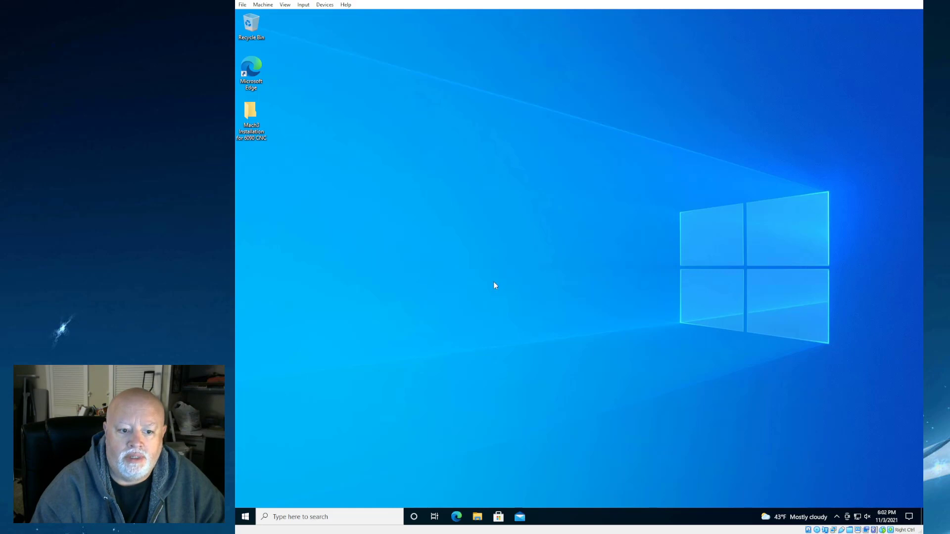
mouse_move(475, 287)
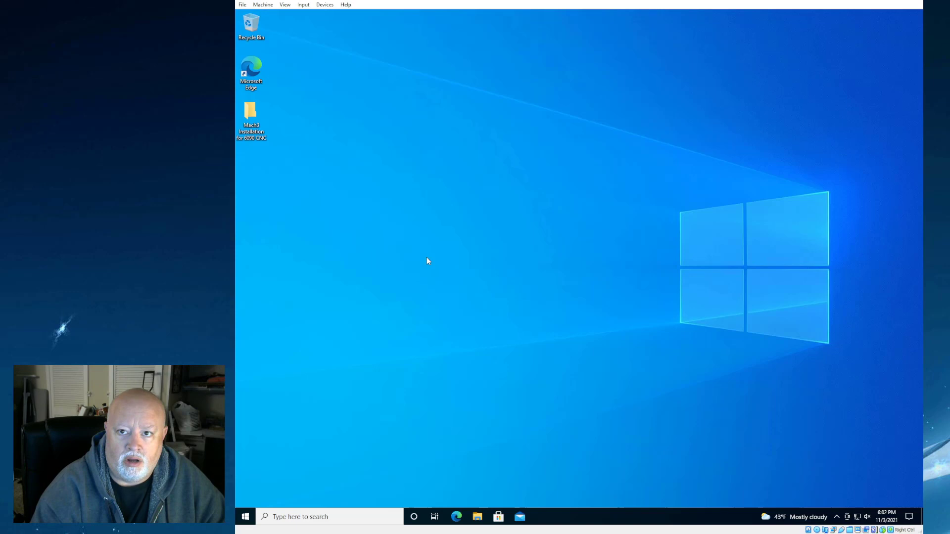
mouse_move(400, 247)
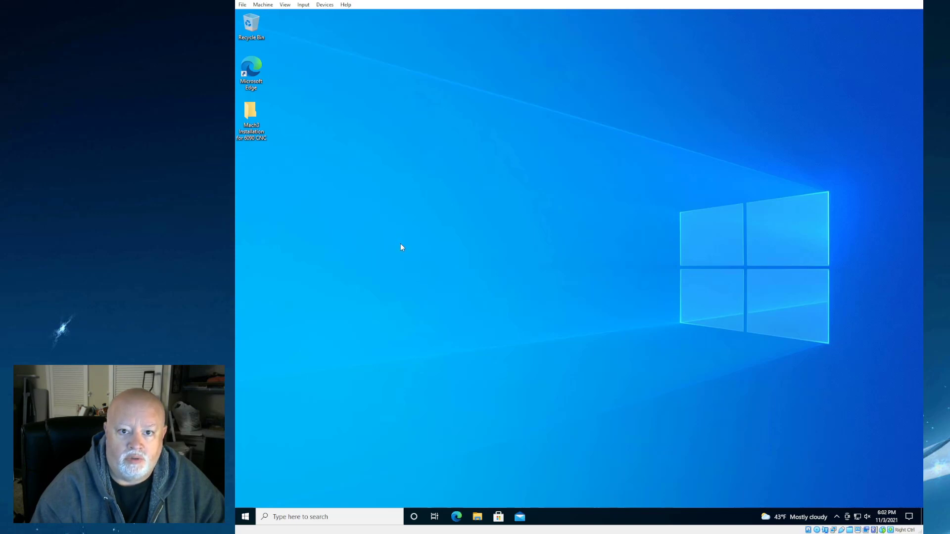
mouse_move(365, 216)
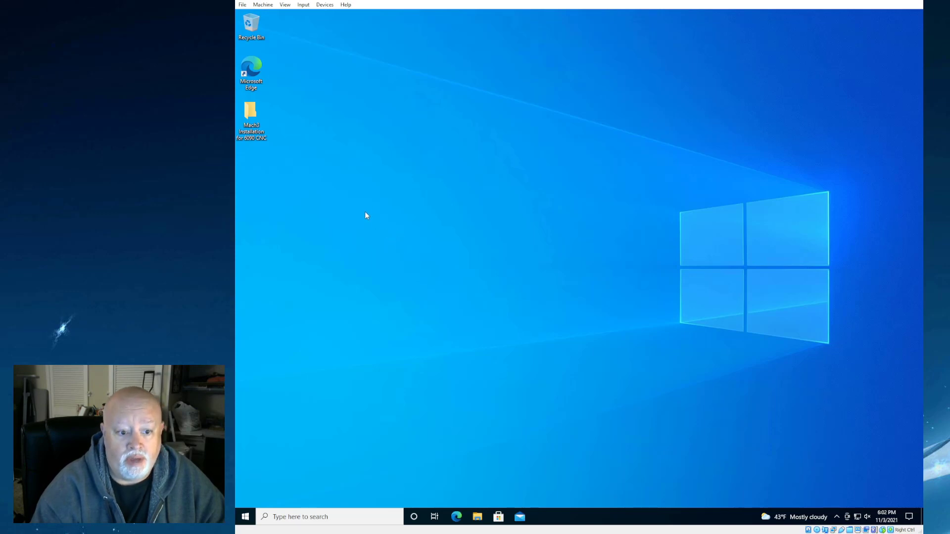
mouse_move(291, 173)
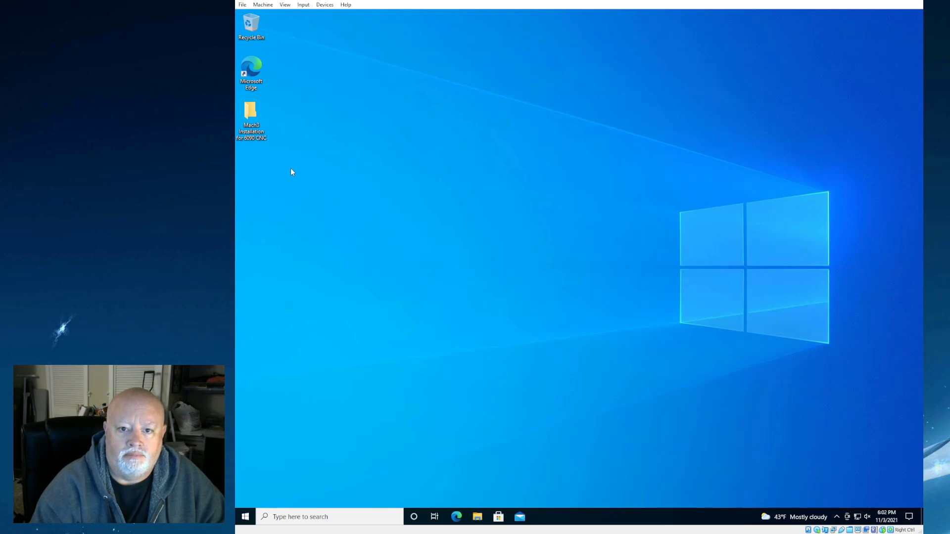
mouse_move(287, 170)
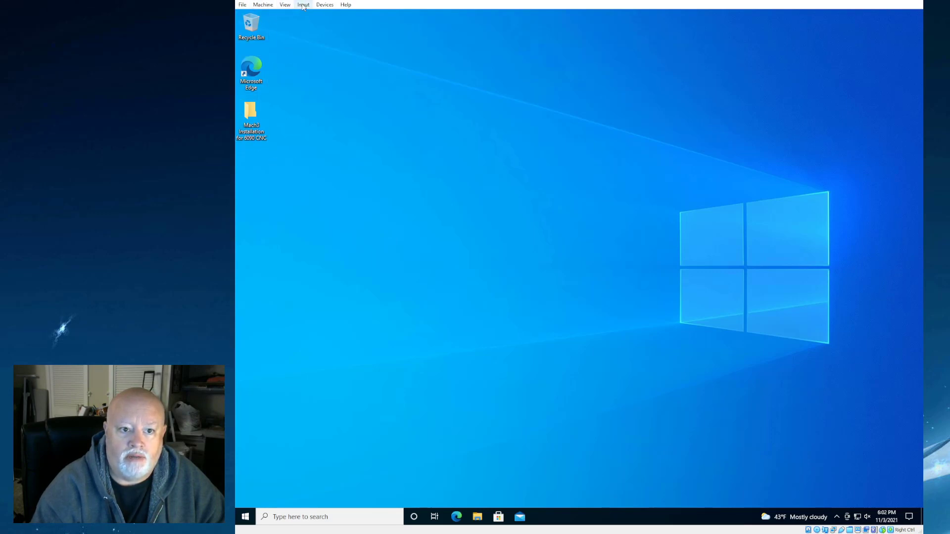
mouse_move(305, 198)
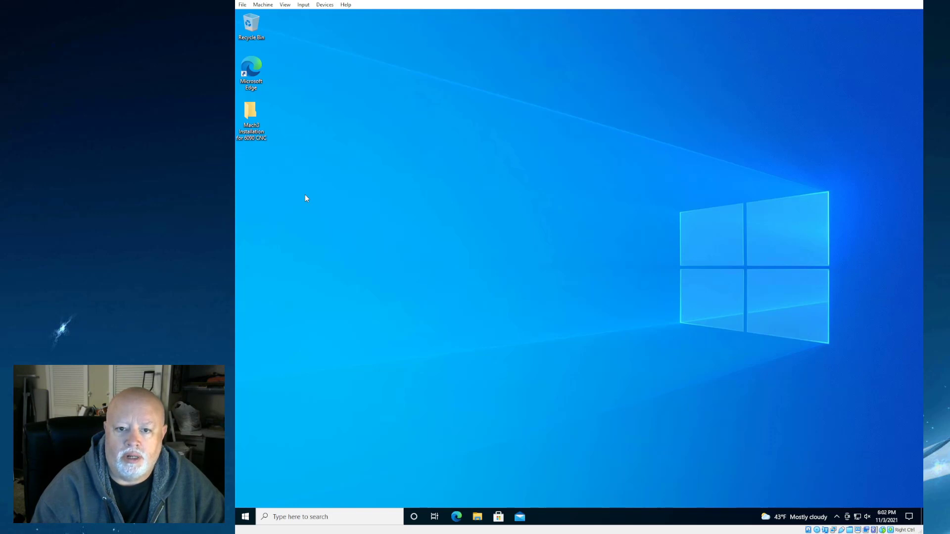
mouse_move(360, 172)
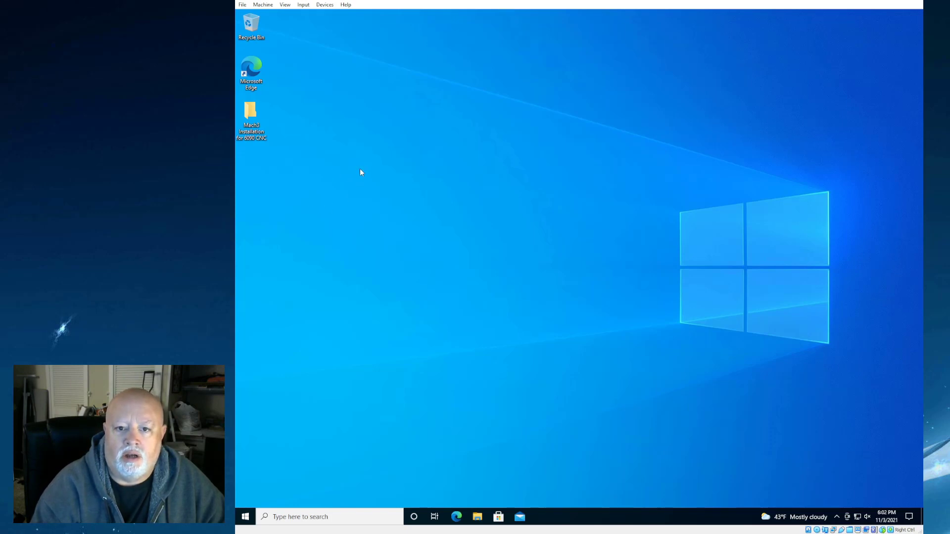
- Open the Mach3 Installation for 6090 CNC folder and select the cnc3040 documentation PDF
click(251, 114)
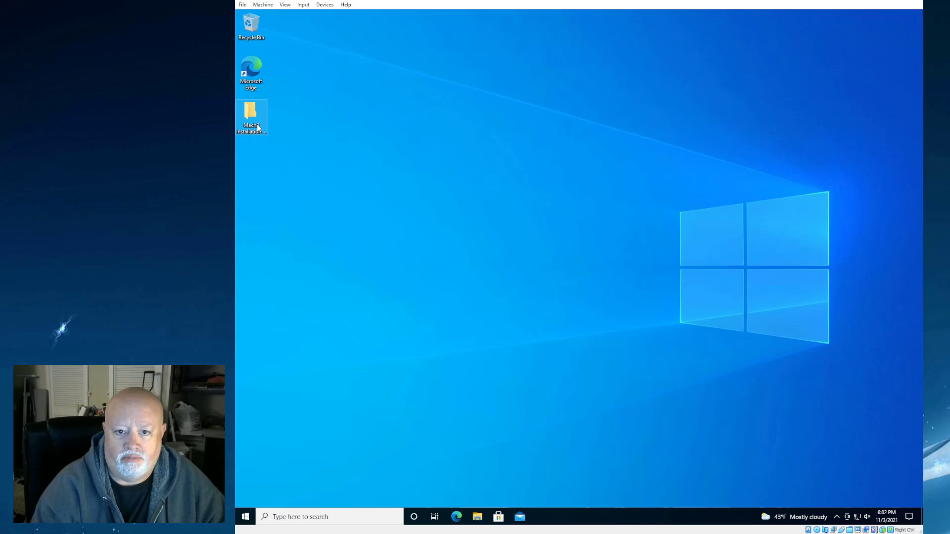
double_click(251, 117)
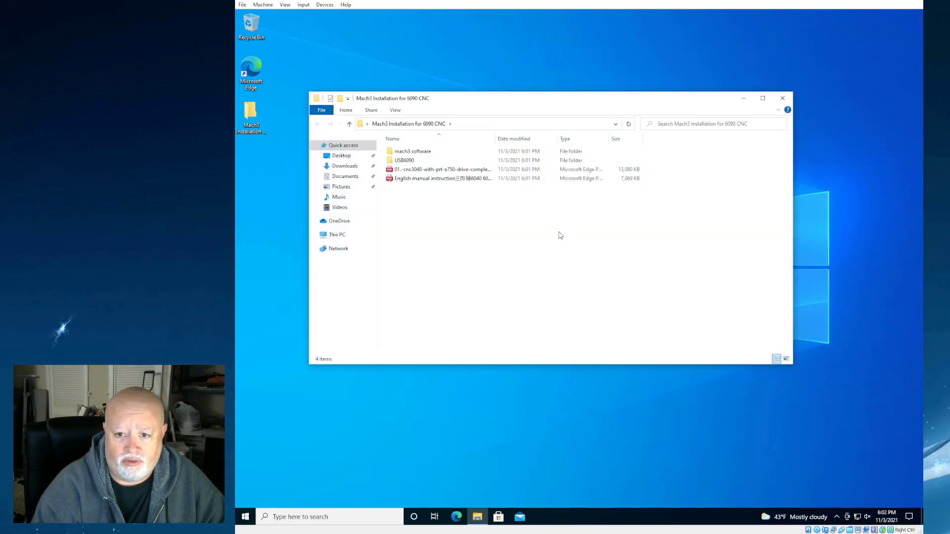
click(444, 169)
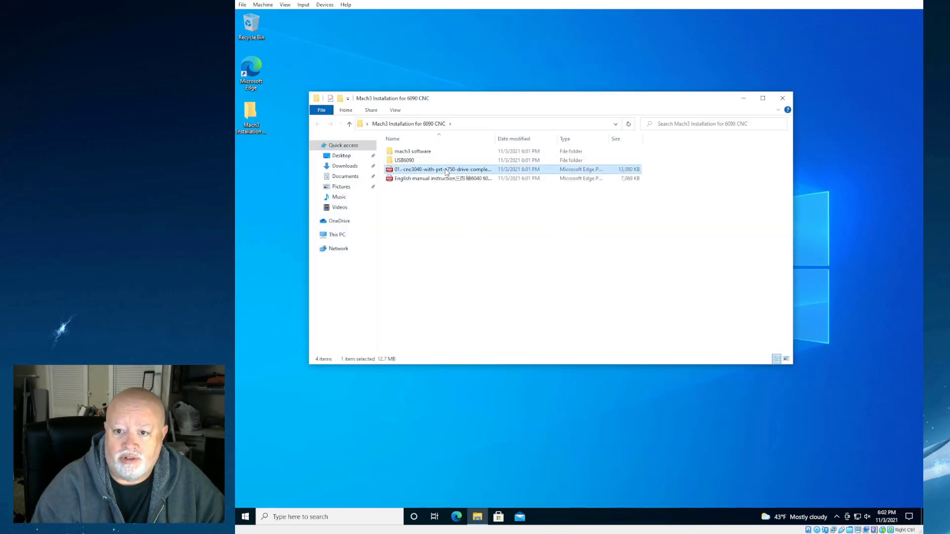
mouse_move(442, 169)
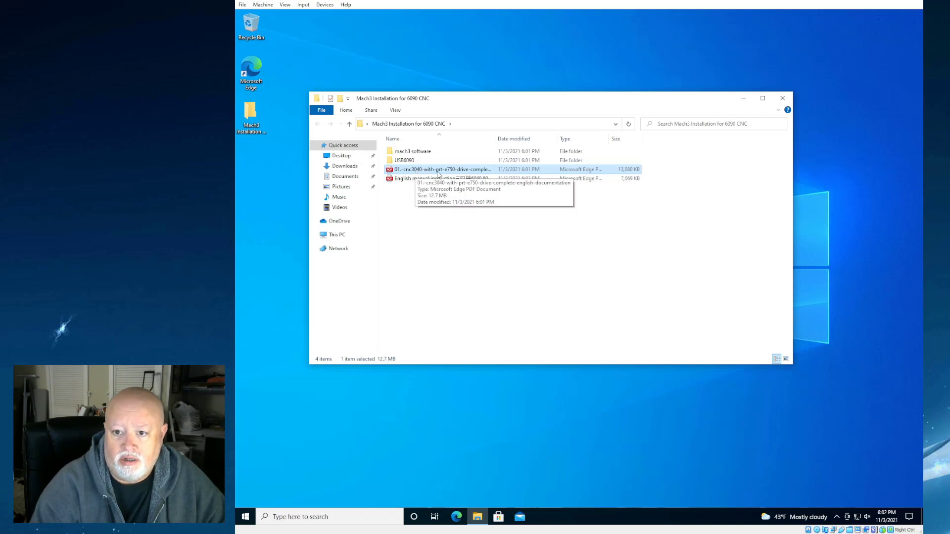
- Open the CNC 3040 PRT-E750 driver PDF in Edge and scroll to the parameters table
double_click(441, 169)
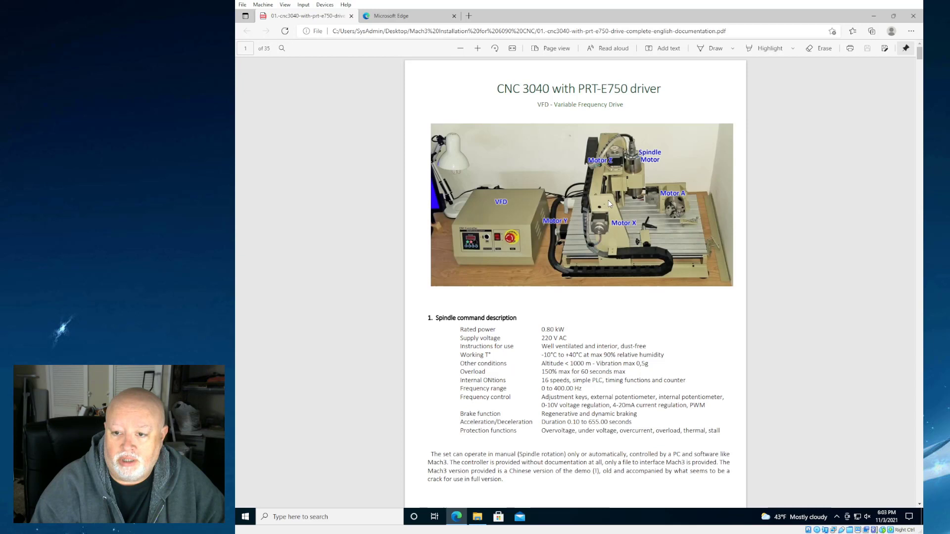
mouse_move(515, 206)
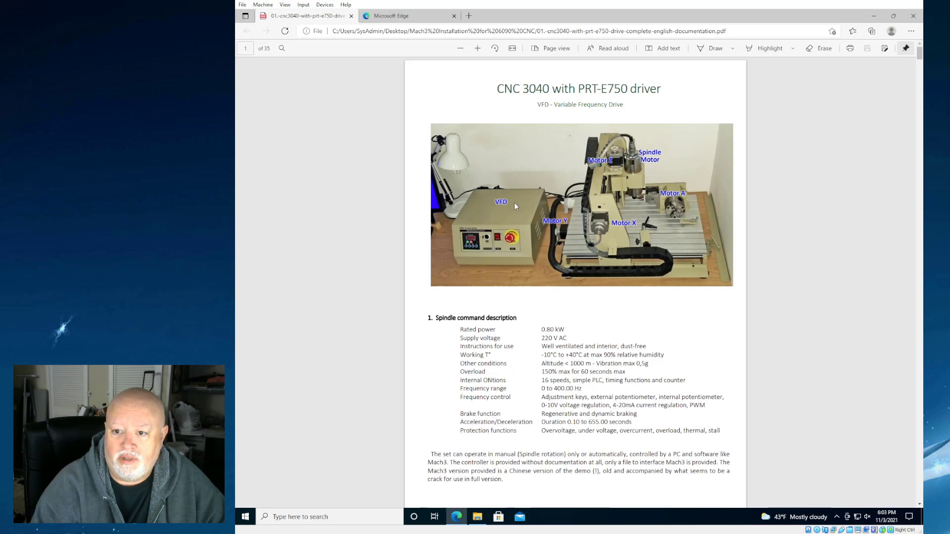
mouse_move(621, 225)
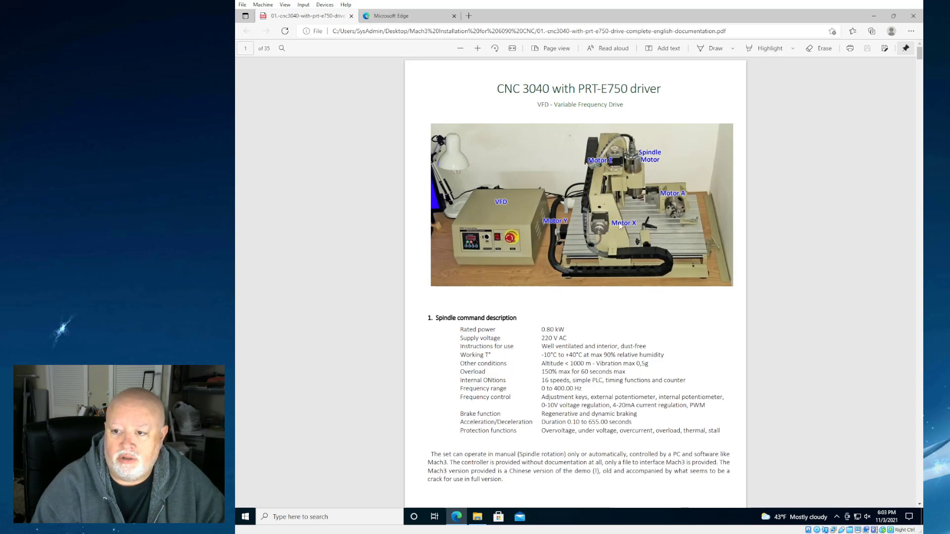
mouse_move(600, 254)
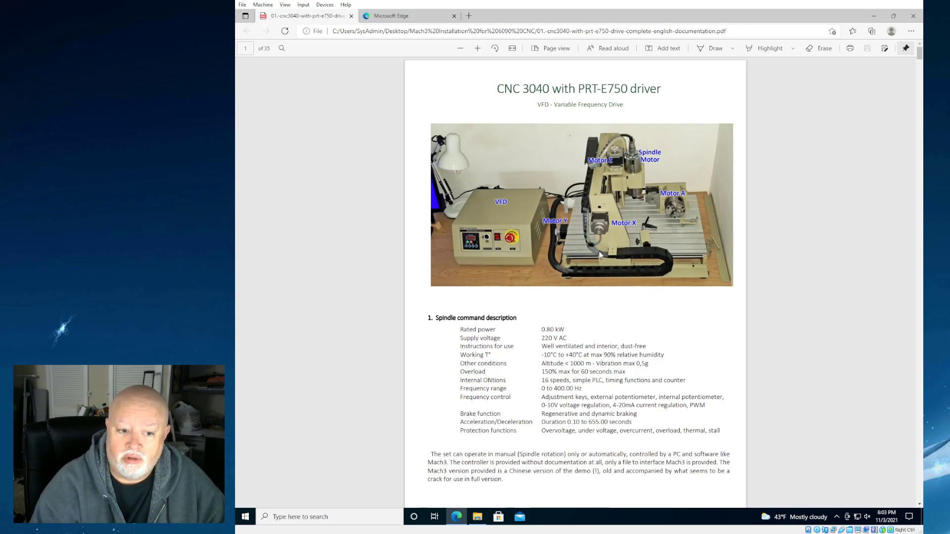
mouse_move(600, 285)
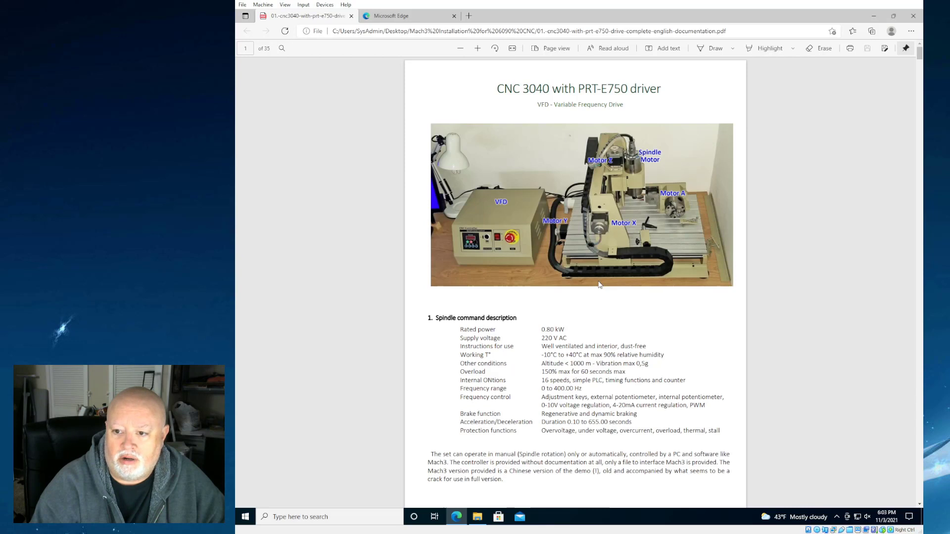
mouse_move(485, 248)
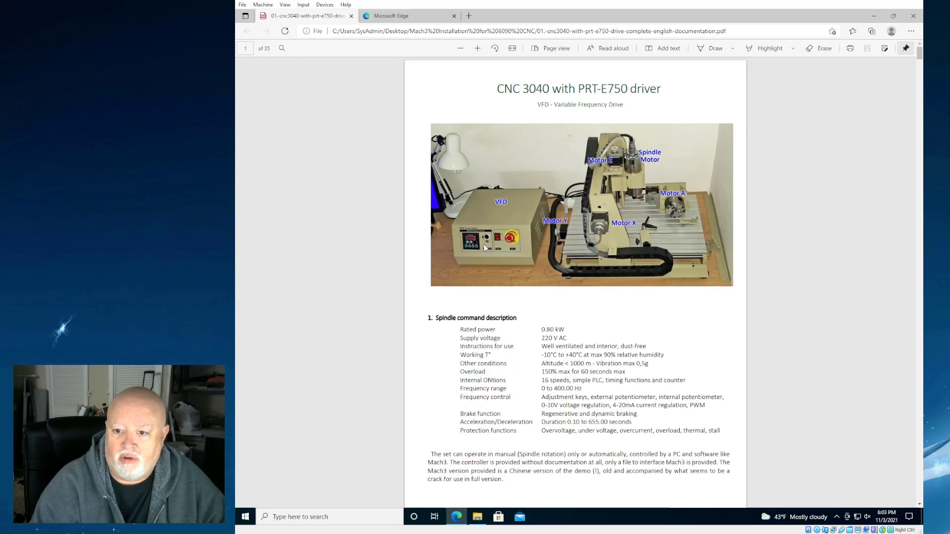
mouse_move(485, 243)
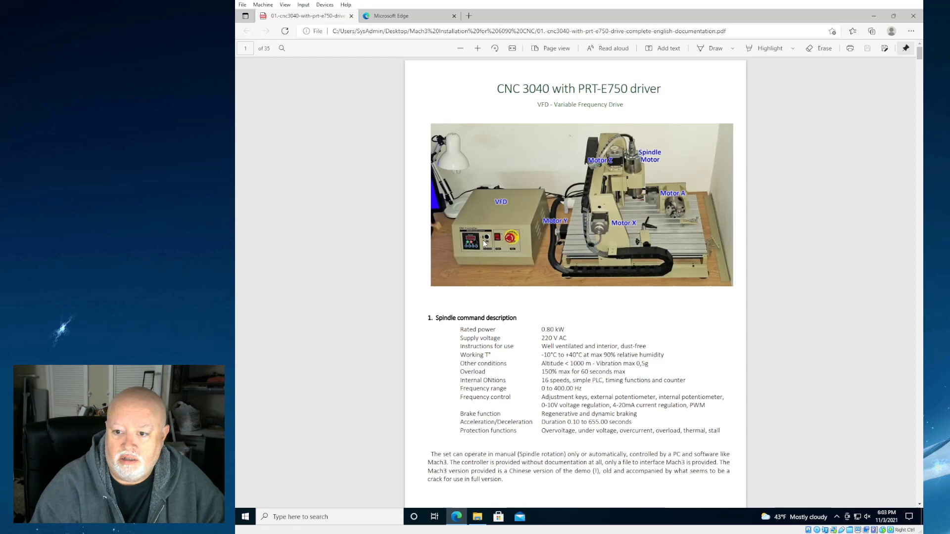
mouse_move(574, 323)
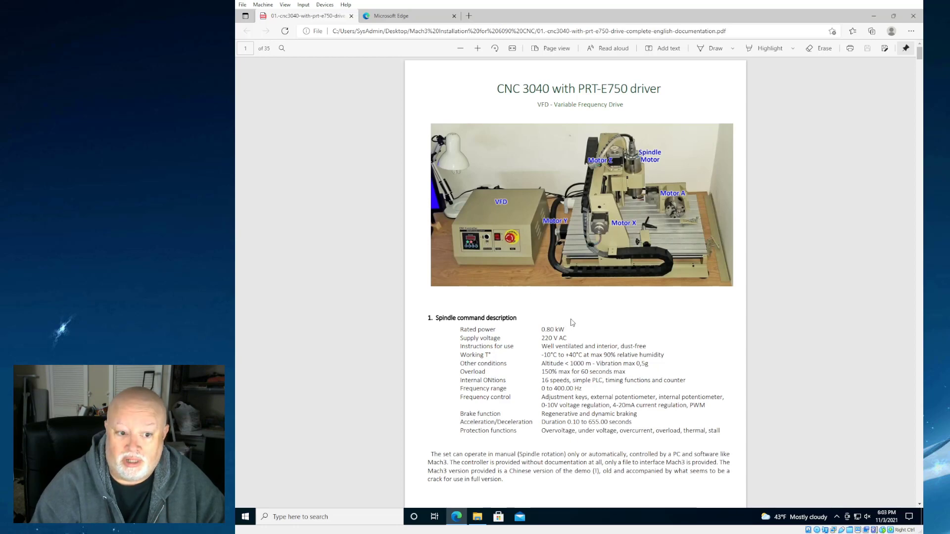
scroll(down, 3)
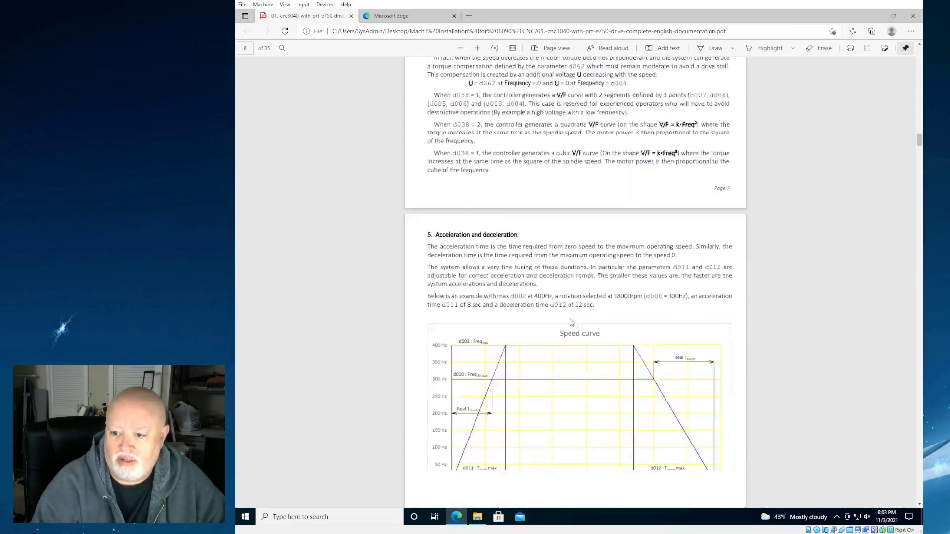
scroll(down, 3)
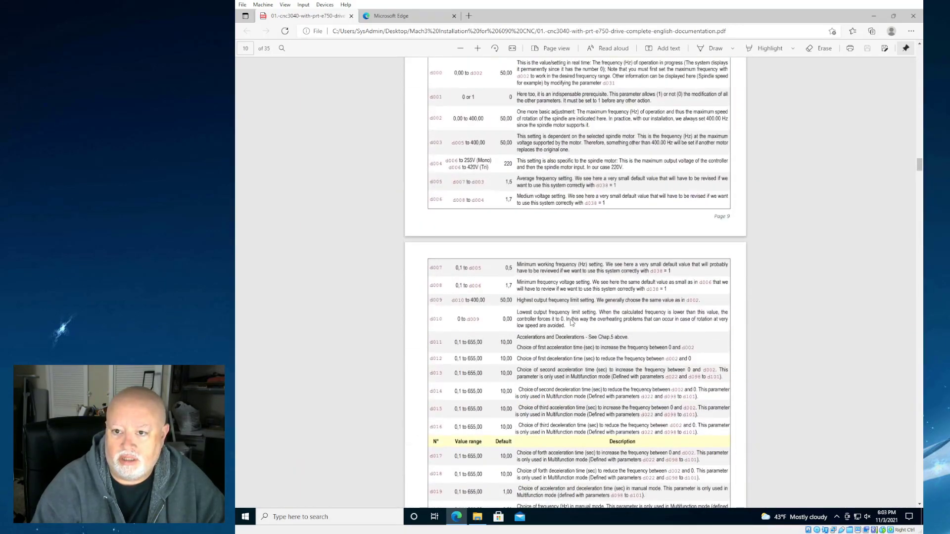
scroll(up, 3)
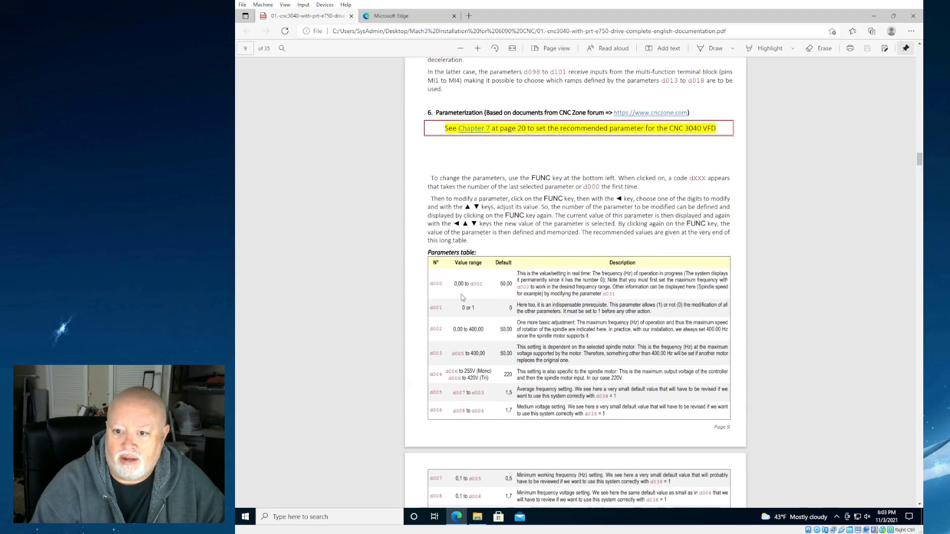
mouse_move(481, 397)
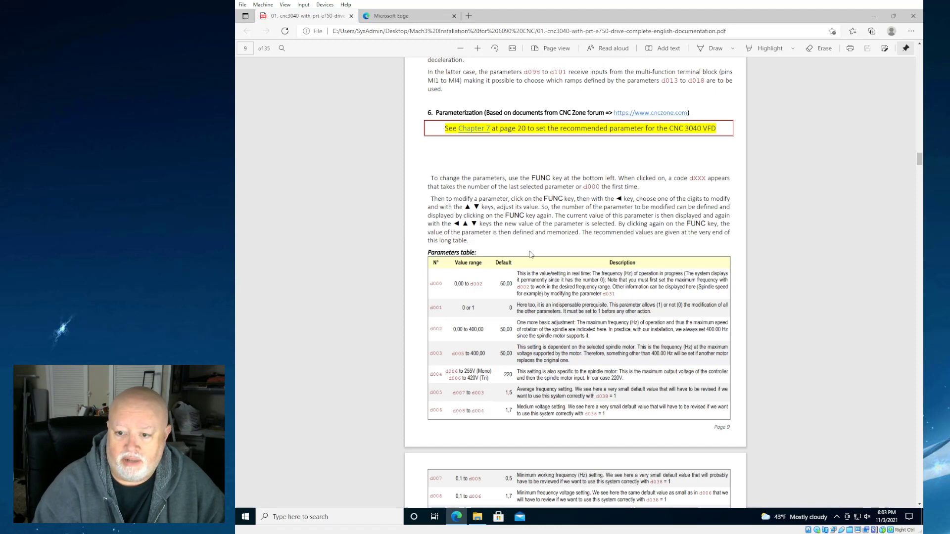
- Restore the Mach3 installation folder window from the taskbar
click(477, 516)
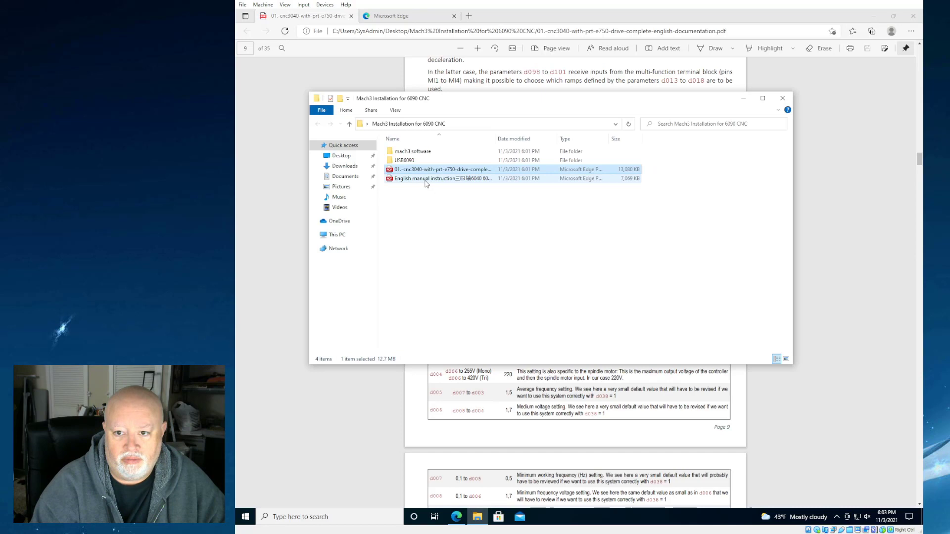
mouse_move(442, 178)
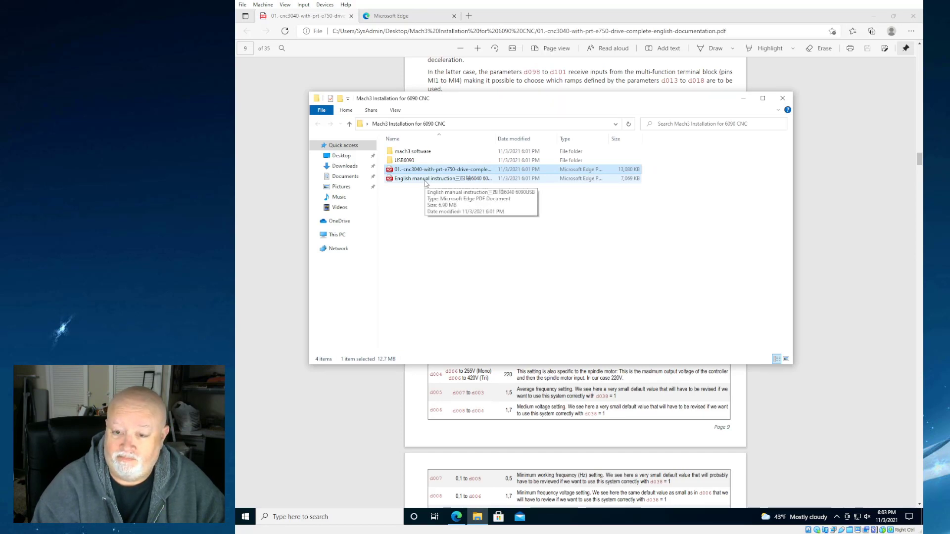
- Open the English 6040/6090 USB manual in Edge and scroll through to the machine operation steps
double_click(430, 179)
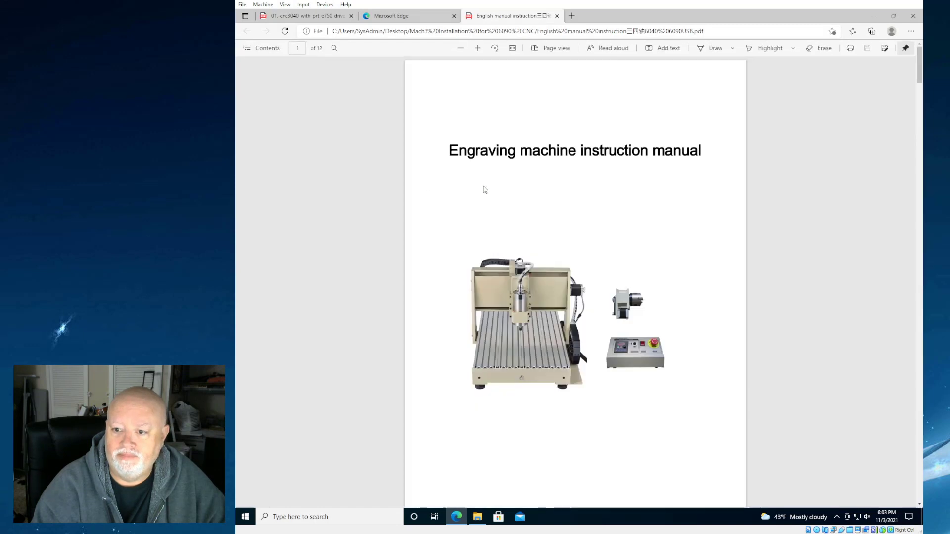
mouse_move(587, 380)
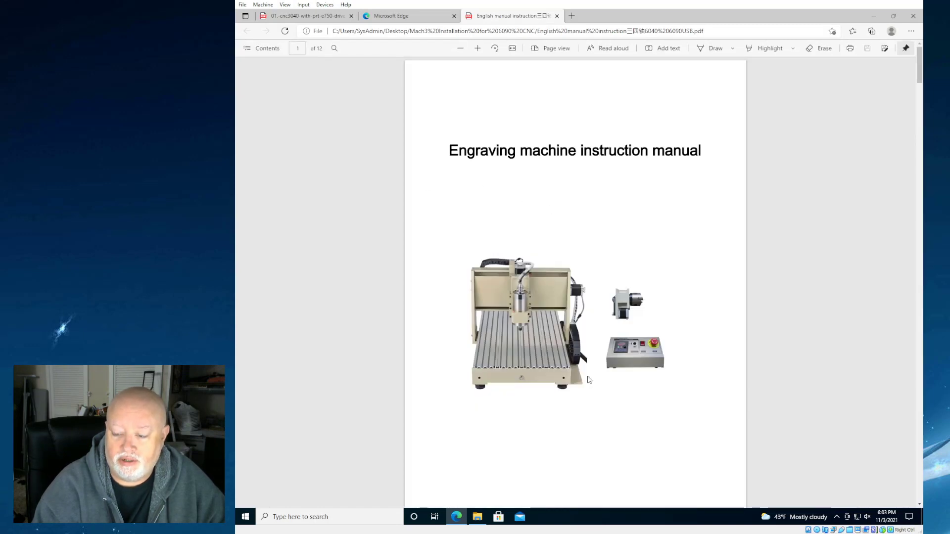
mouse_move(629, 368)
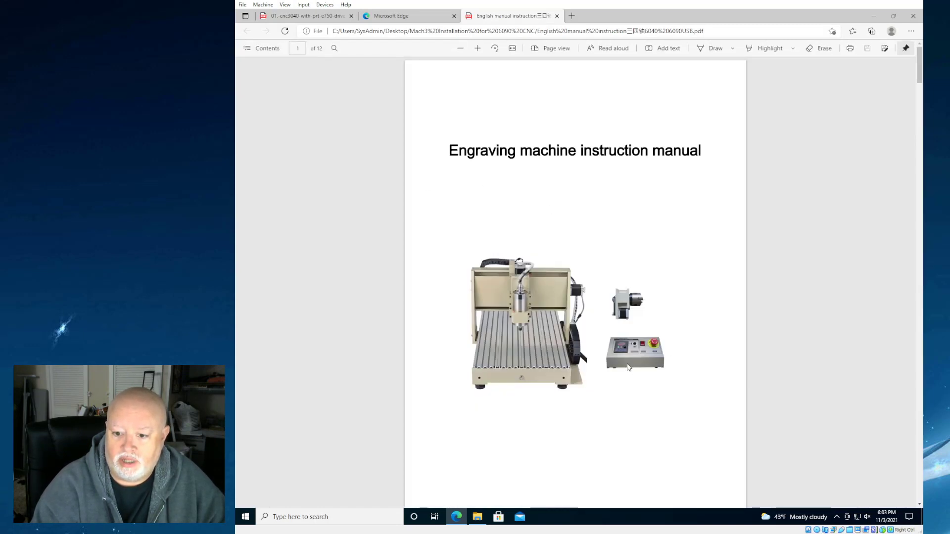
scroll(down, 3)
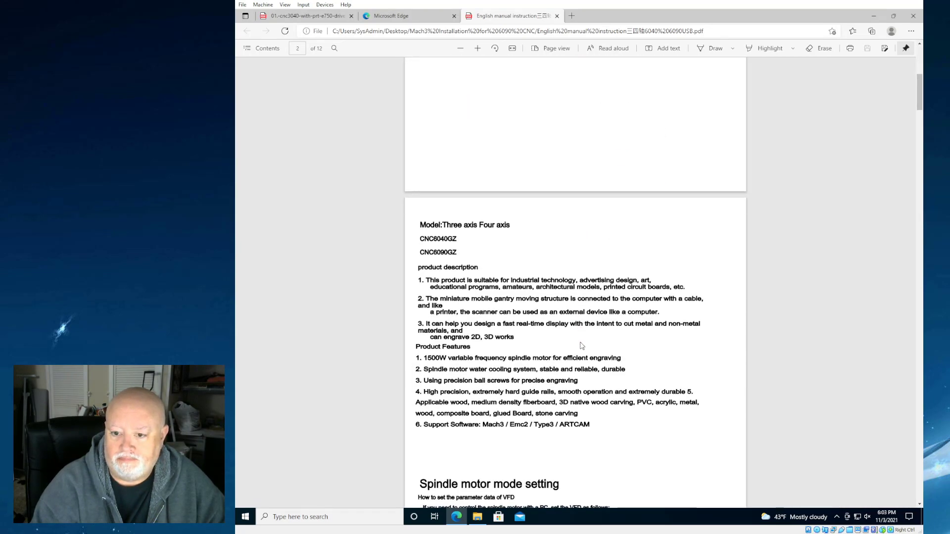
scroll(down, 3)
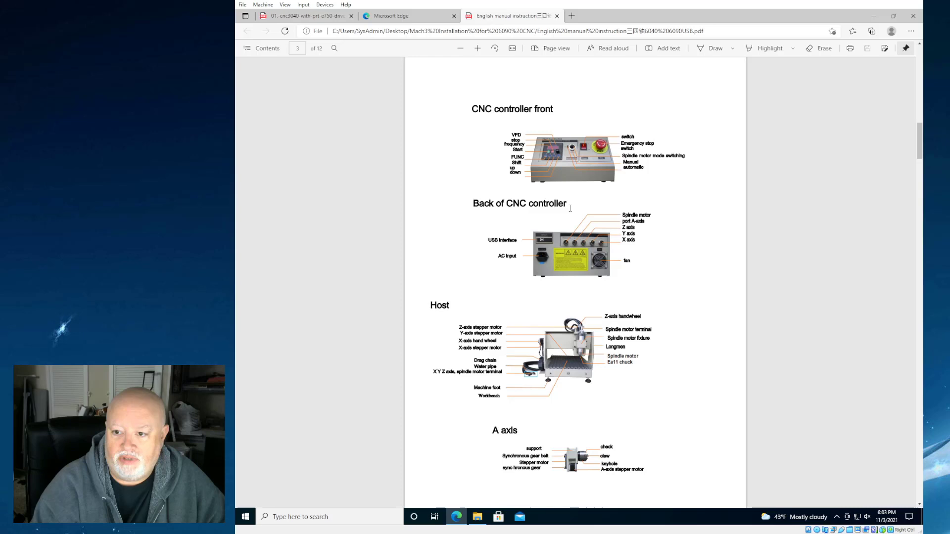
mouse_move(585, 291)
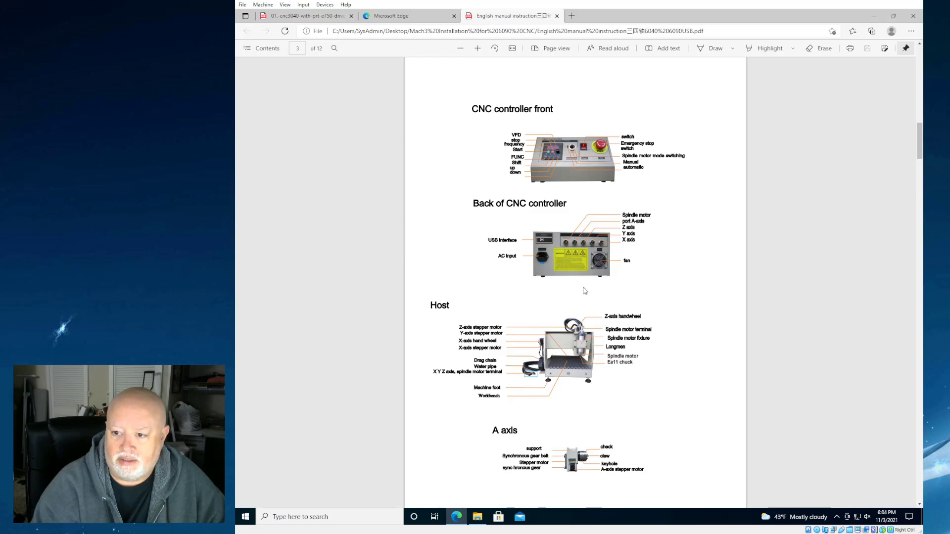
scroll(down, 3)
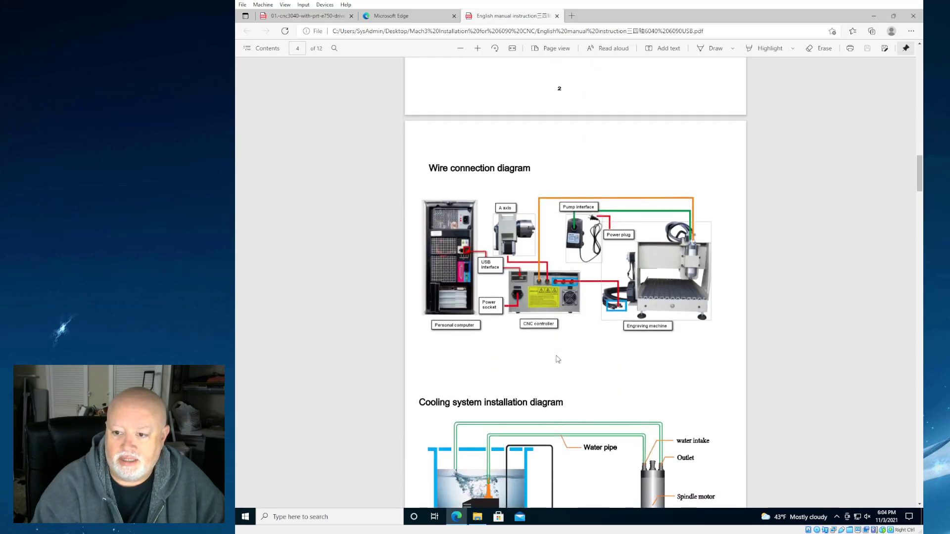
mouse_move(722, 246)
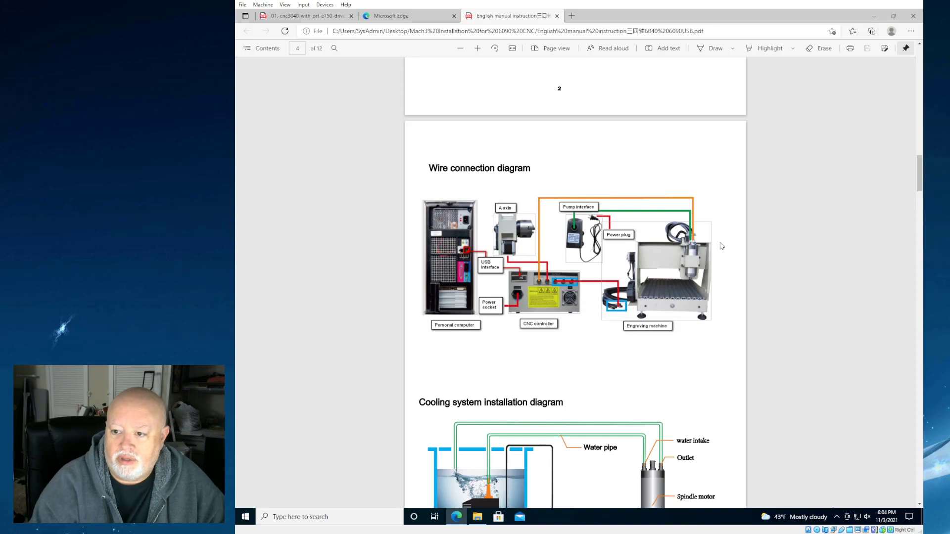
mouse_move(720, 345)
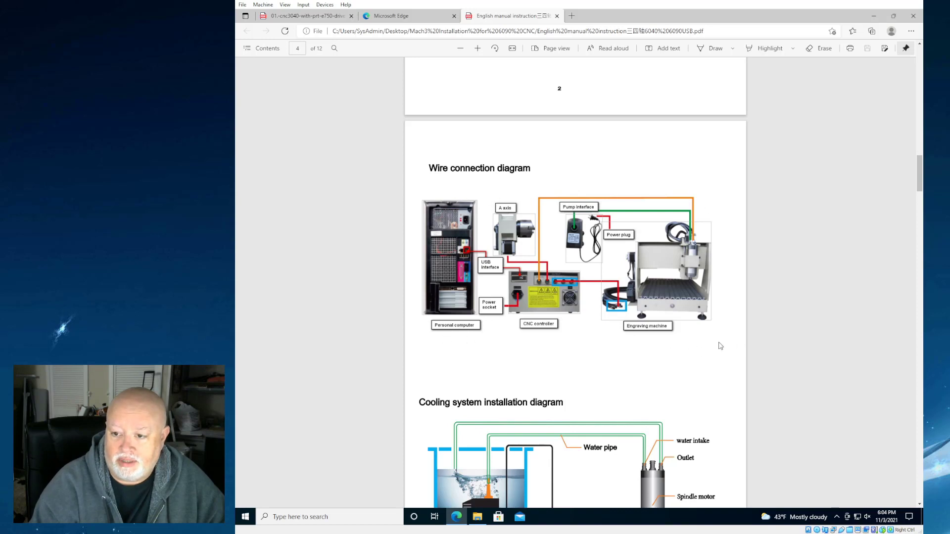
mouse_move(455, 274)
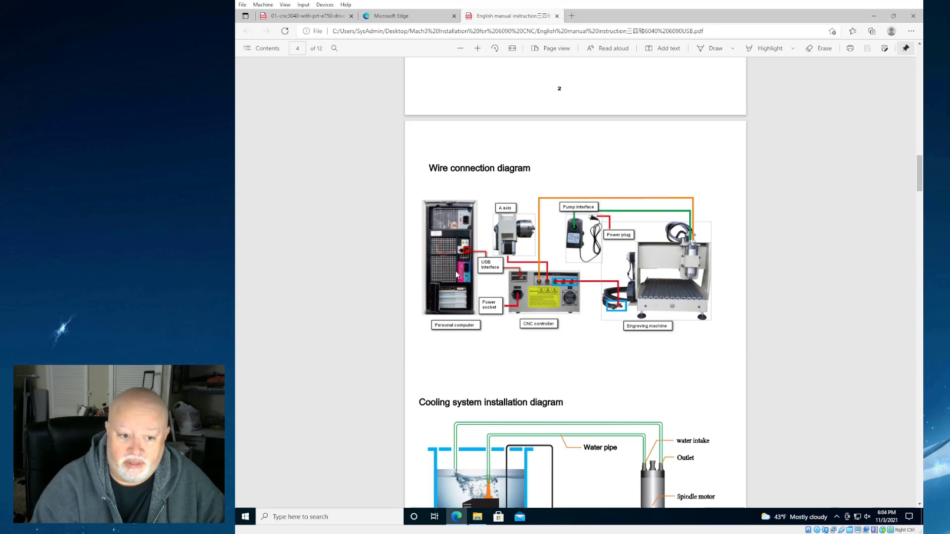
scroll(down, 3)
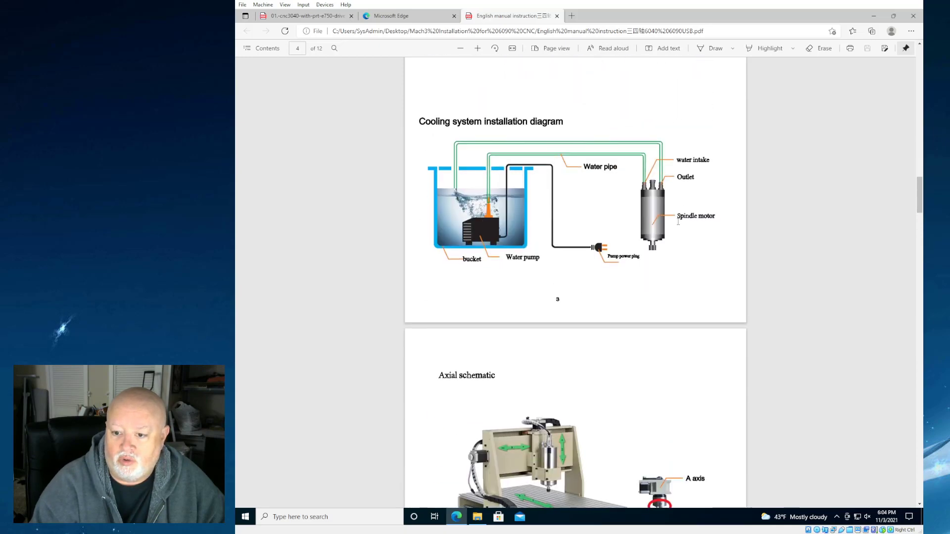
scroll(down, 3)
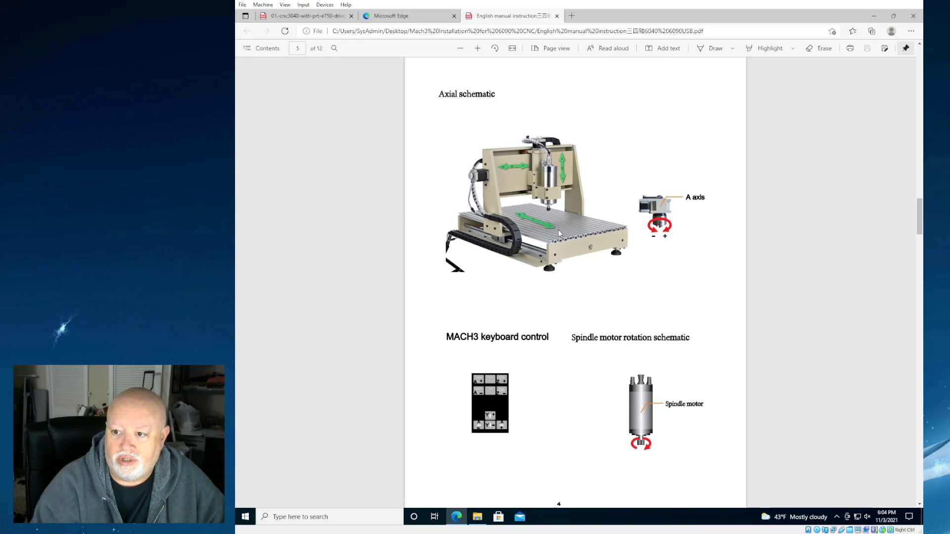
scroll(down, 3)
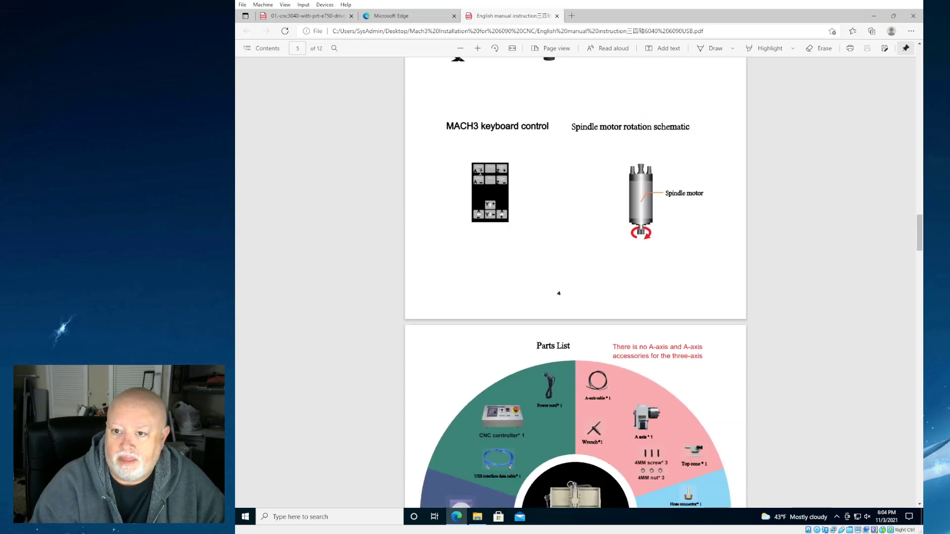
scroll(down, 3)
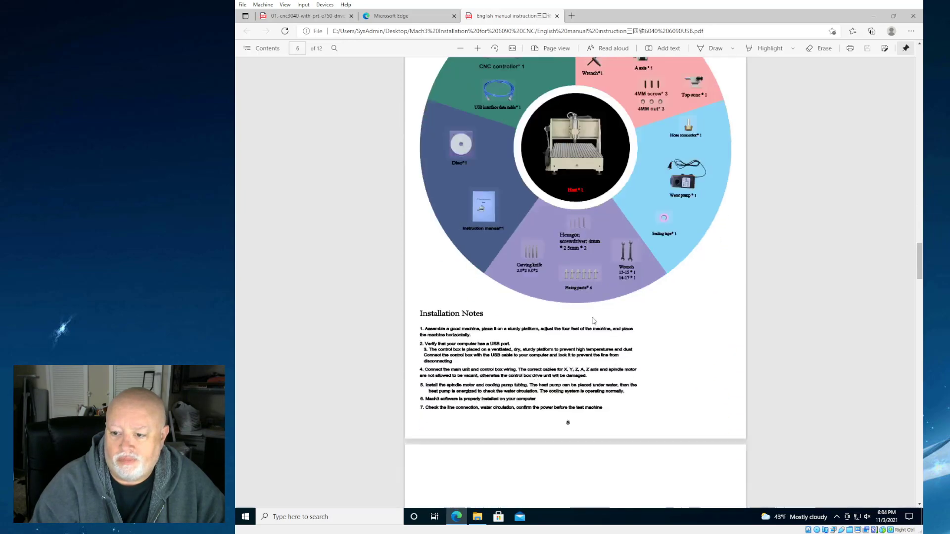
scroll(down, 3)
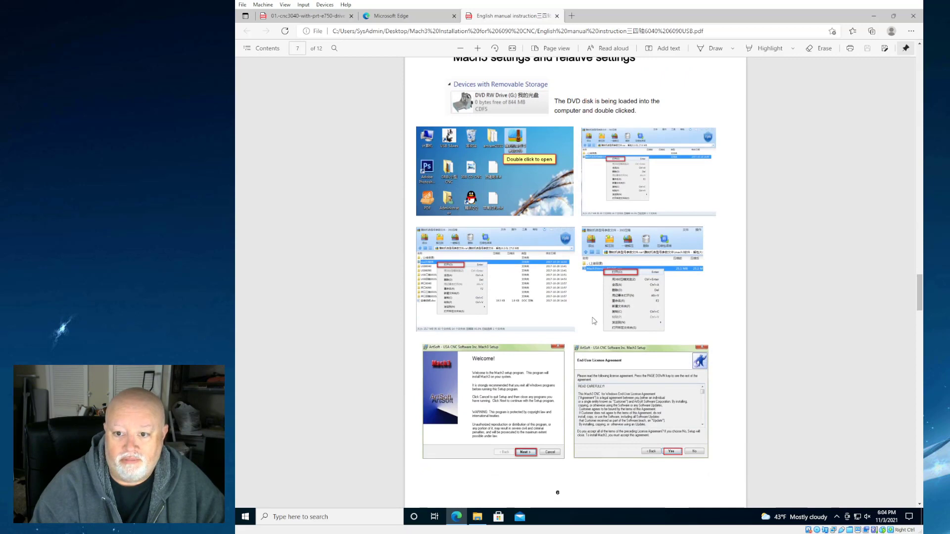
mouse_move(501, 159)
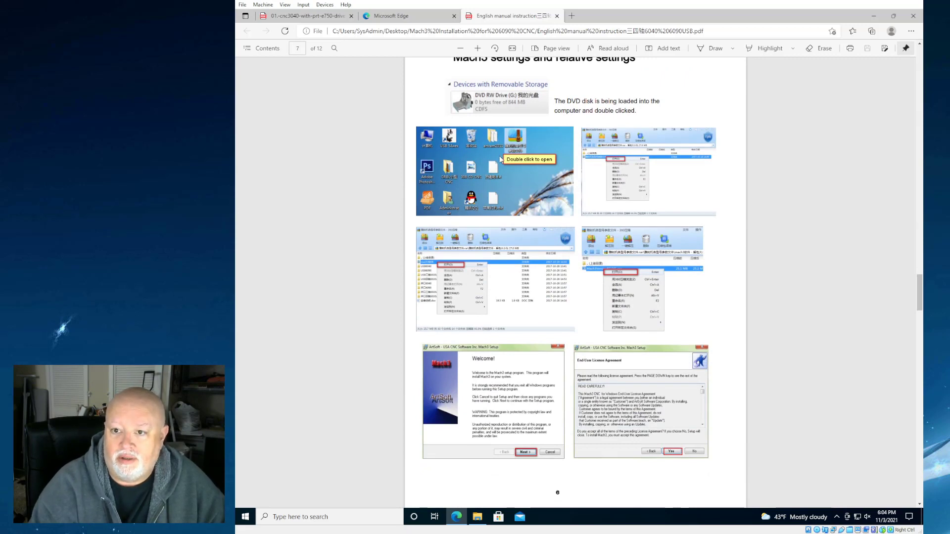
mouse_move(649, 188)
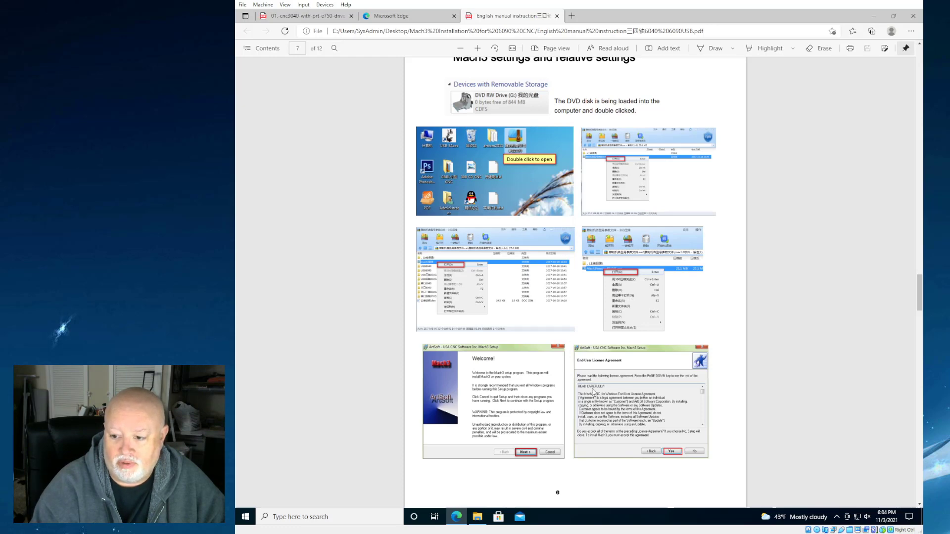
scroll(down, 3)
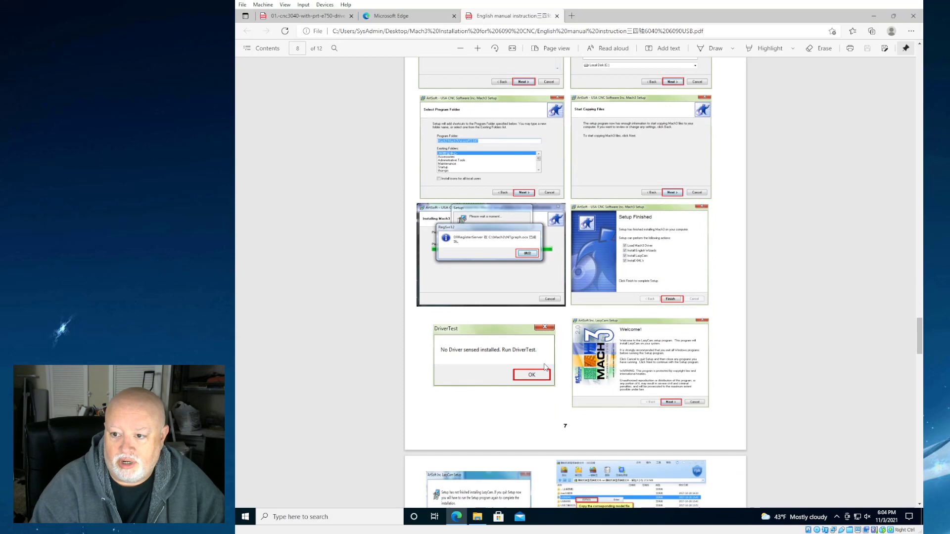
scroll(down, 3)
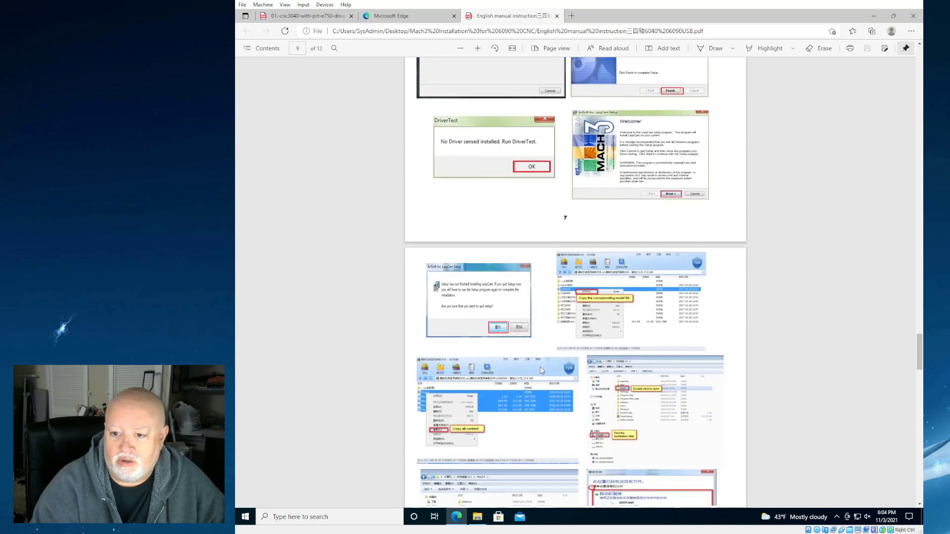
scroll(down, 3)
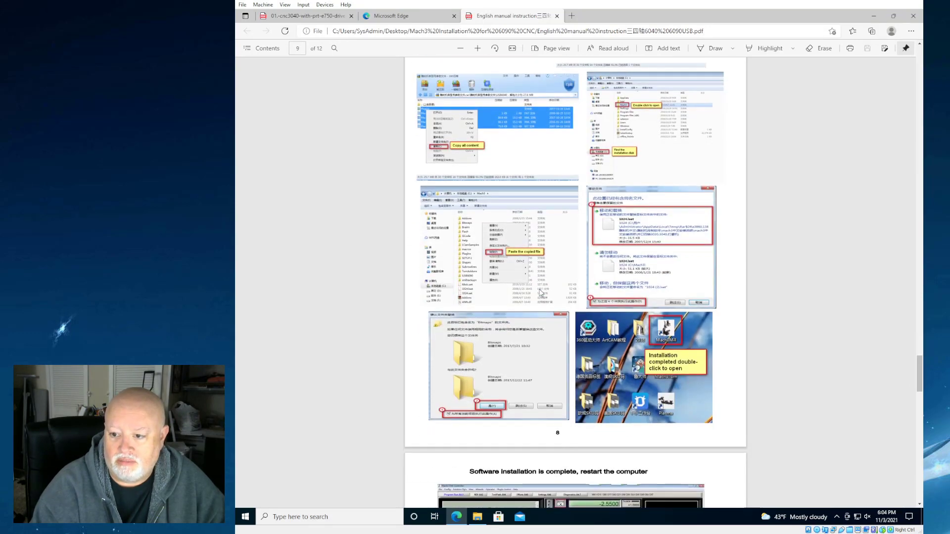
scroll(down, 3)
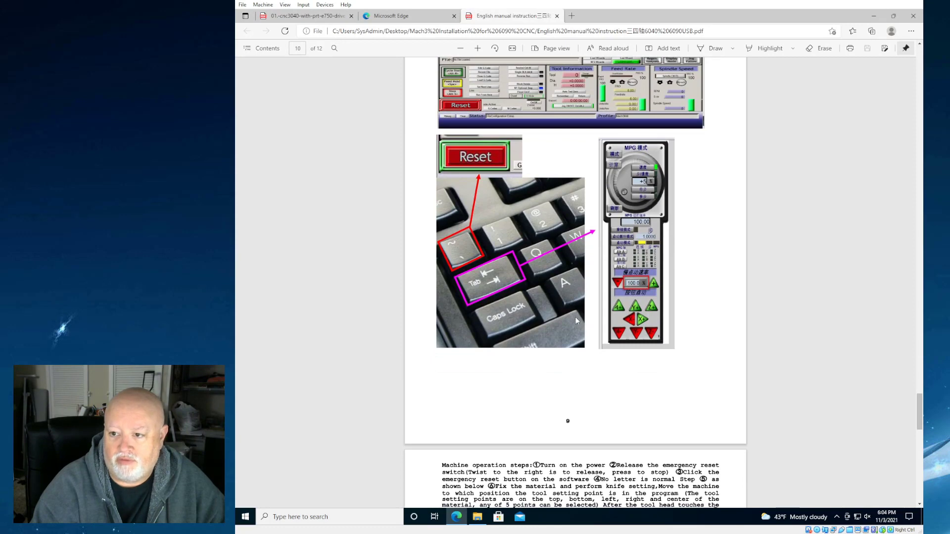
scroll(down, 3)
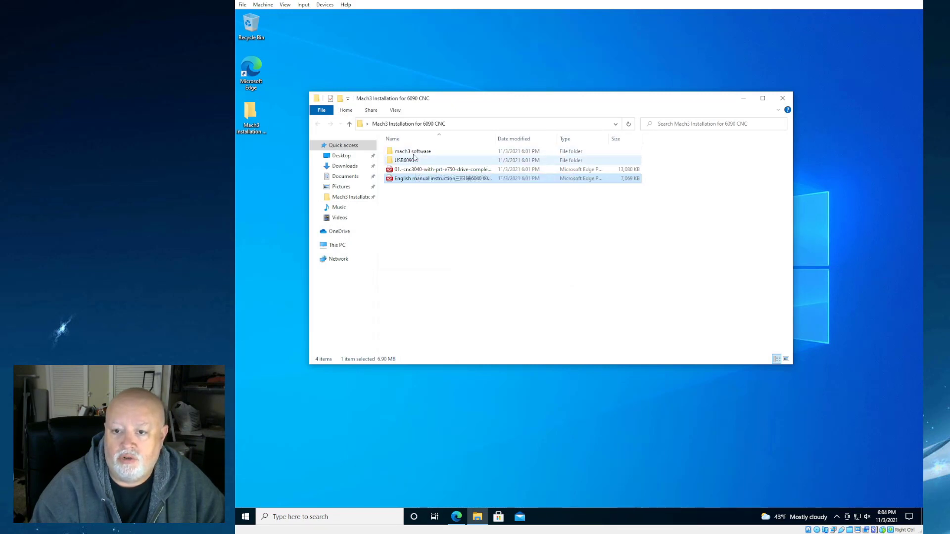
- Open the mach3 software folder containing the Mach3 Version 3.041 installer
click(413, 150)
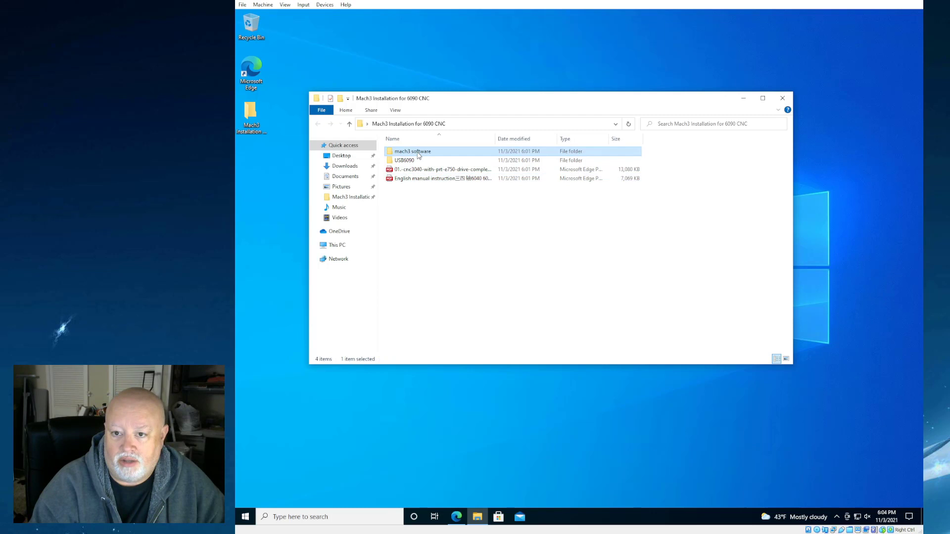
double_click(411, 150)
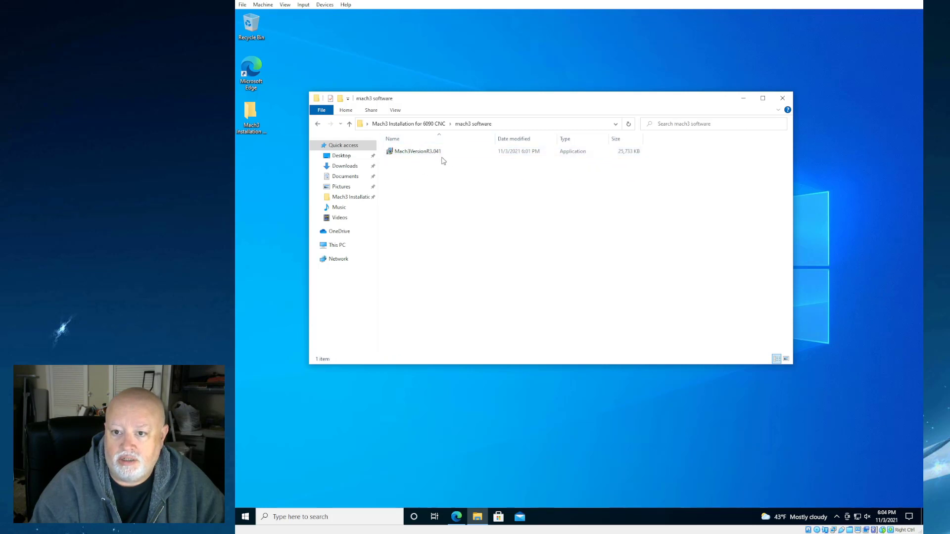
mouse_move(434, 151)
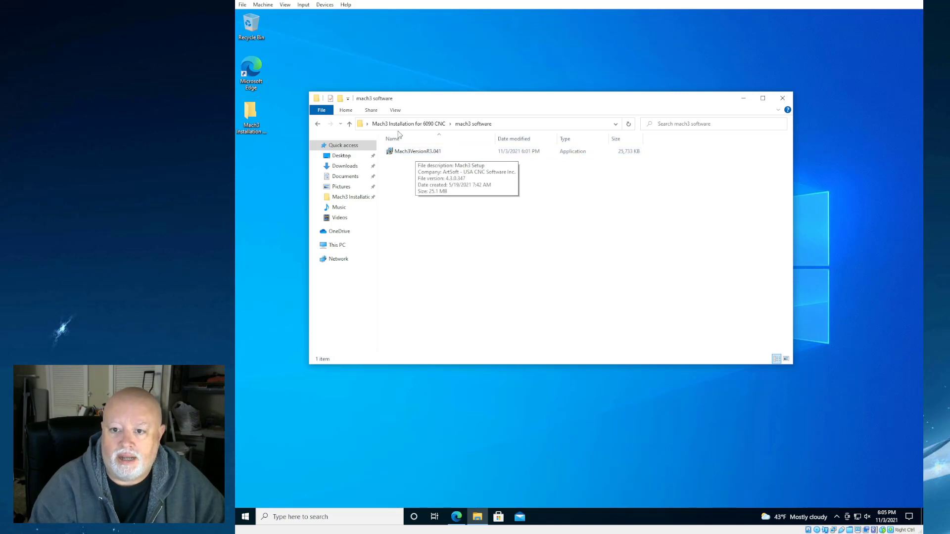
mouse_move(433, 167)
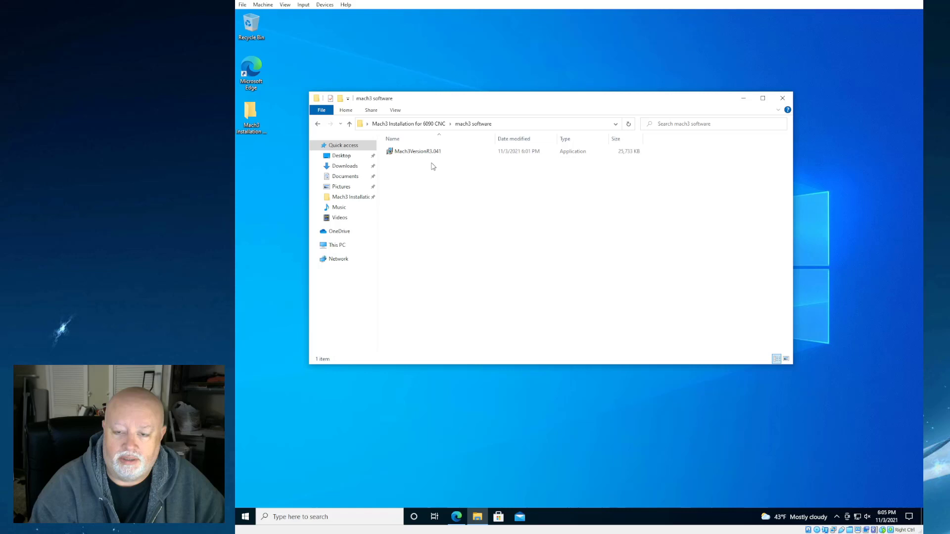
mouse_move(438, 182)
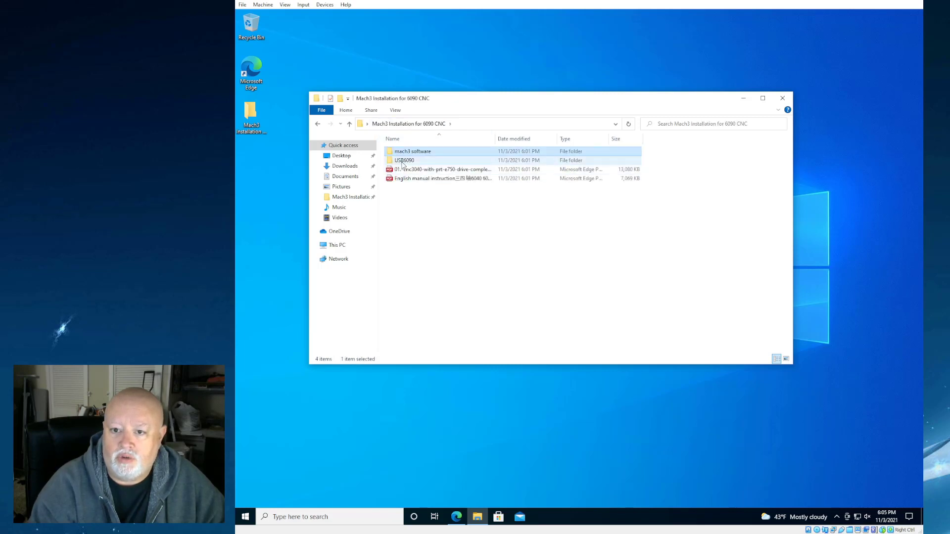
- Look inside the USB6090 Plugins folder with RnRMotion.dll, then return to USB6090
double_click(403, 161)
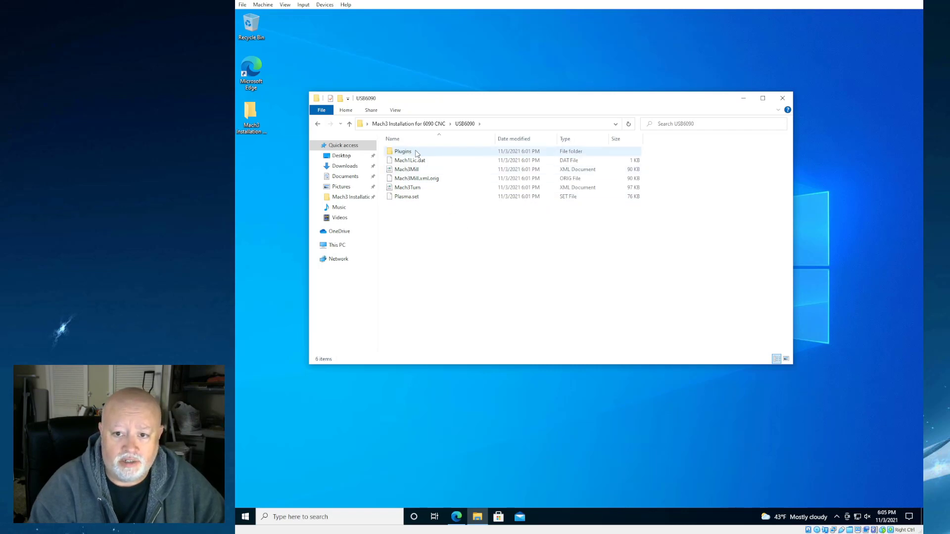
double_click(403, 150)
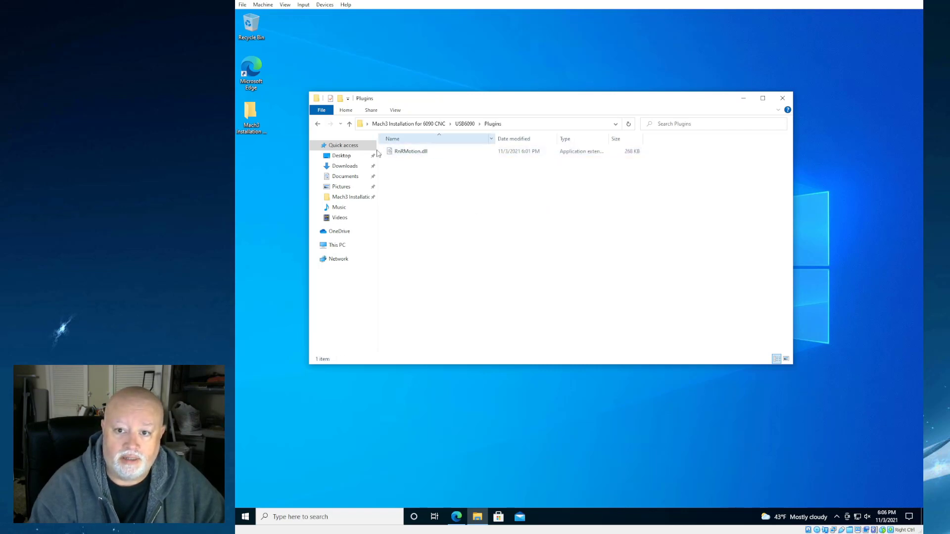
mouse_move(411, 151)
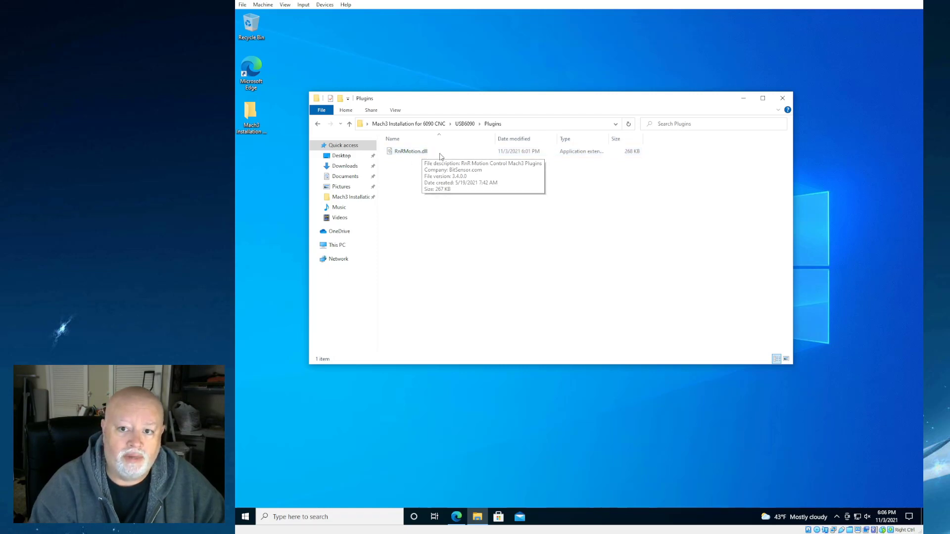
mouse_move(417, 161)
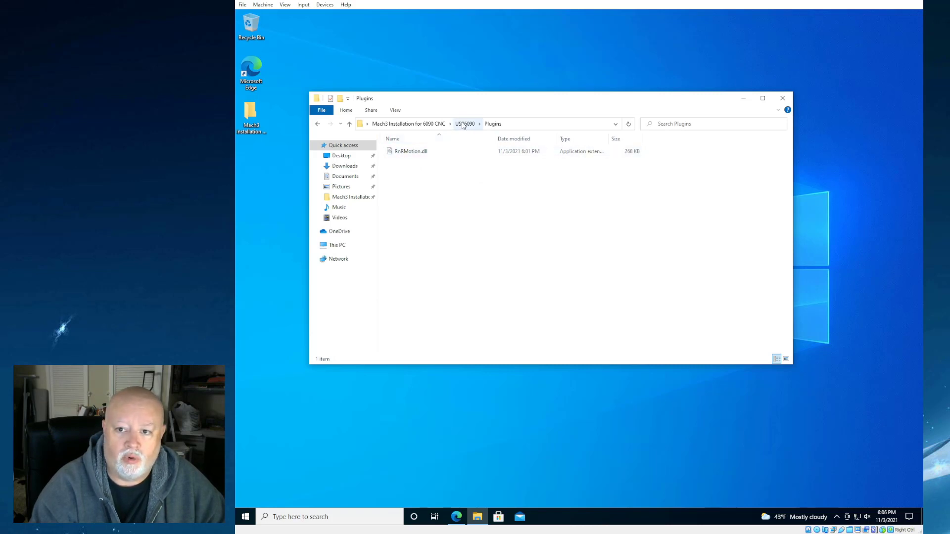
click(465, 124)
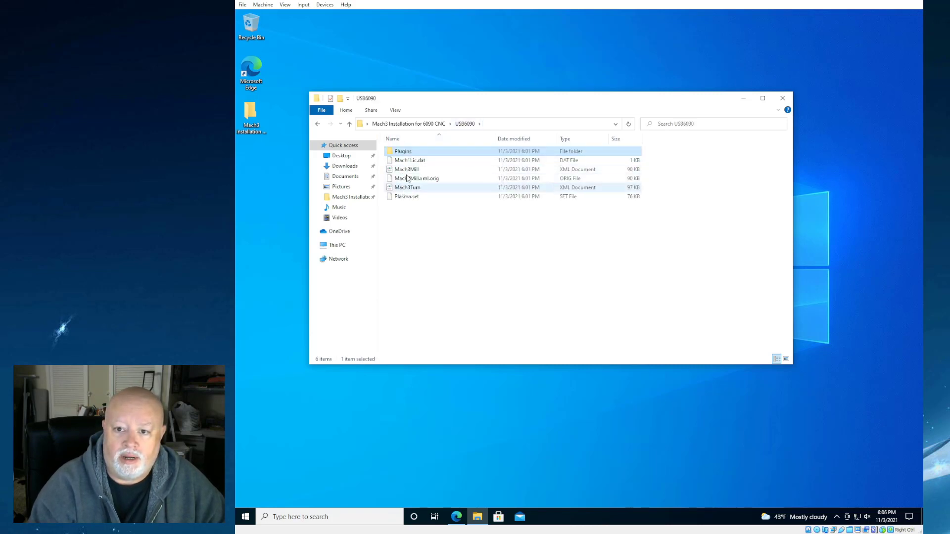
- Select the Mach3Mill profile, Mach3Mill.xml.orig backup and Mach1Lic.dat license files in turn
click(406, 170)
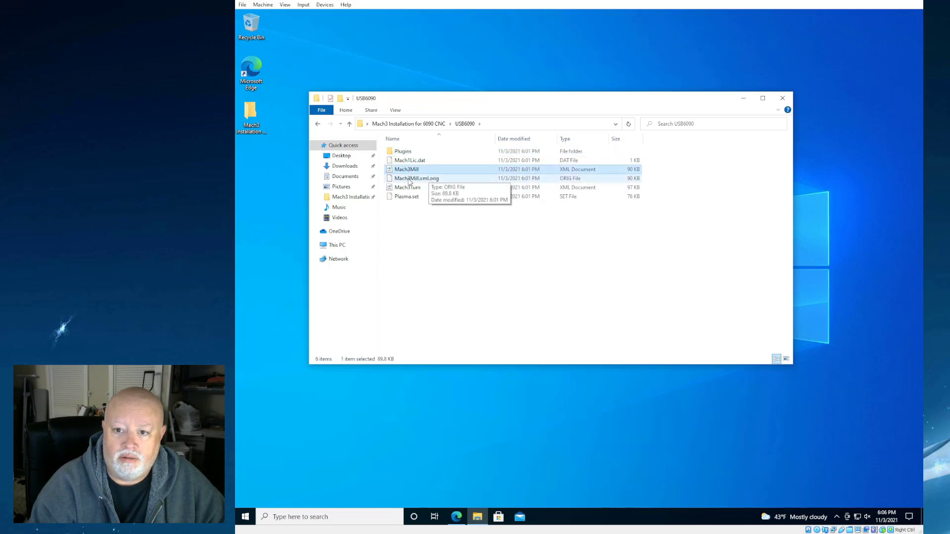
click(417, 178)
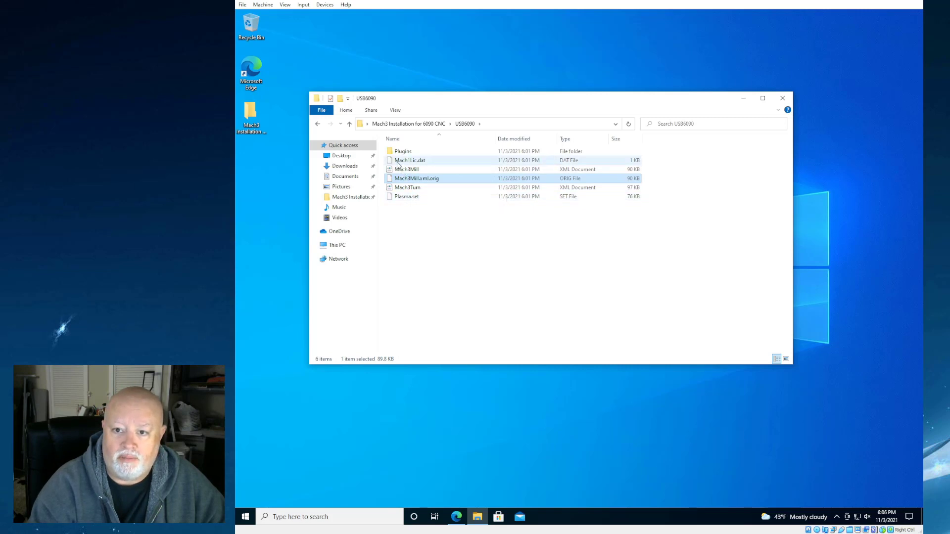
click(410, 160)
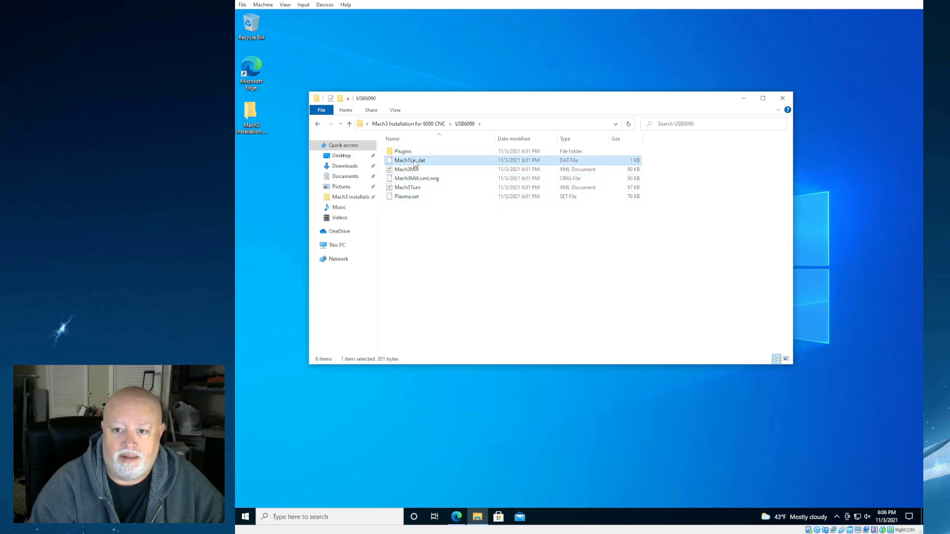
- Open the Mach1Lic.dat license file, choosing Notepad from More apps
double_click(410, 160)
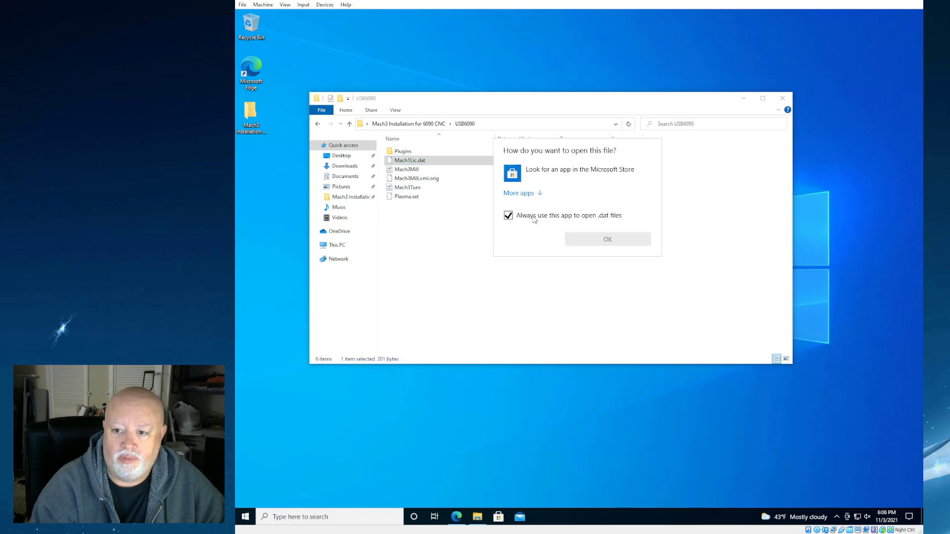
click(518, 193)
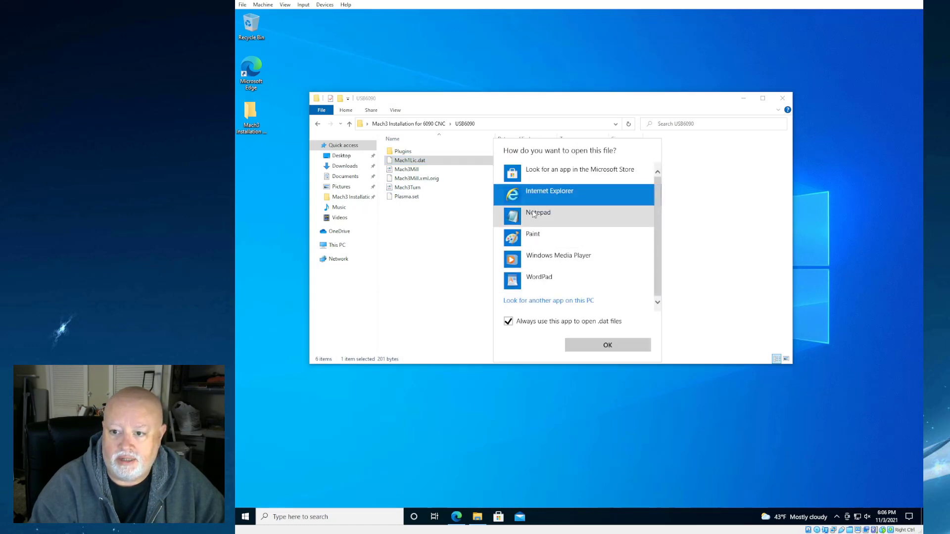
click(607, 345)
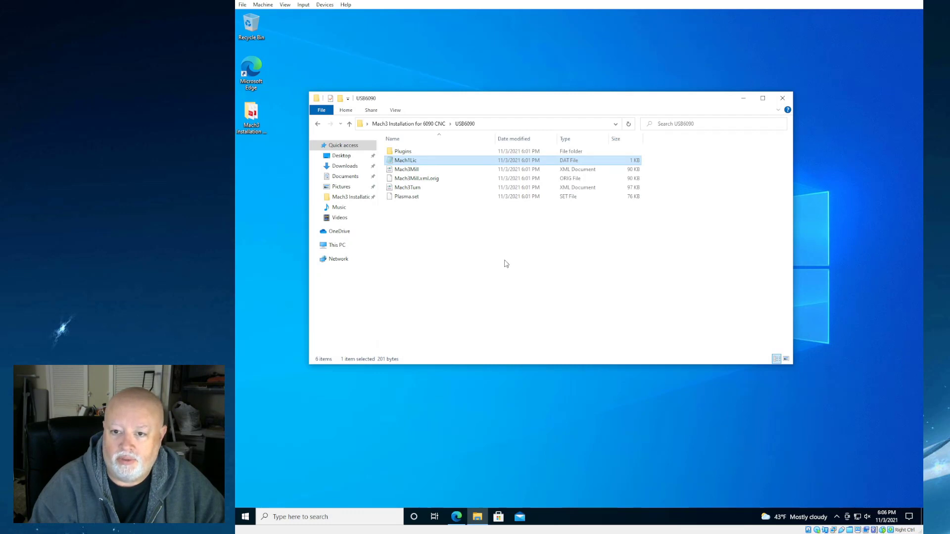
- Open the Mach3Mill profile document, which shows its raw XML in Notepad
click(406, 170)
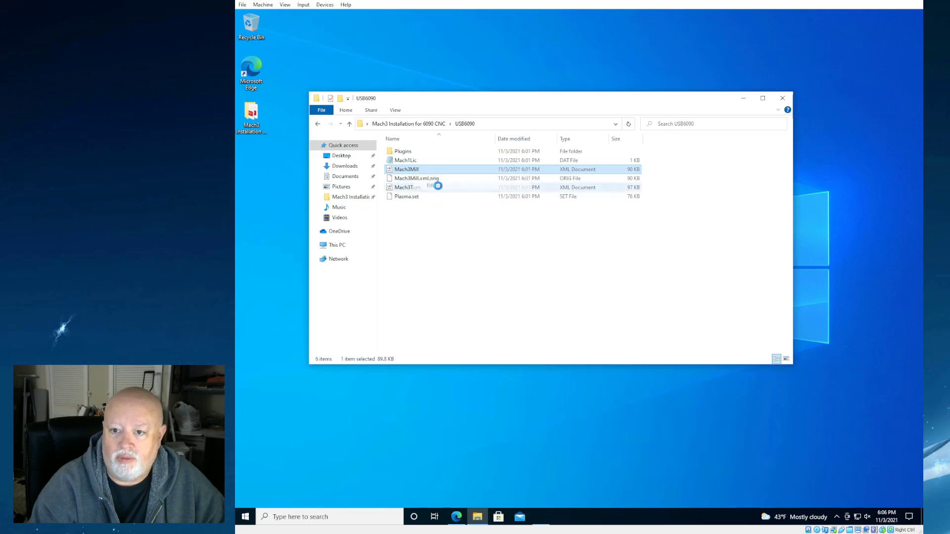
double_click(405, 169)
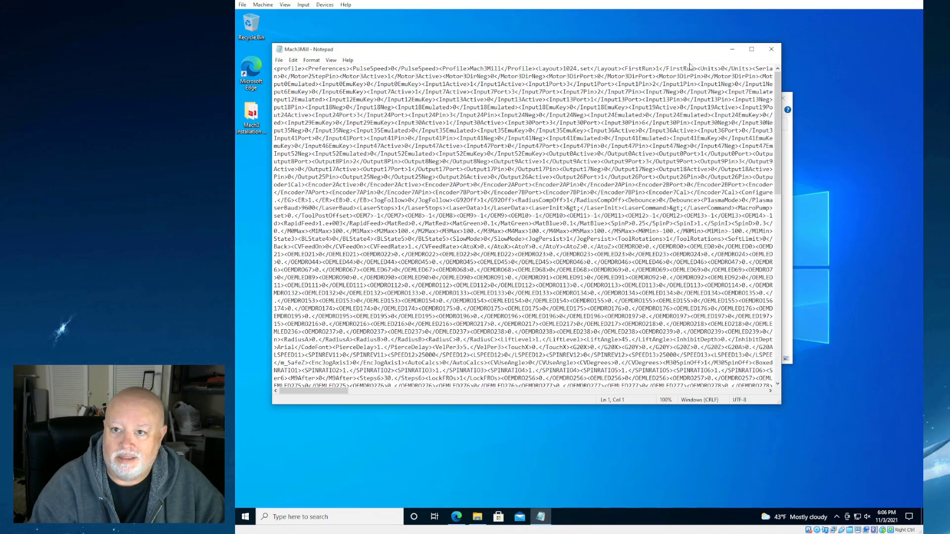
- Choose Open with from the Mach3Mill file's context menu to pick another app
right_click(403, 169)
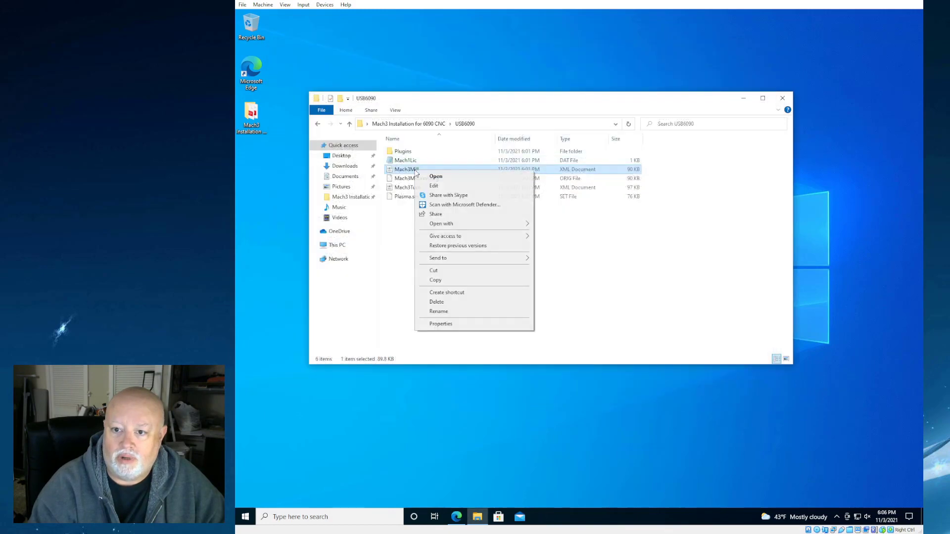
mouse_move(455, 223)
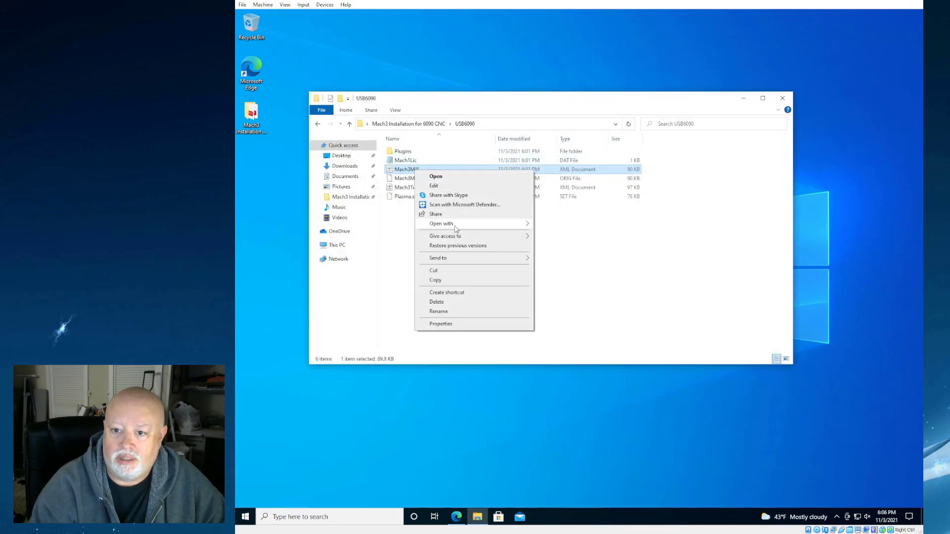
click(435, 176)
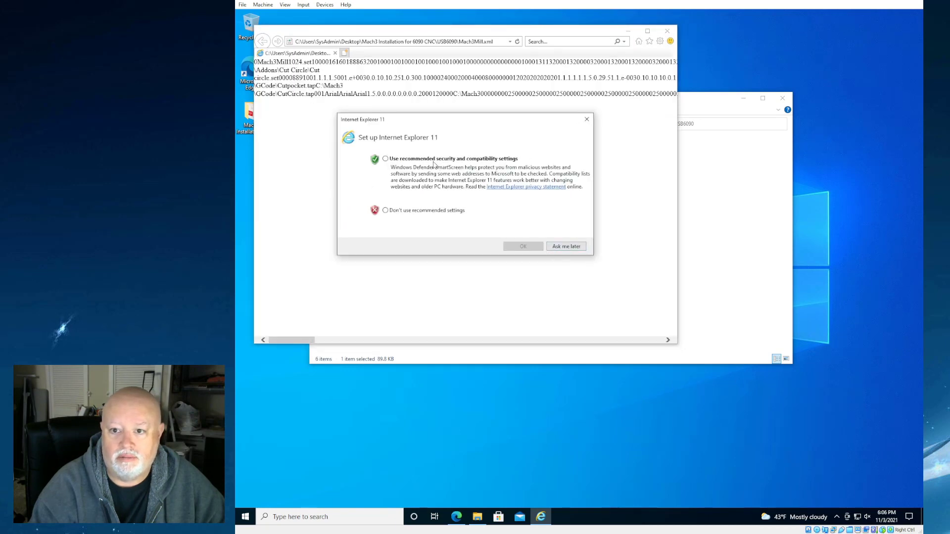
- Dismiss the IE11 setup prompt, view Mach3Mill.xml, then close Internet Explorer
click(523, 246)
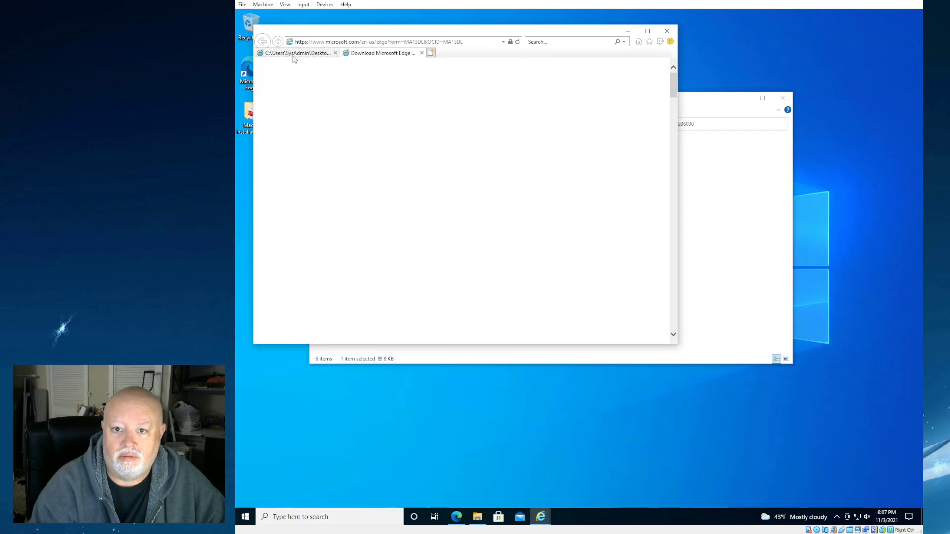
click(297, 53)
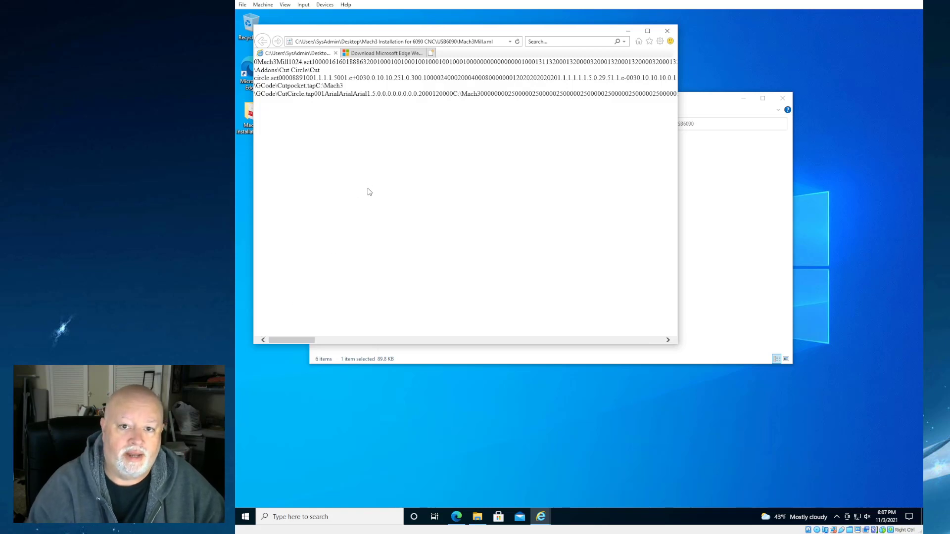
mouse_move(337, 106)
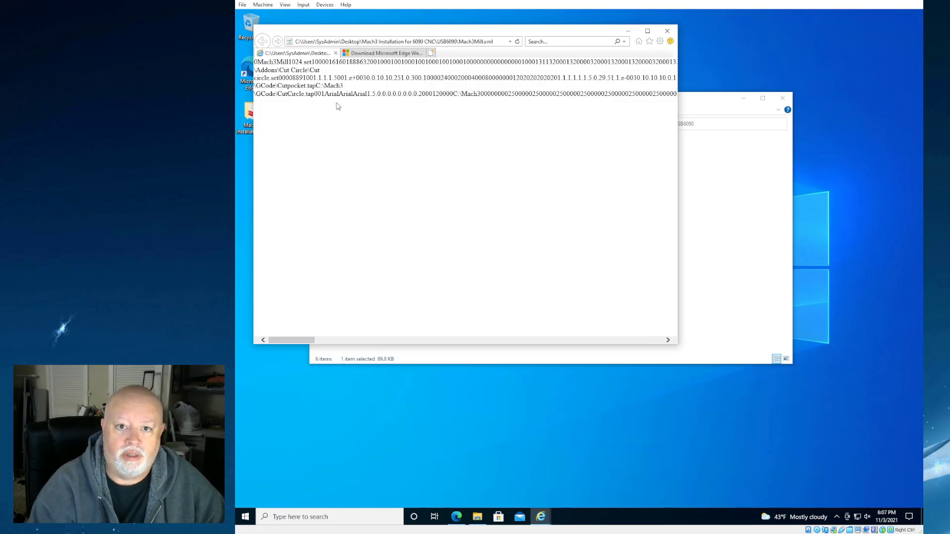
mouse_move(336, 53)
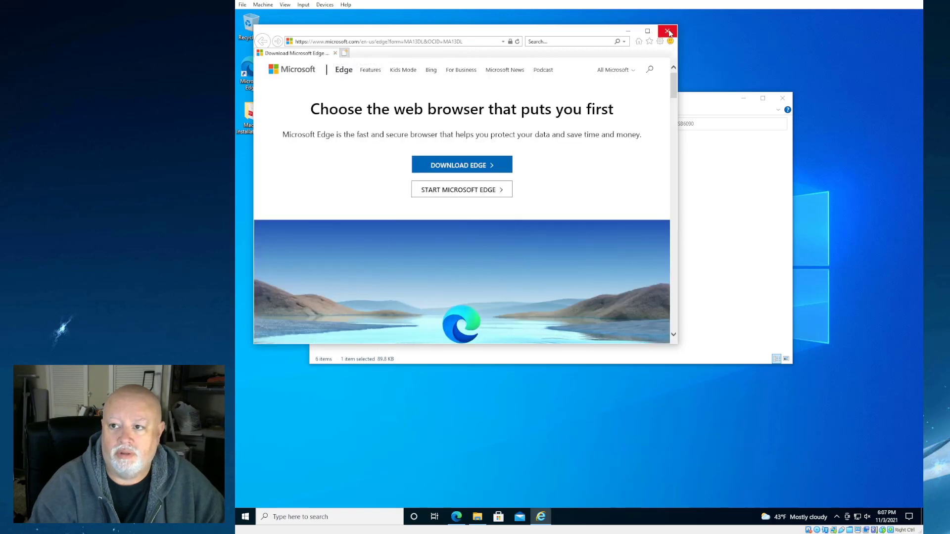
click(668, 32)
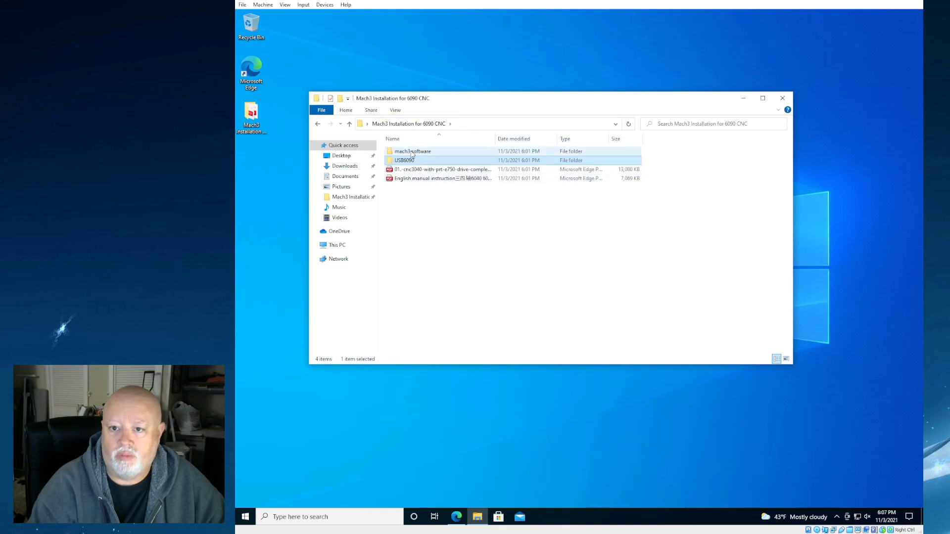
- Launch the Mach3 R3.041 installer from the mach3 software folder and approve the UAC prompt
double_click(413, 150)
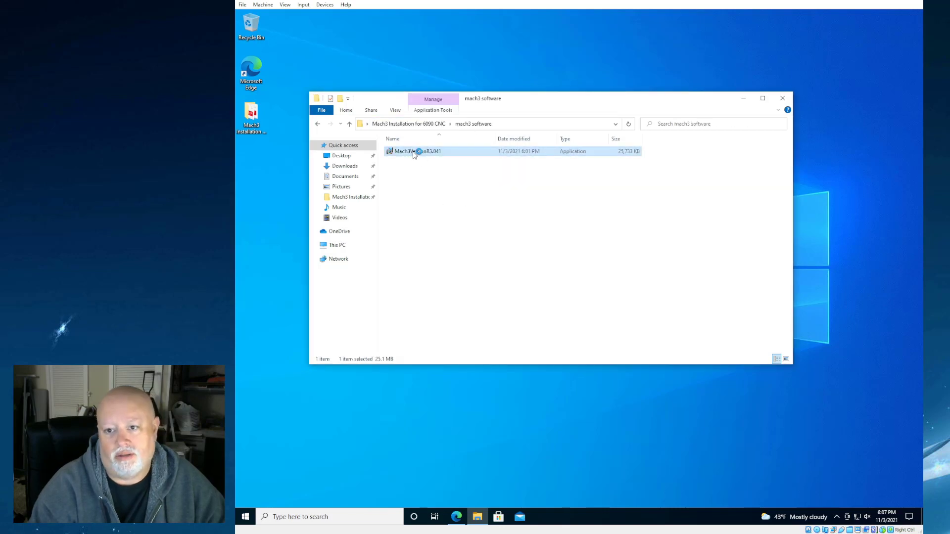
double_click(417, 150)
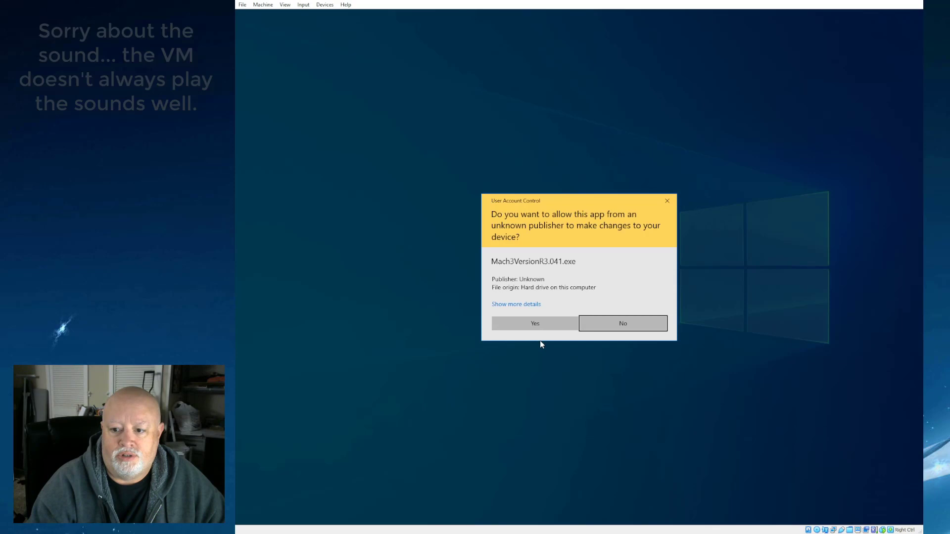
mouse_move(477, 217)
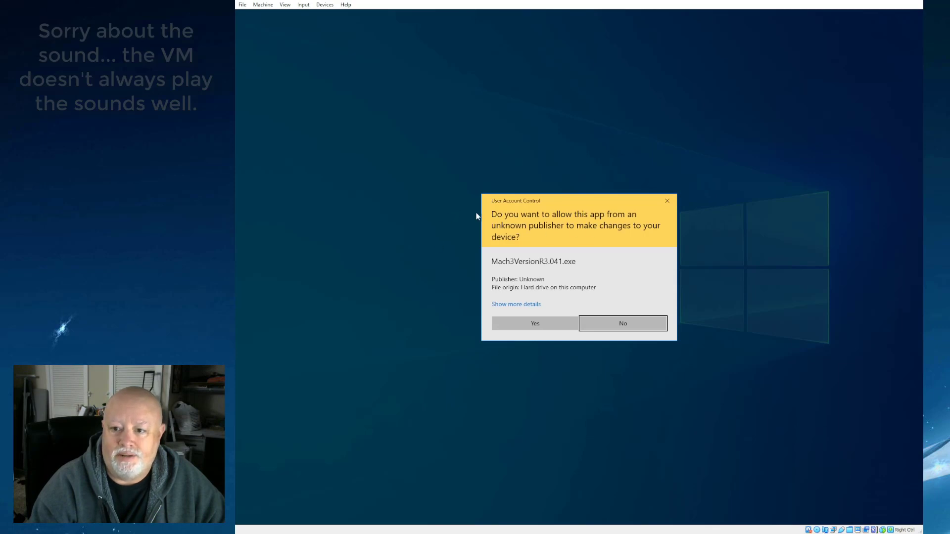
mouse_move(540, 333)
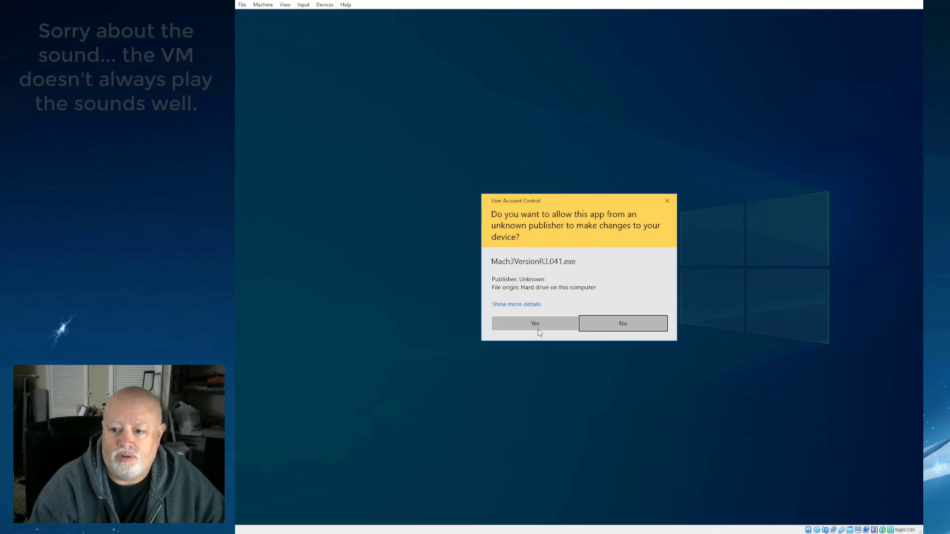
mouse_move(553, 225)
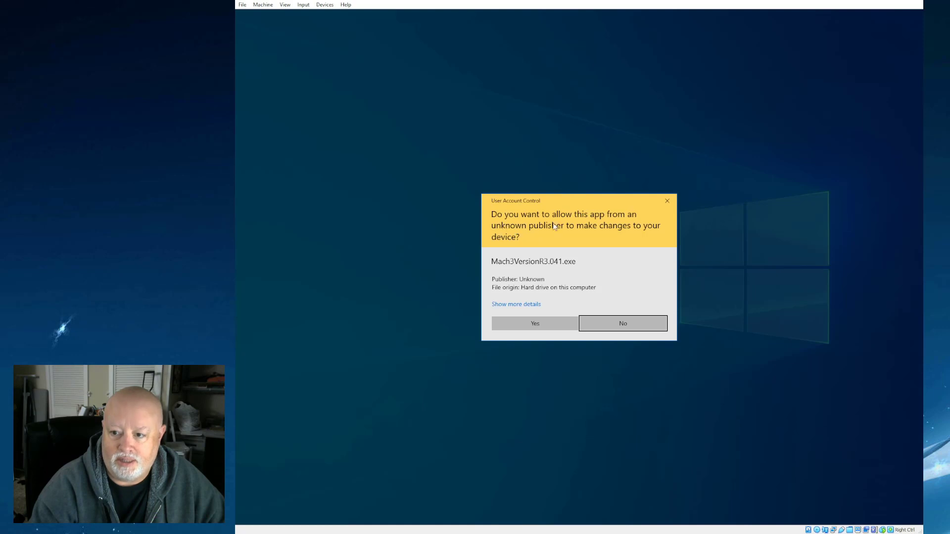
mouse_move(539, 240)
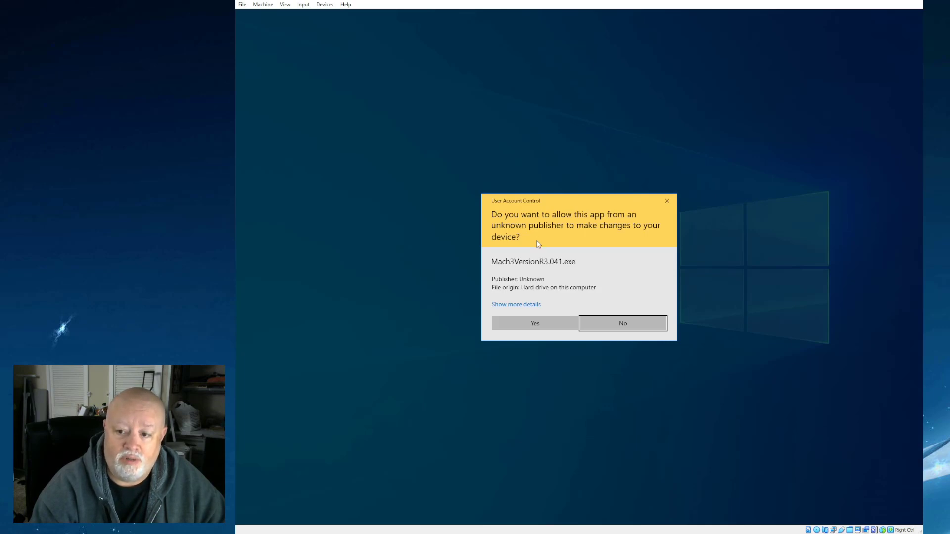
mouse_move(538, 302)
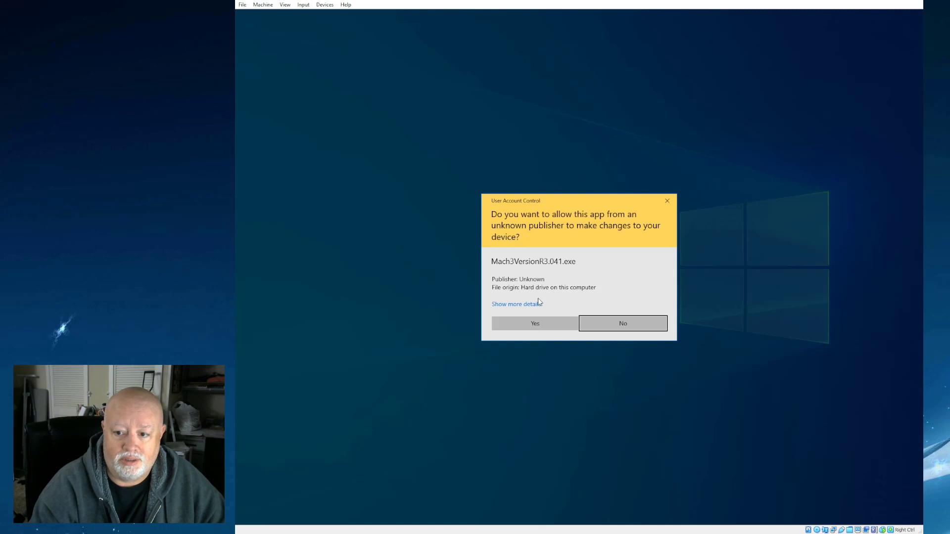
click(534, 323)
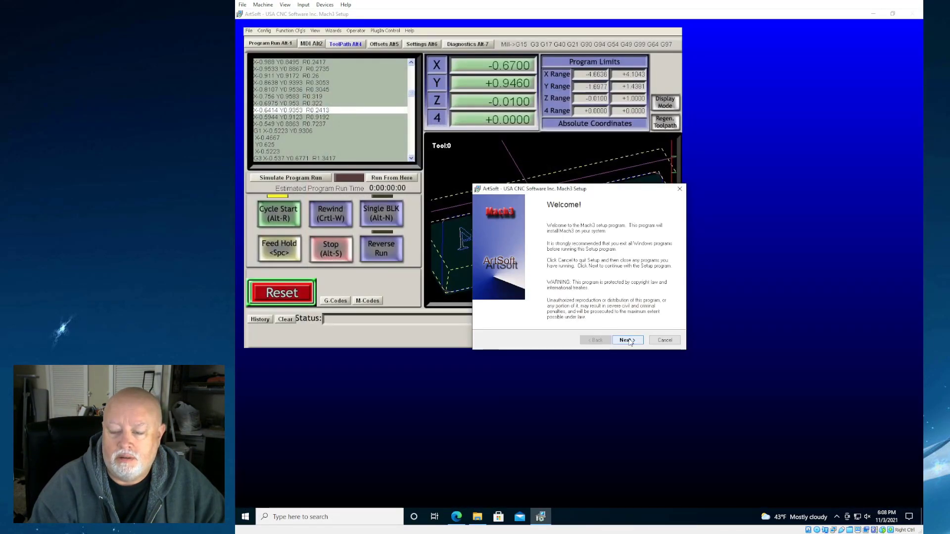
- Run Mach3 Setup through license and readme into C:\Mach3, acknowledging the RegSvr32 registration message
click(626, 340)
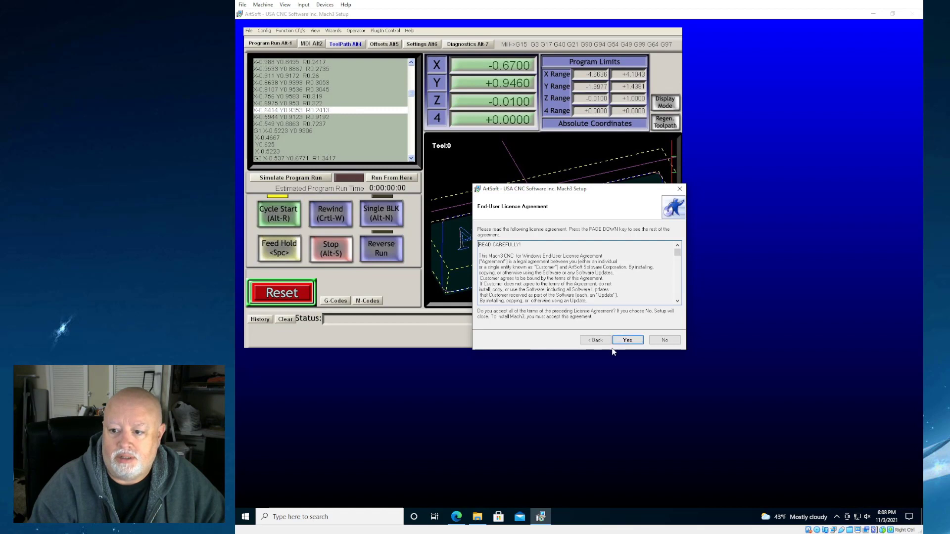
click(628, 340)
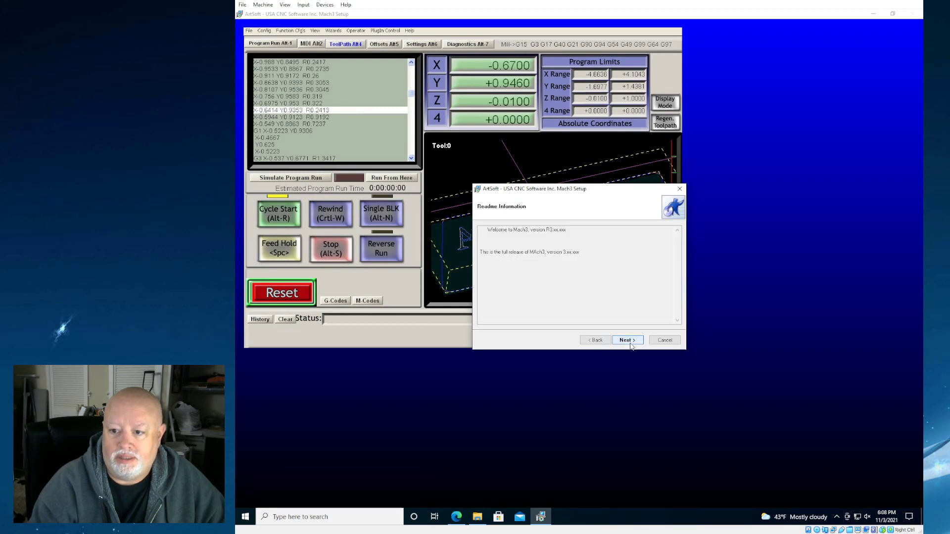
click(628, 339)
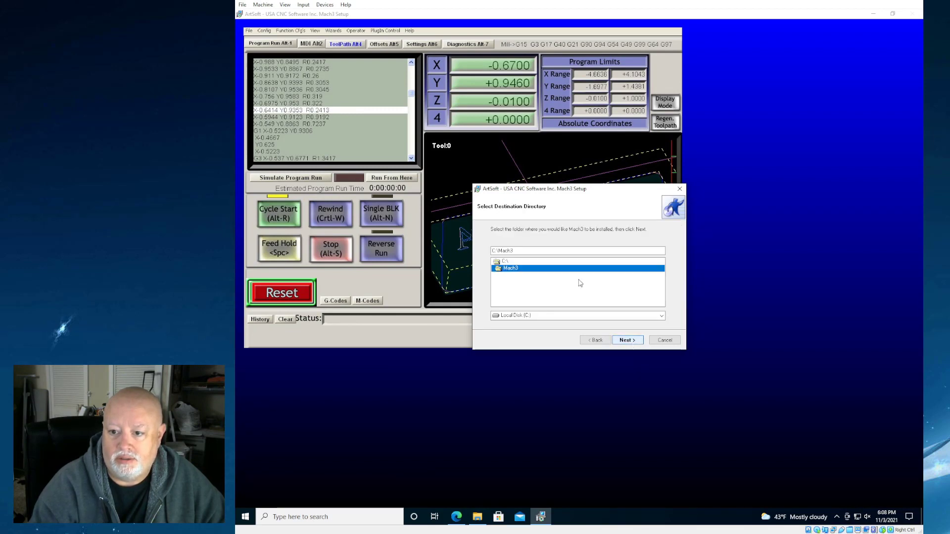
click(627, 340)
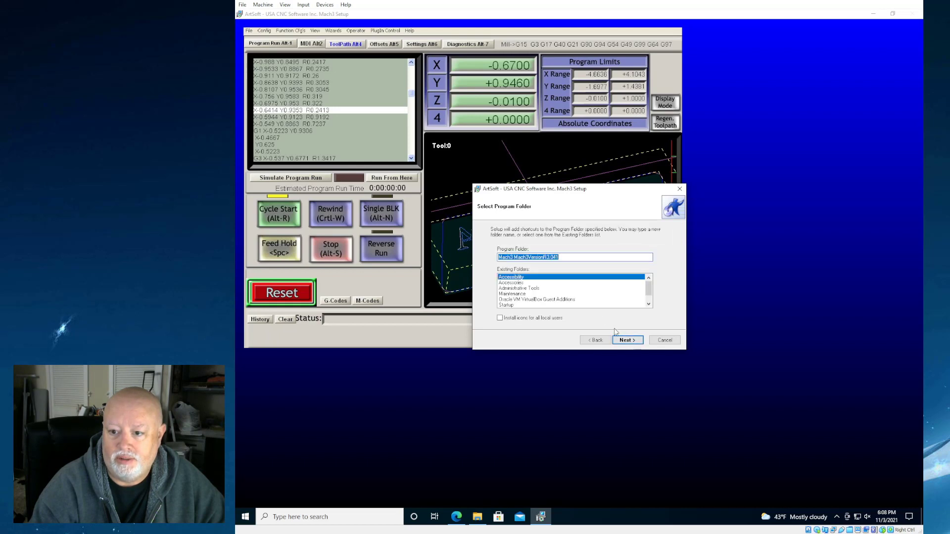
click(628, 339)
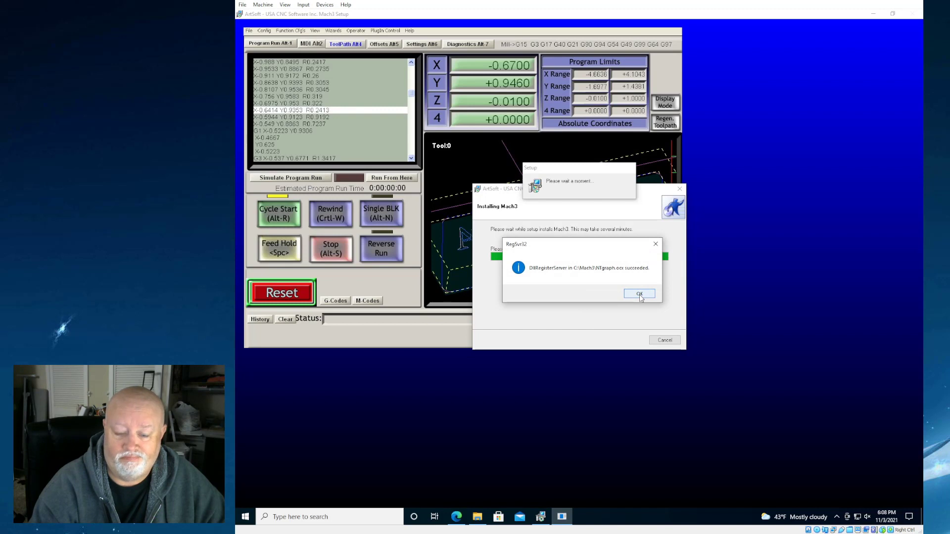
click(639, 294)
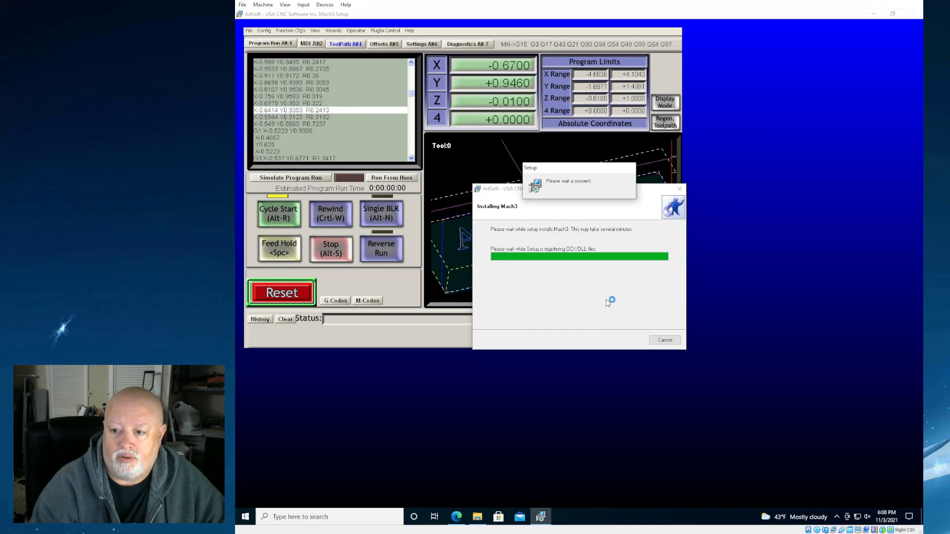
mouse_move(591, 297)
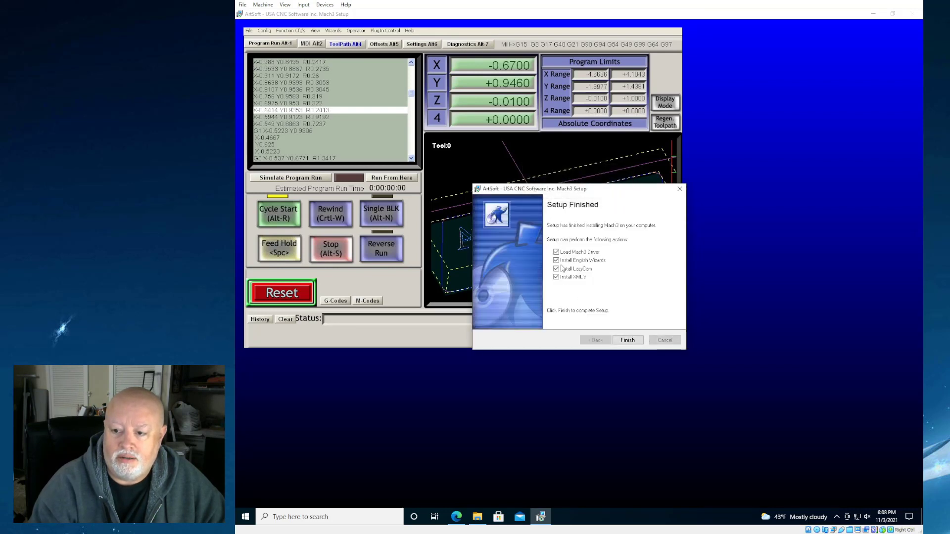
mouse_move(546, 229)
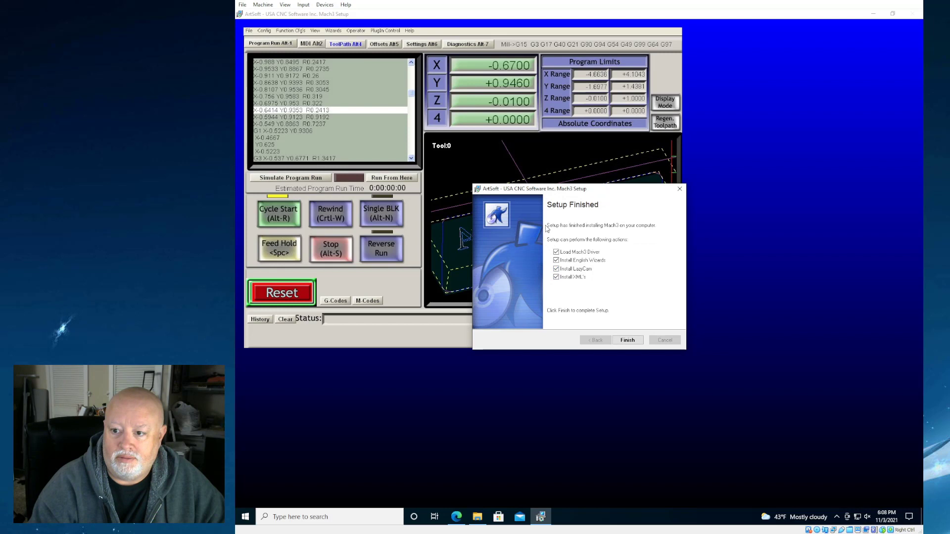
mouse_move(554, 245)
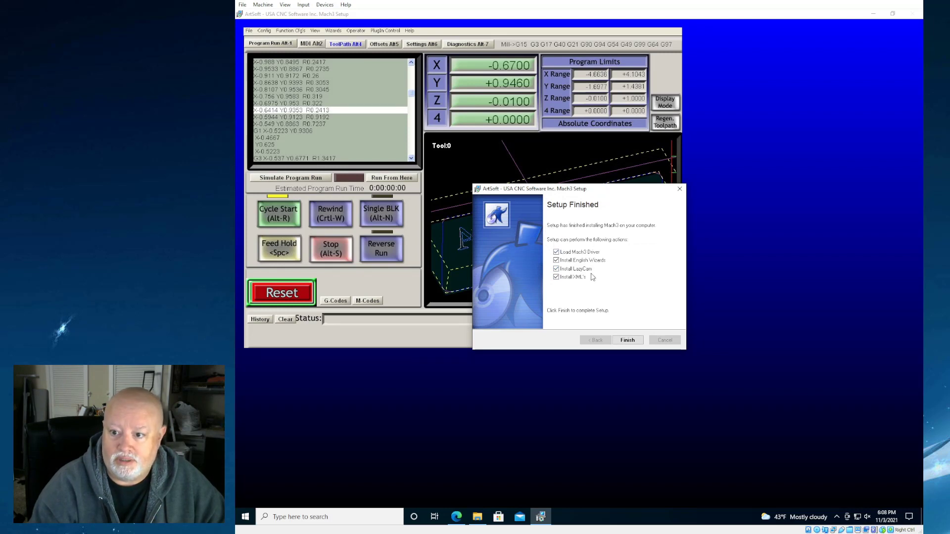
- Finish setup with Install LazyCam unchecked and dismiss the 'No Driver sensed installed' warning
click(556, 269)
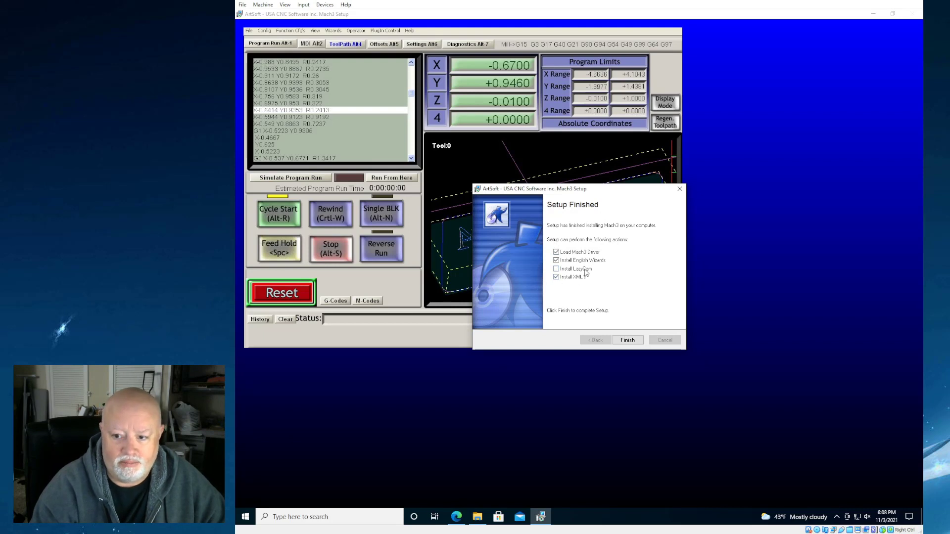
mouse_move(612, 287)
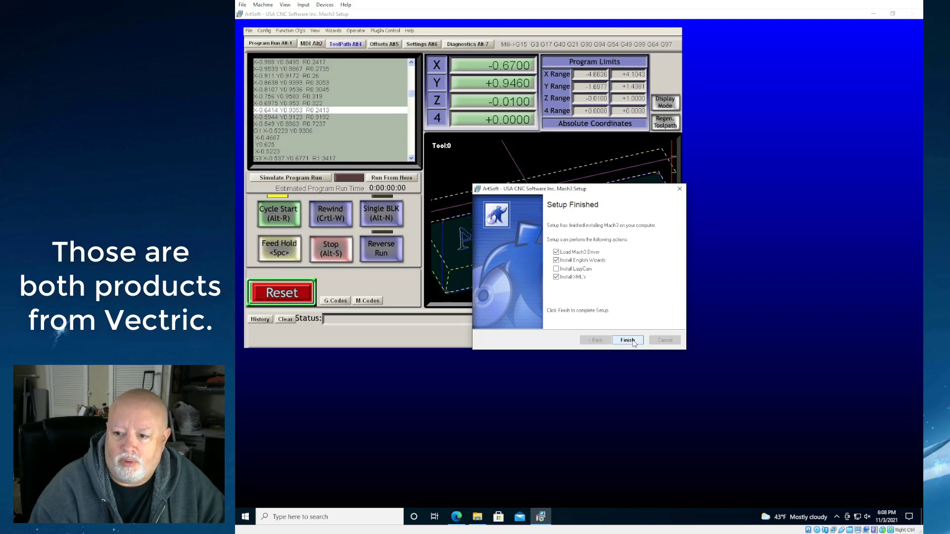
click(628, 339)
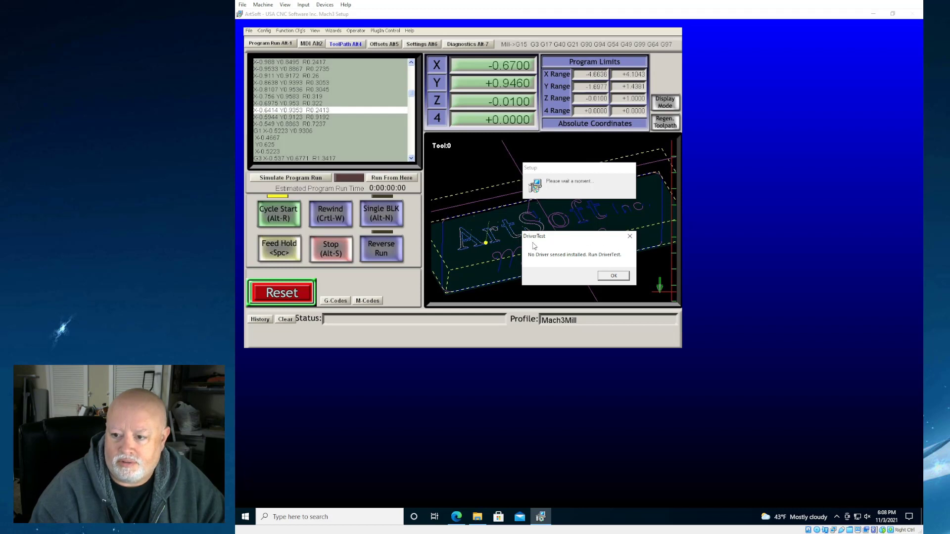
click(612, 276)
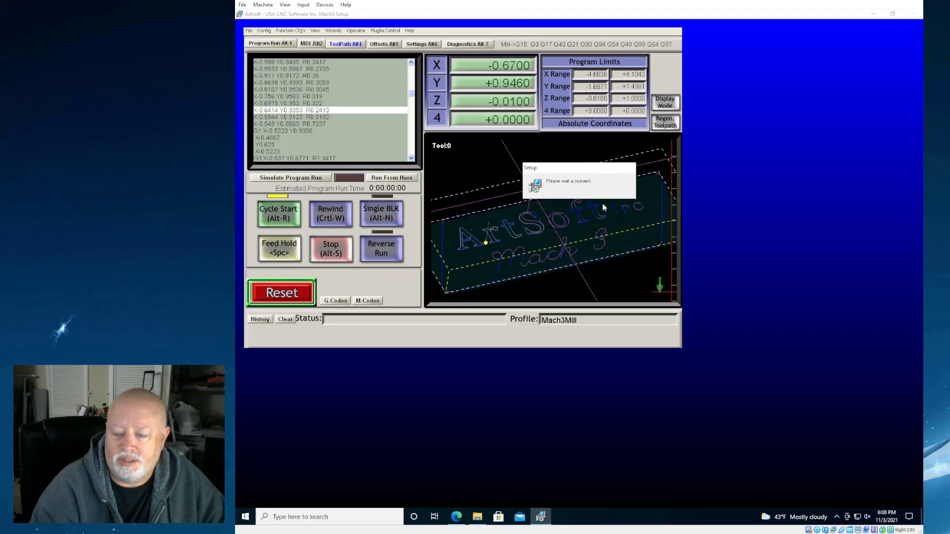
mouse_move(585, 214)
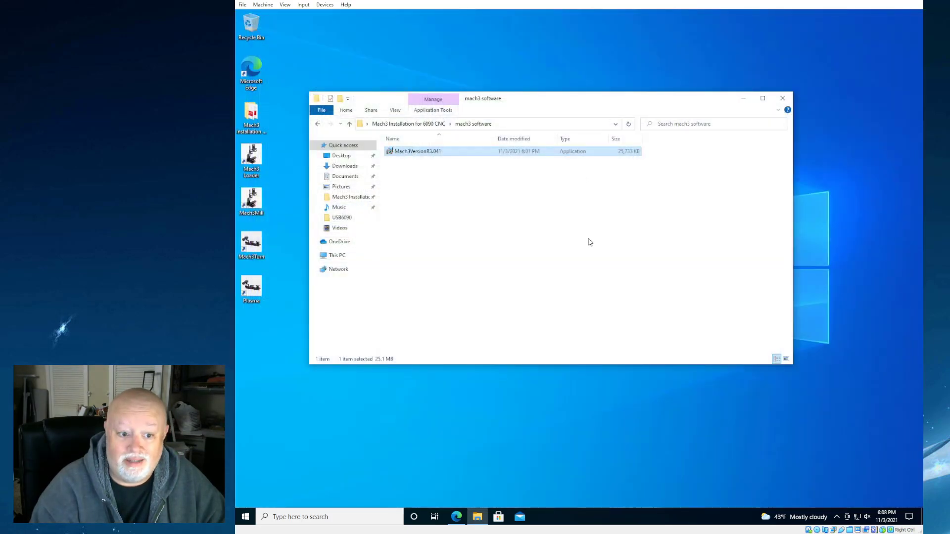
mouse_move(454, 217)
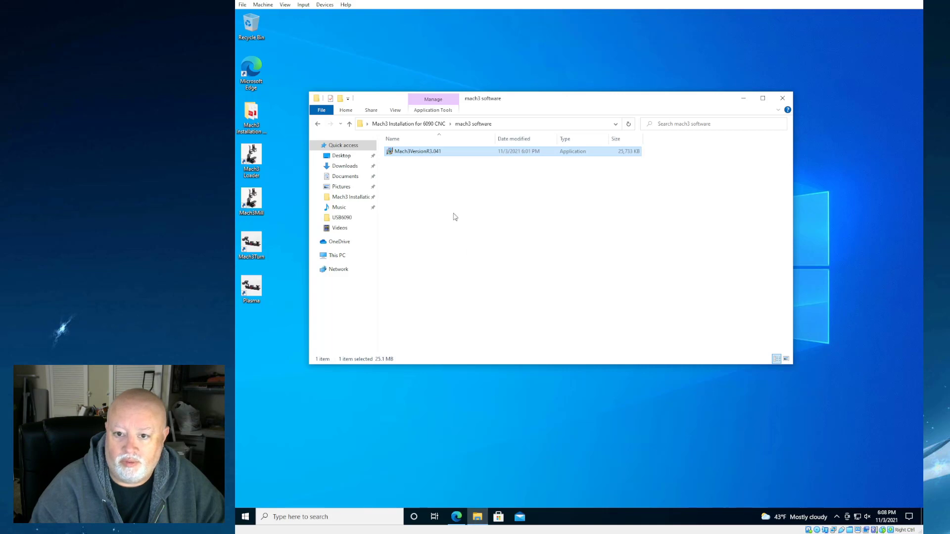
- Browse This PC > C: > Mach3, select DriverTest, then close the Explorer window
click(336, 256)
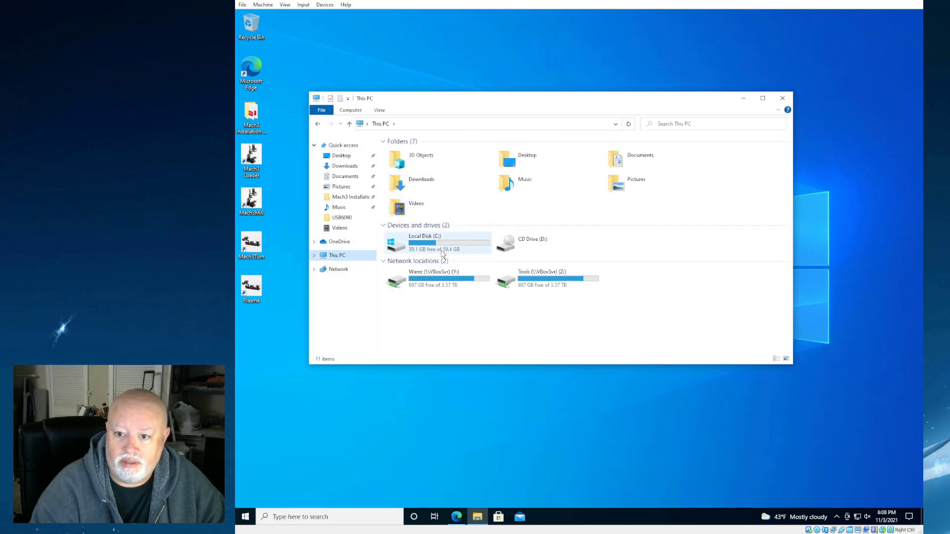
double_click(425, 243)
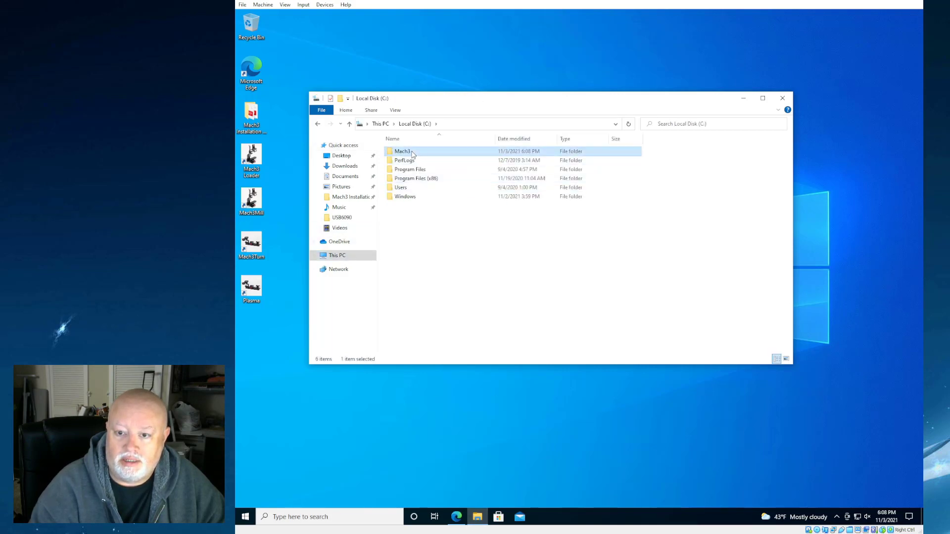
double_click(403, 150)
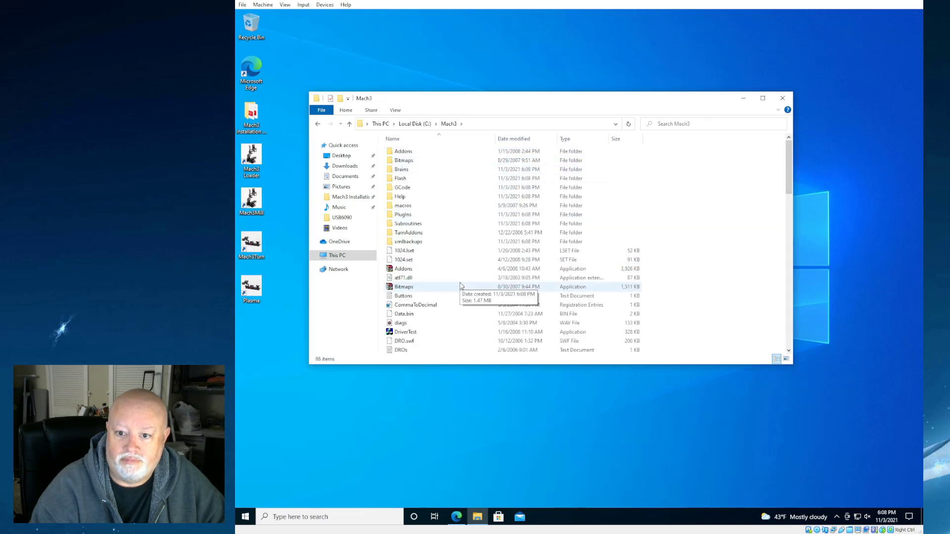
scroll(down, 3)
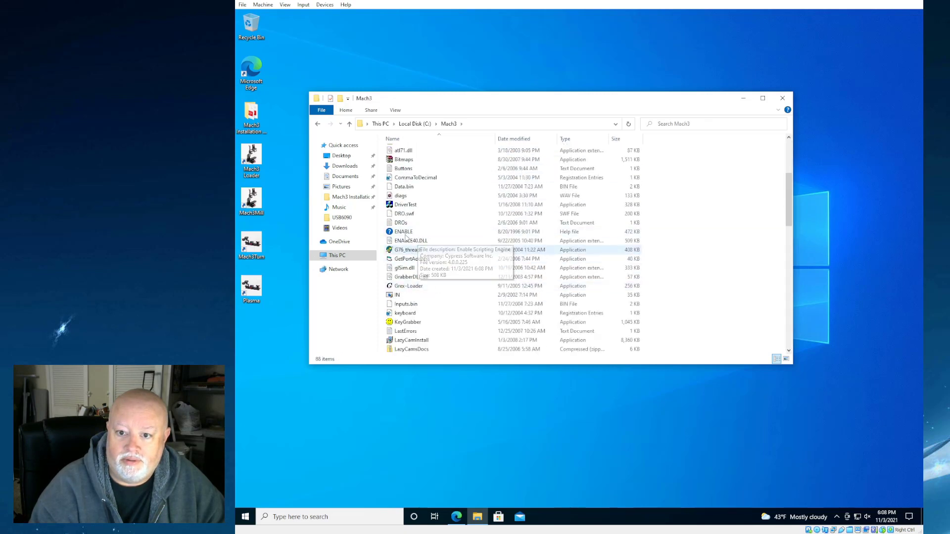
click(406, 204)
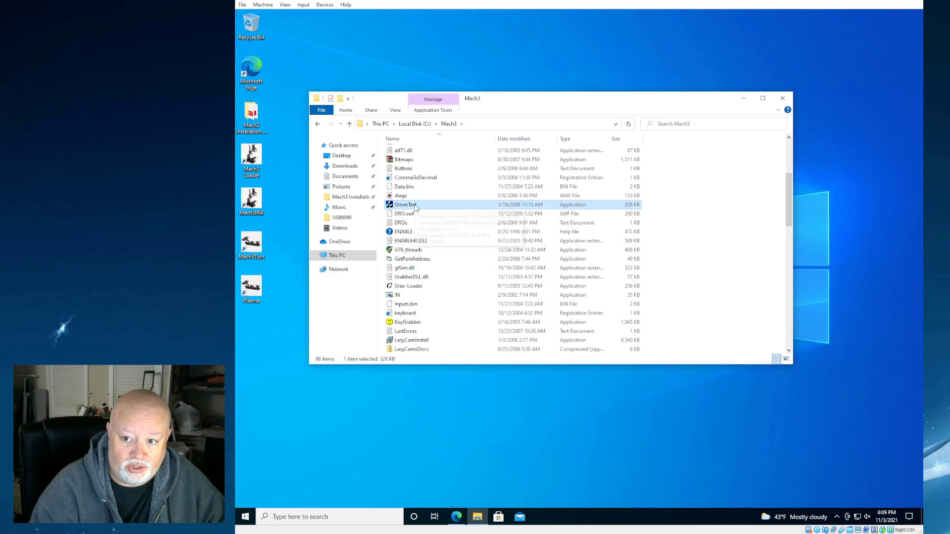
mouse_move(404, 204)
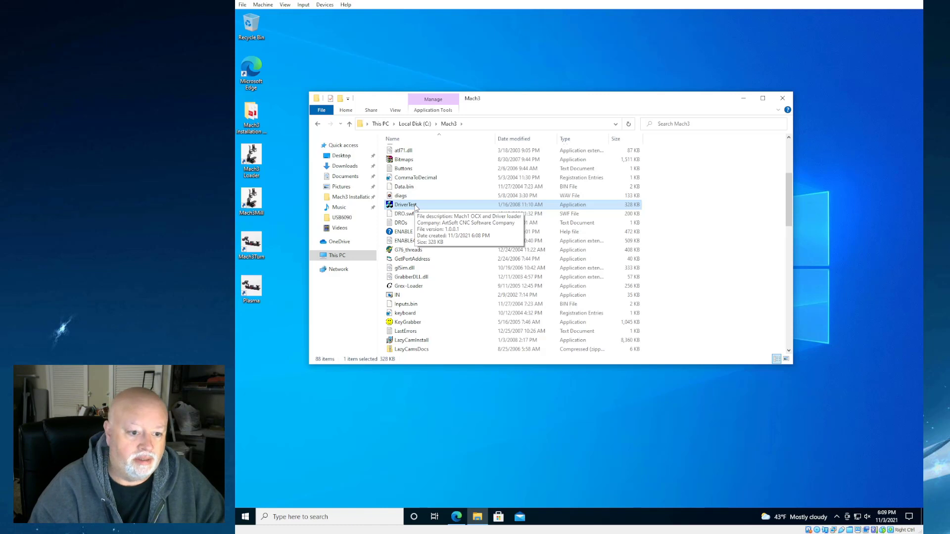
mouse_move(476, 250)
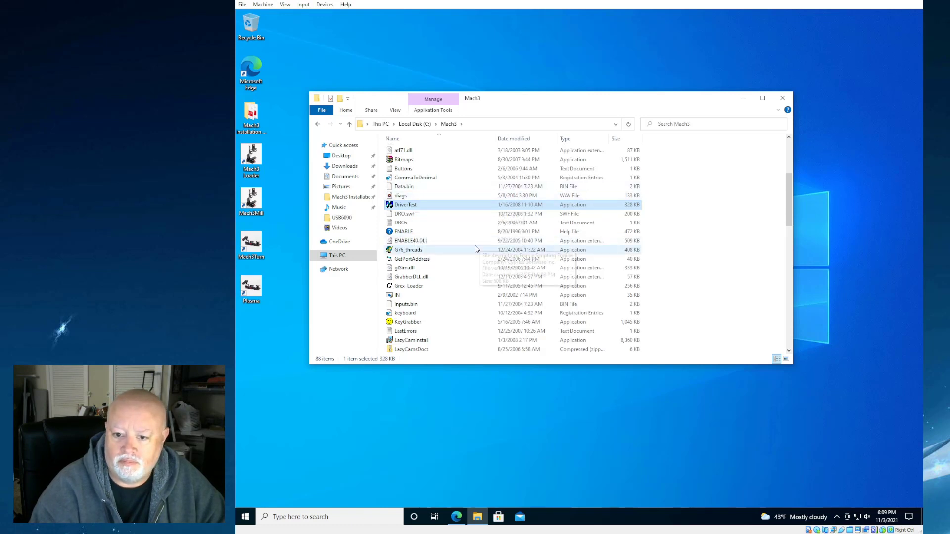
scroll(down, 3)
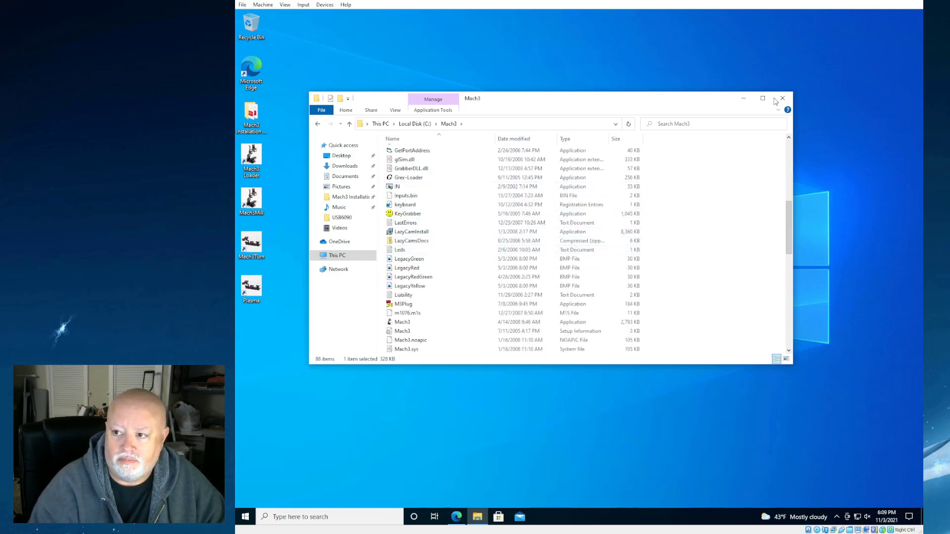
click(782, 98)
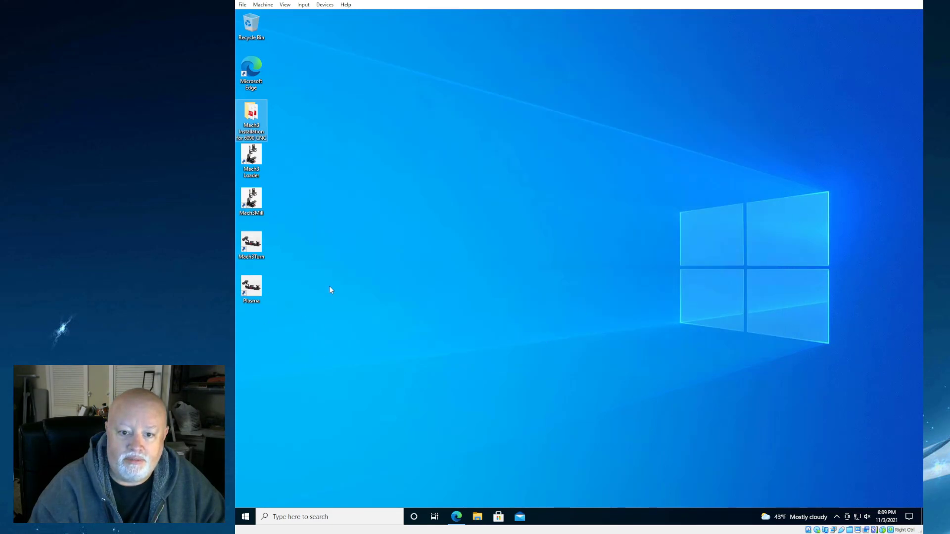
mouse_move(251, 157)
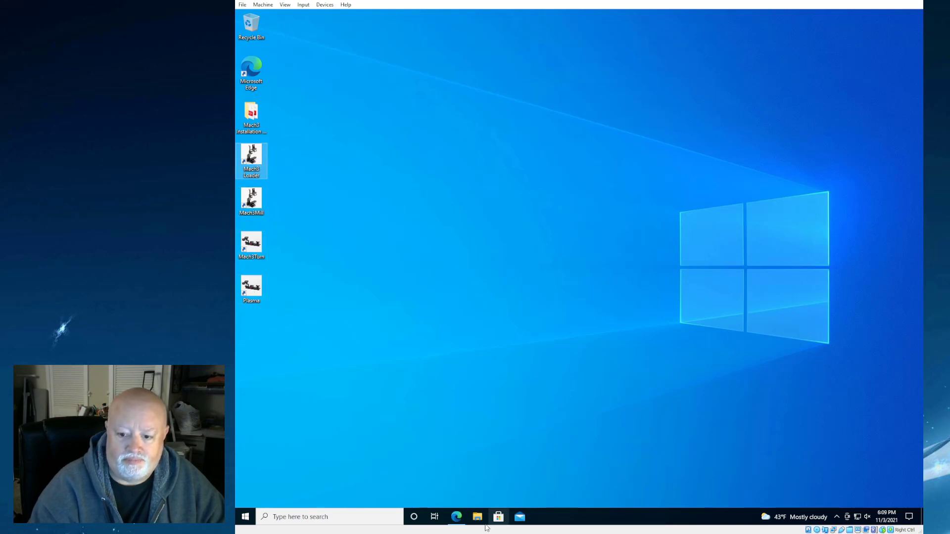
mouse_move(443, 477)
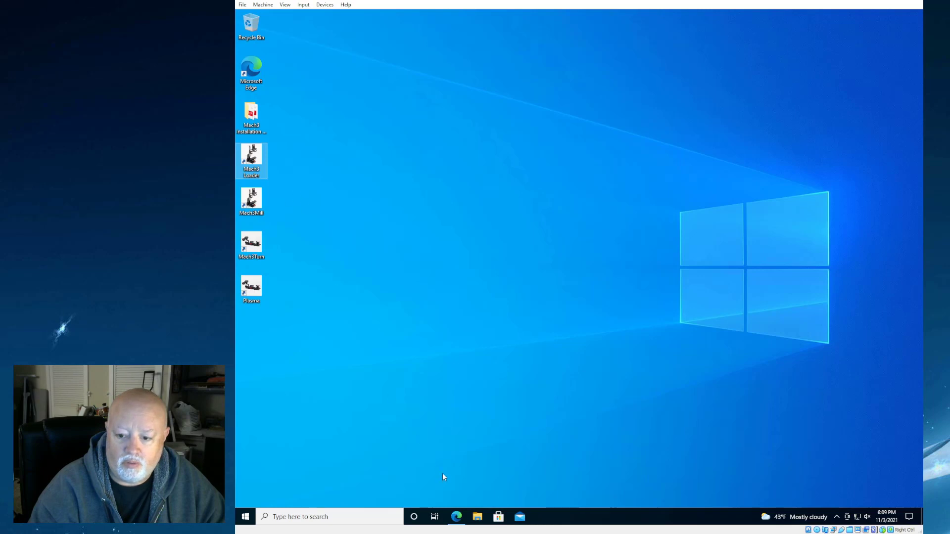
- Launch a new File Explorer window from the taskbar
click(477, 517)
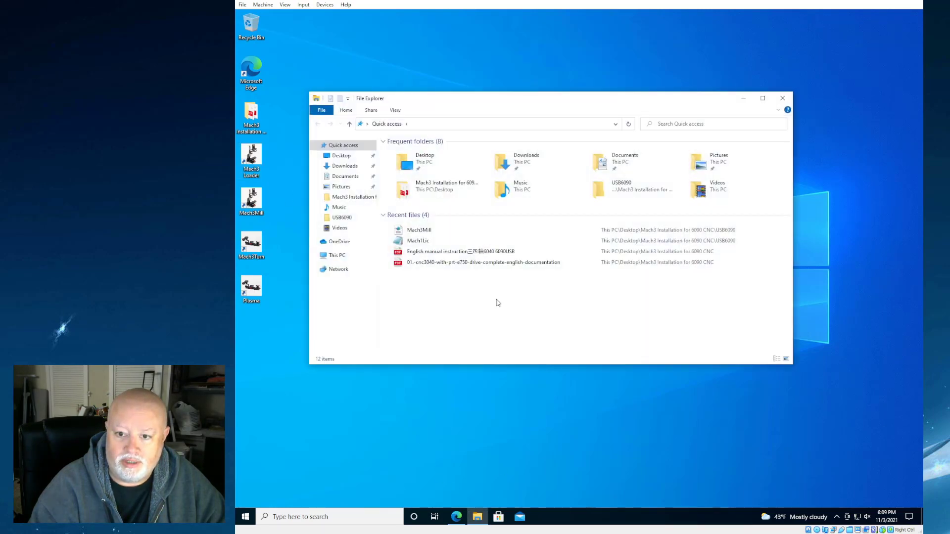
mouse_move(345, 165)
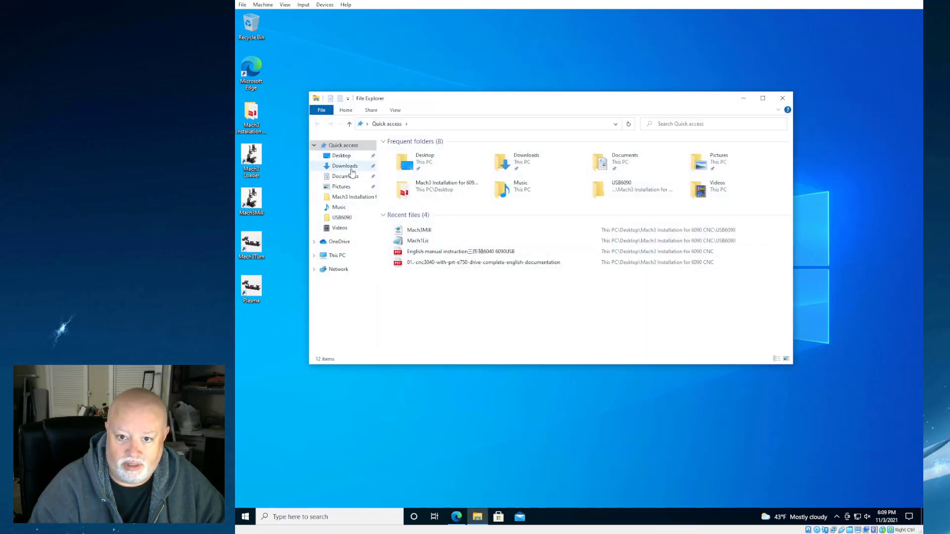
- Select and copy all seven items in Desktop > Mach3 Installation for 6090 CNC > USB6090
click(340, 155)
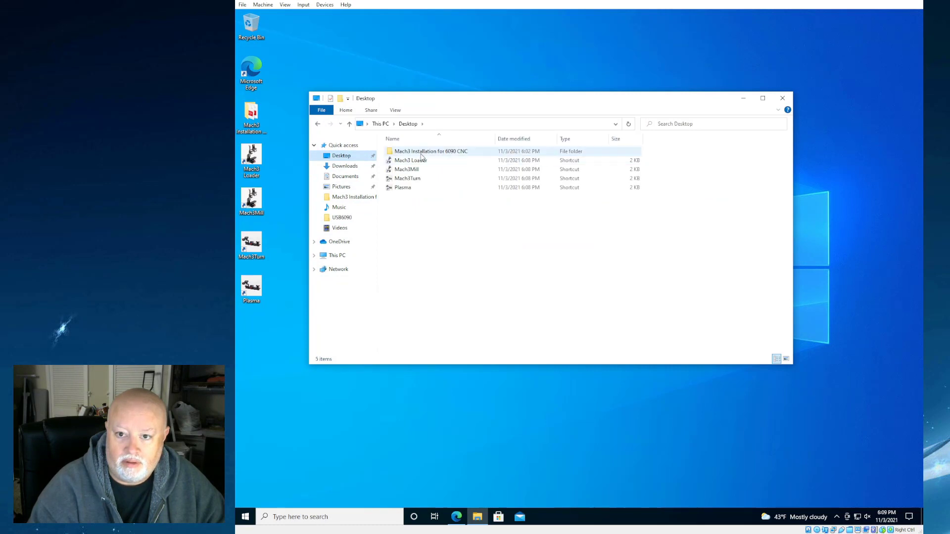
double_click(431, 150)
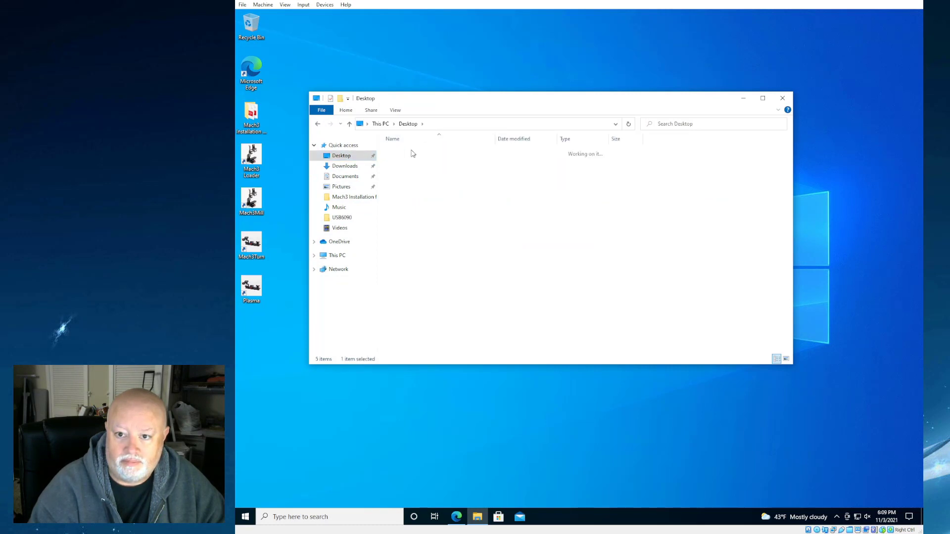
double_click(341, 217)
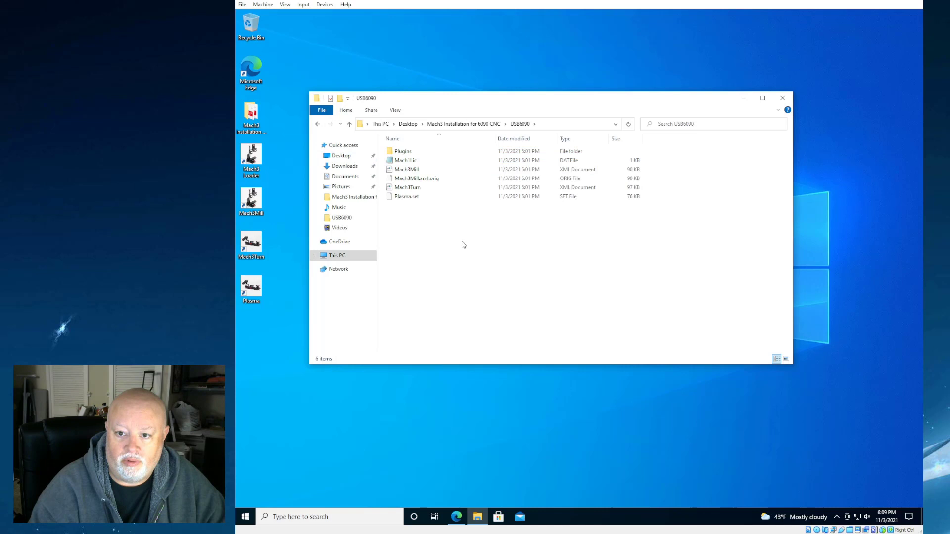
key(ctrl+a)
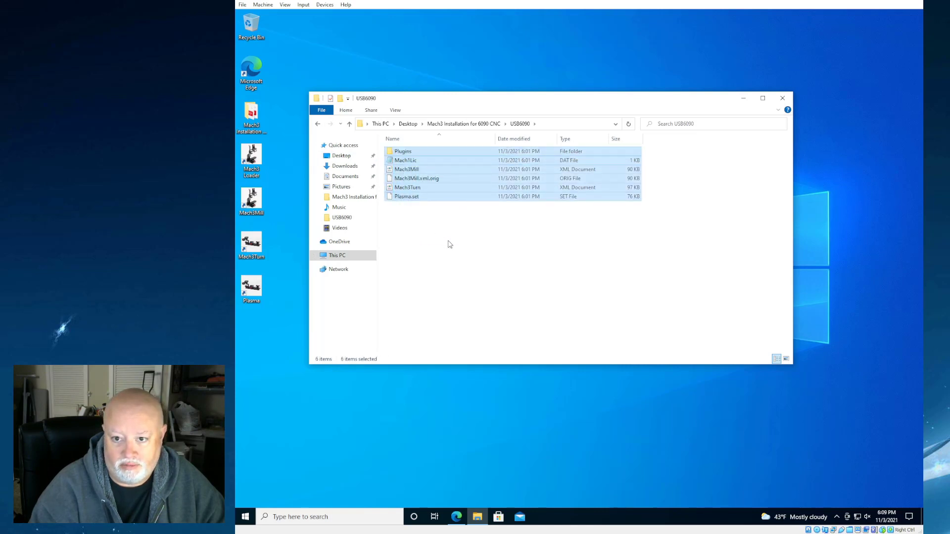
right_click(406, 188)
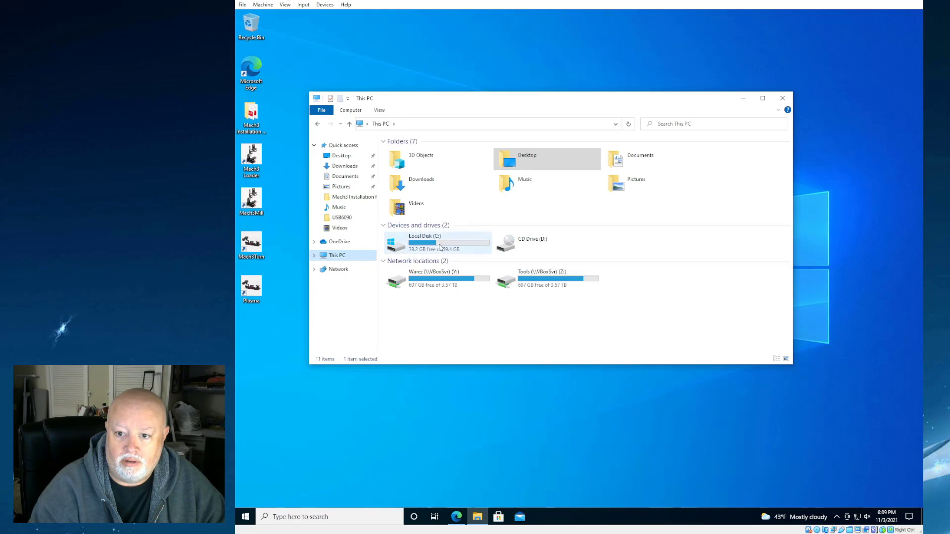
- Paste them into C:\Mach3, replacing the three same-named files
double_click(424, 243)
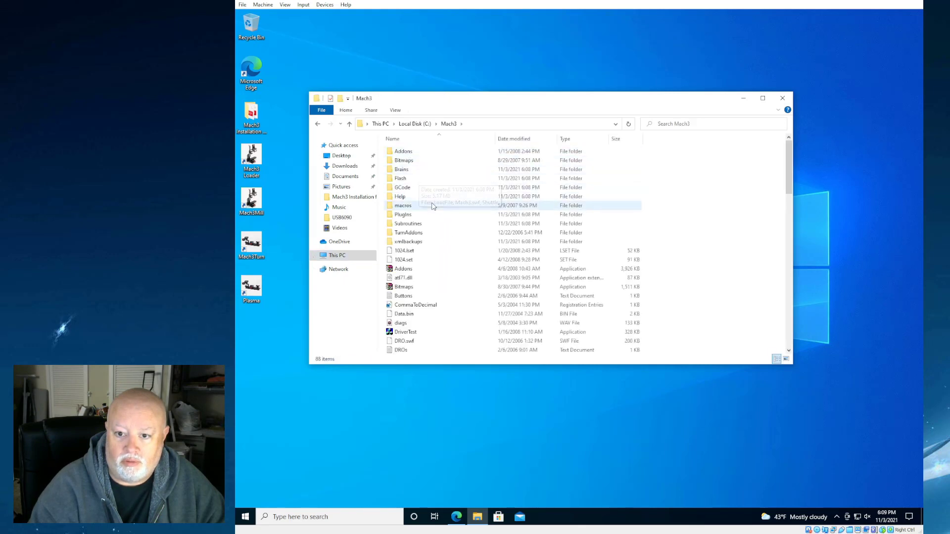
mouse_move(696, 257)
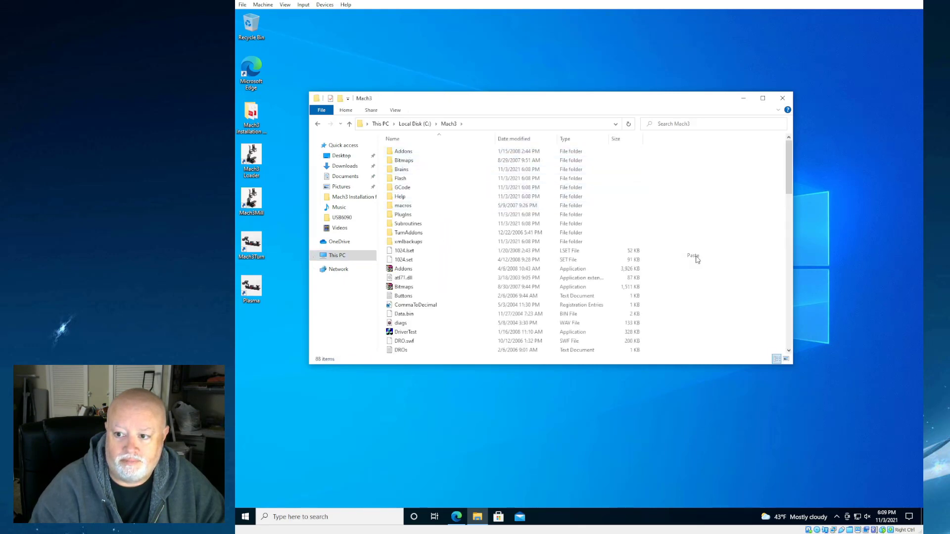
click(692, 255)
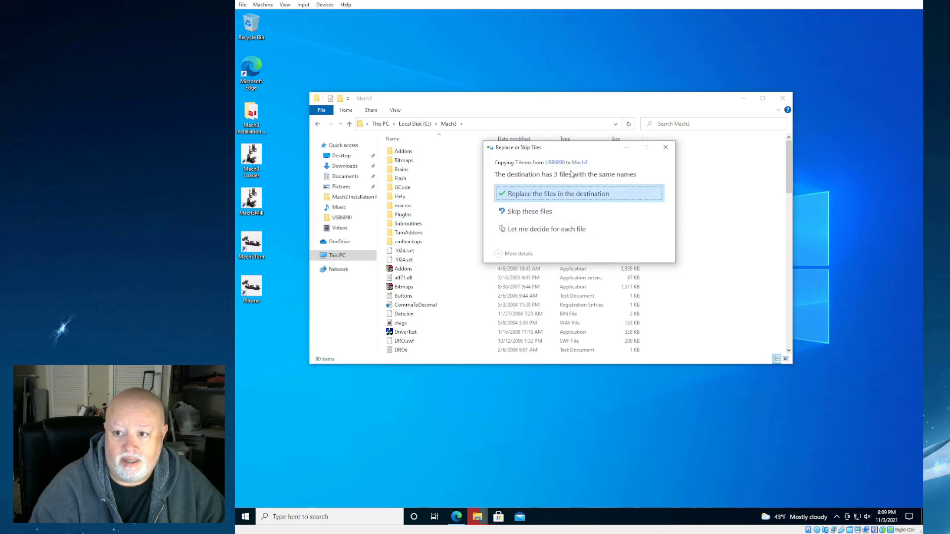
mouse_move(563, 211)
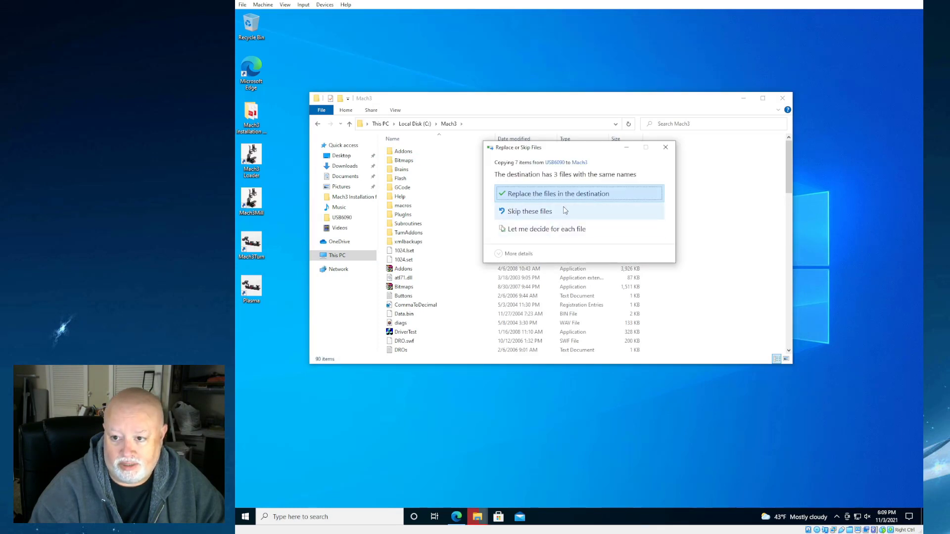
click(557, 193)
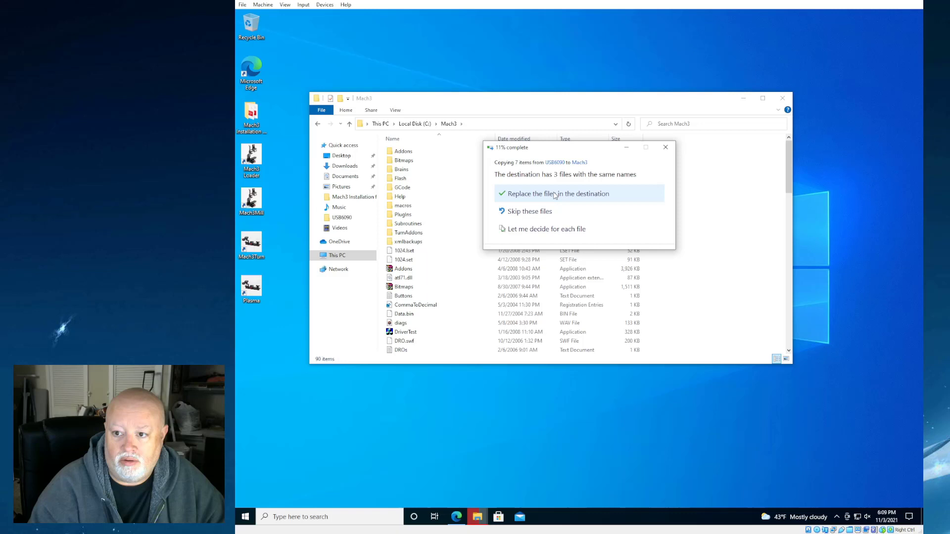
click(558, 193)
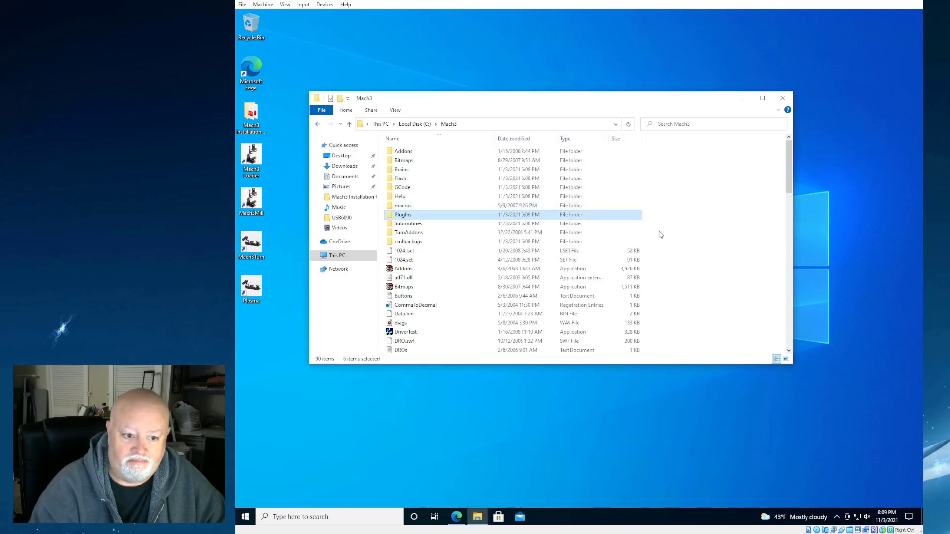
mouse_move(782, 109)
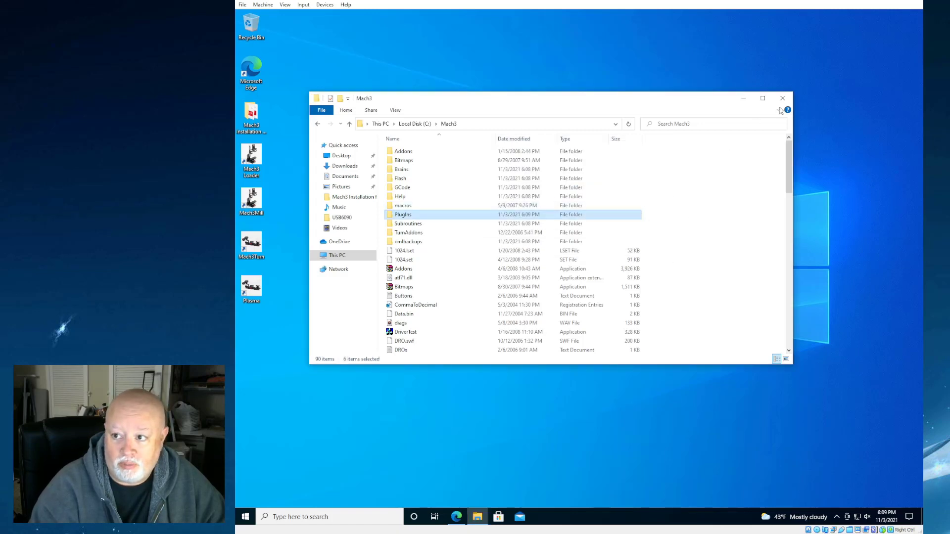
- Close Explorer and start Mach3 Loader with the Mach3Mill session profile
click(782, 98)
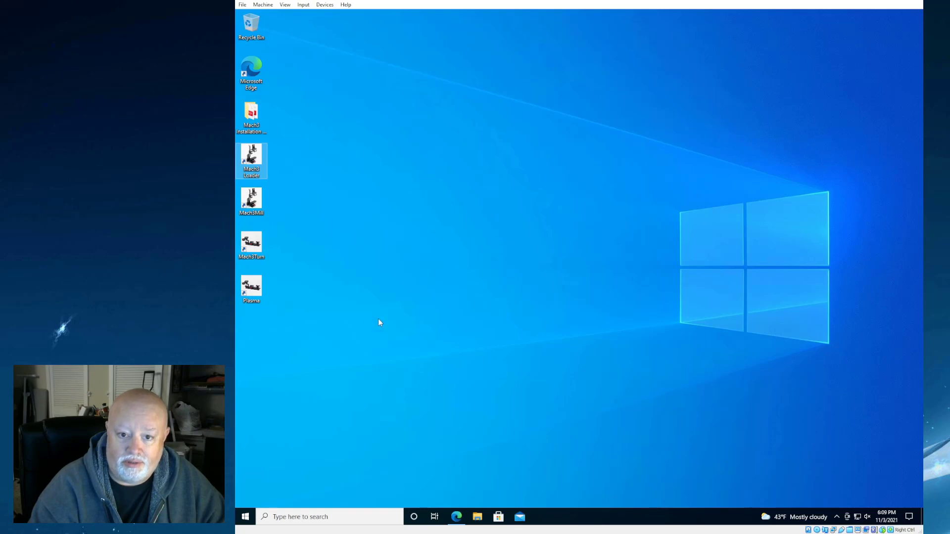
mouse_move(293, 154)
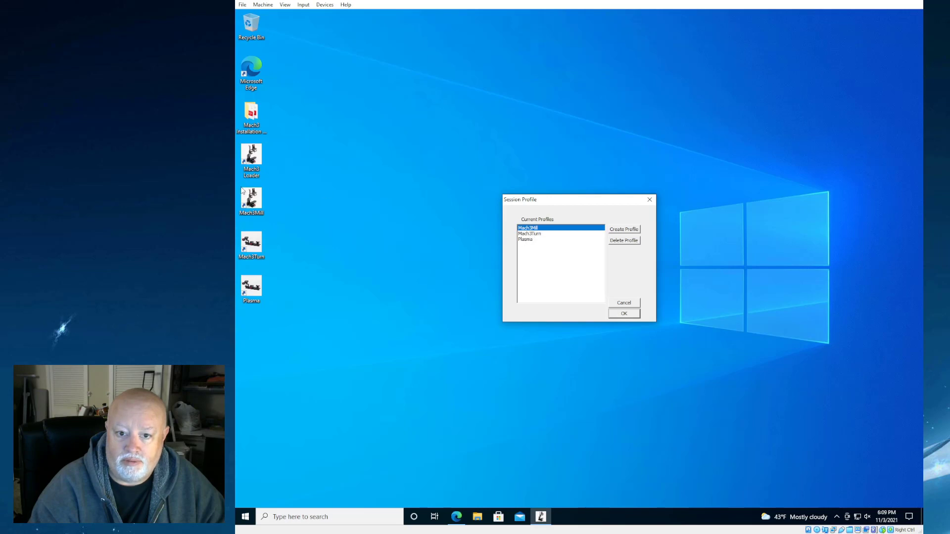
mouse_move(613, 287)
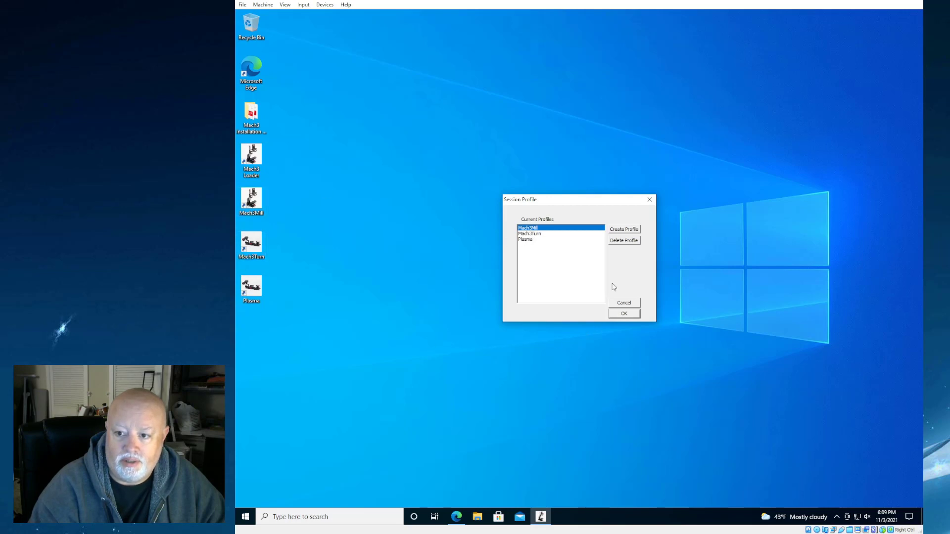
click(624, 314)
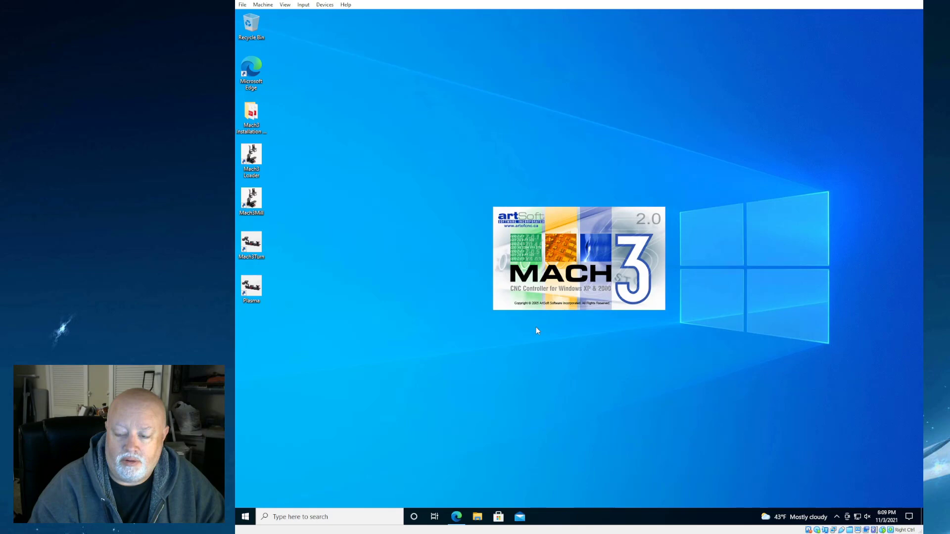
mouse_move(518, 282)
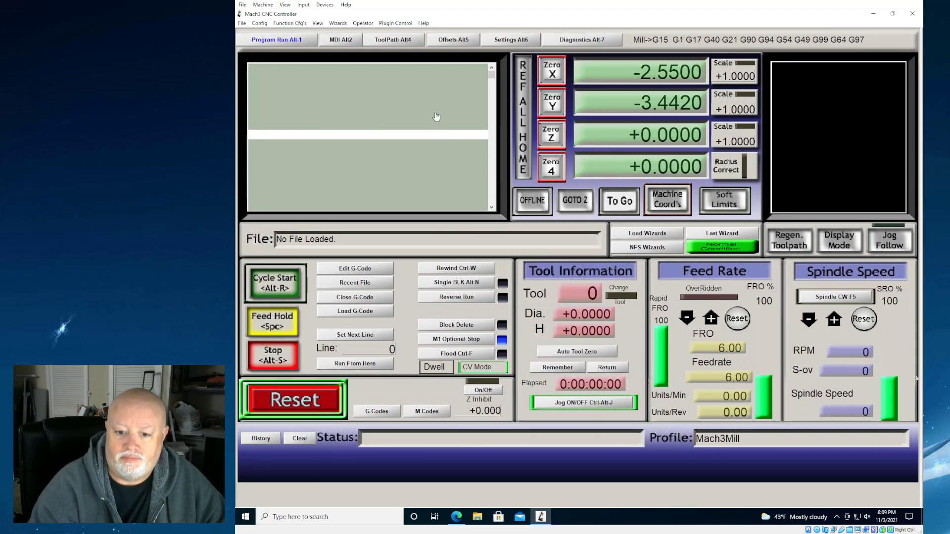
- Glance at Config > Select Native Units, then bring up Ports and Pins on the Input Signals tab
click(259, 23)
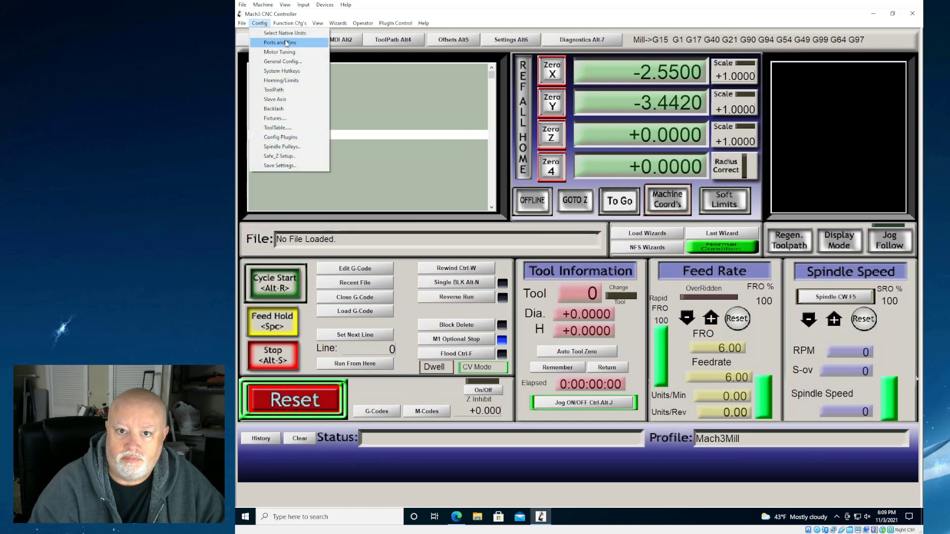
mouse_move(285, 33)
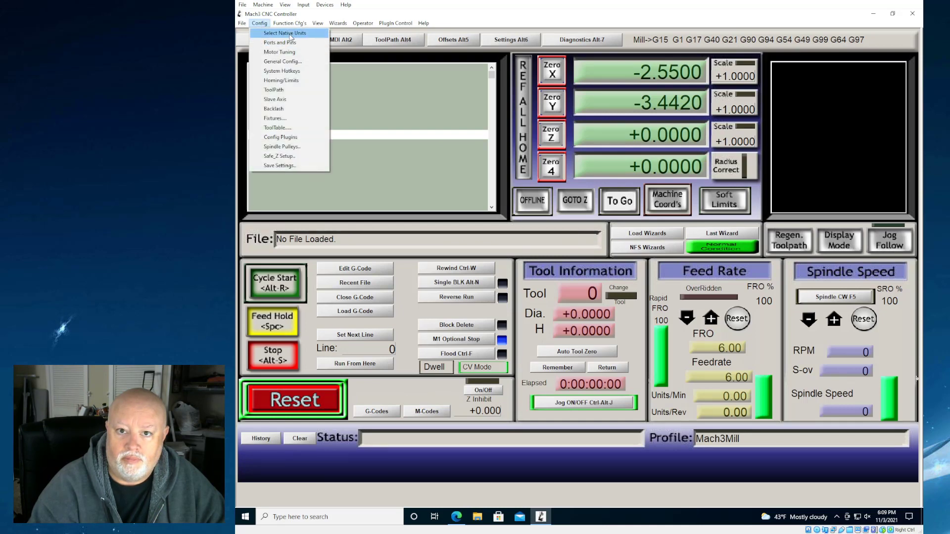
click(285, 33)
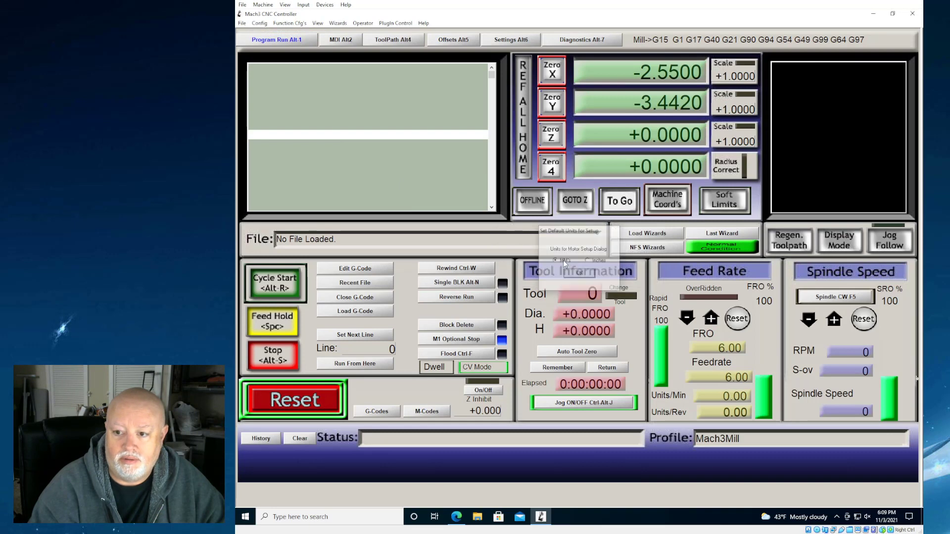
click(259, 23)
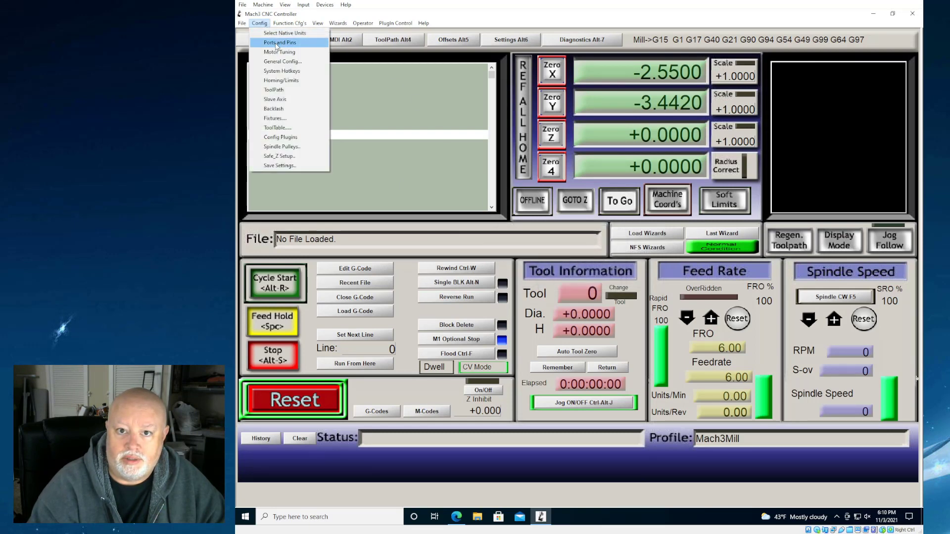
click(279, 42)
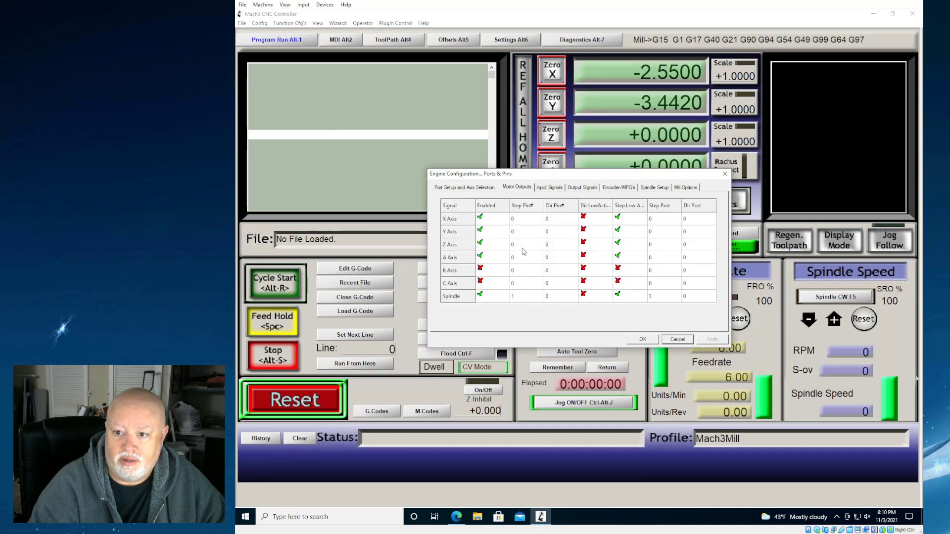
mouse_move(640, 280)
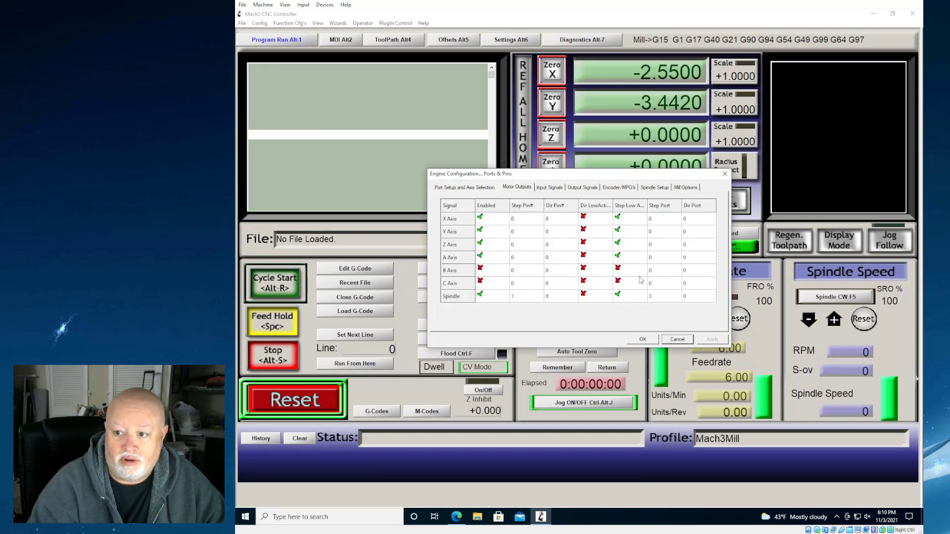
mouse_move(561, 299)
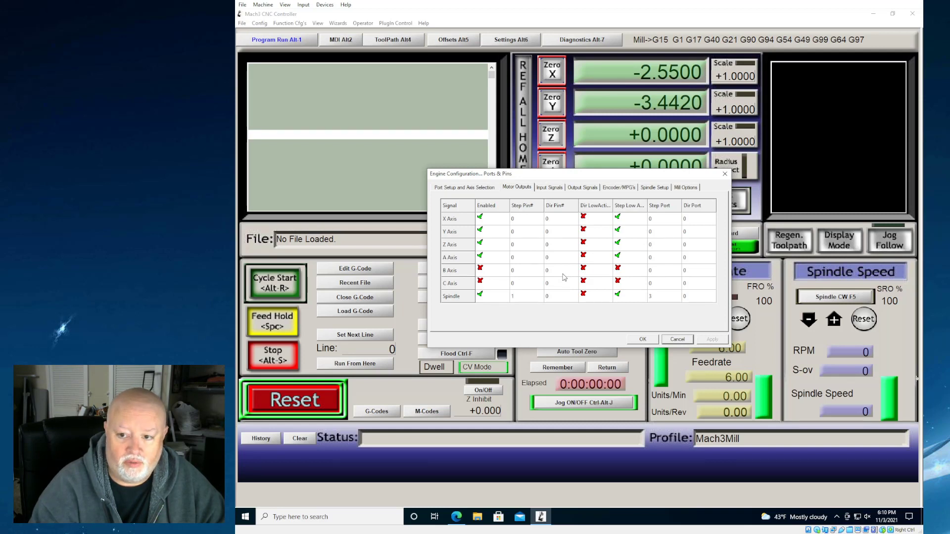
mouse_move(616, 318)
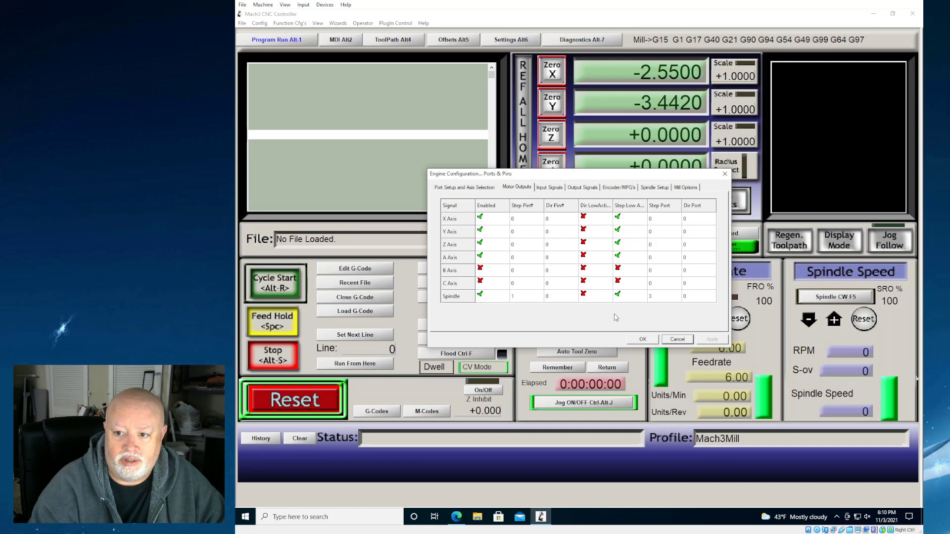
mouse_move(547, 275)
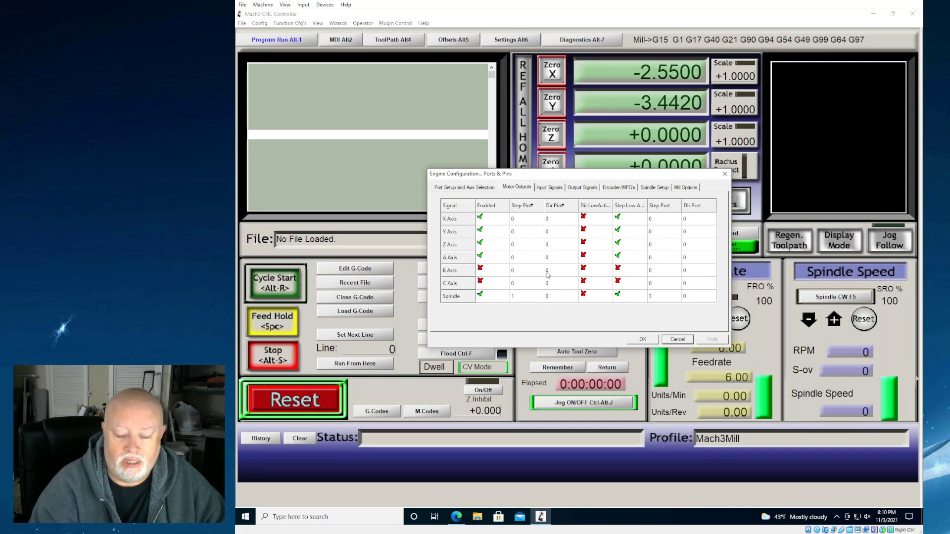
mouse_move(541, 255)
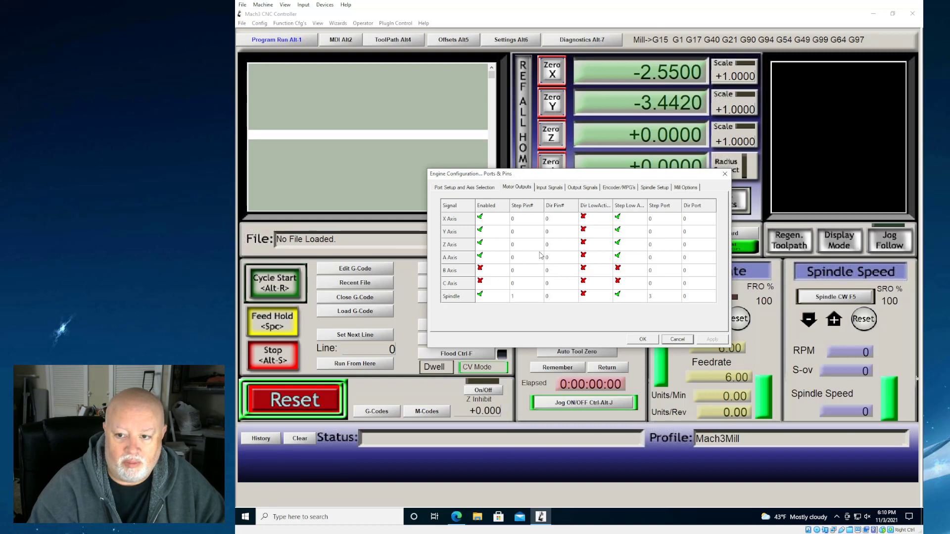
mouse_move(557, 284)
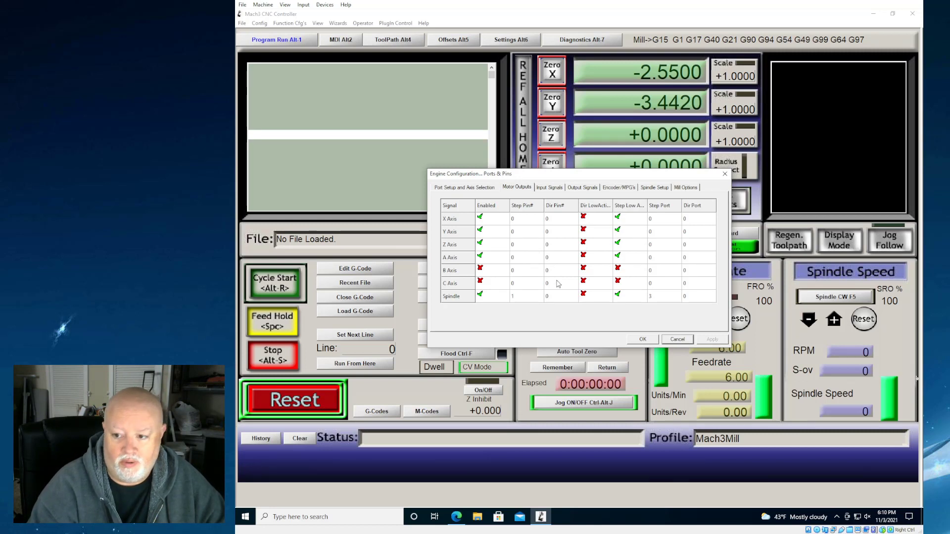
click(550, 187)
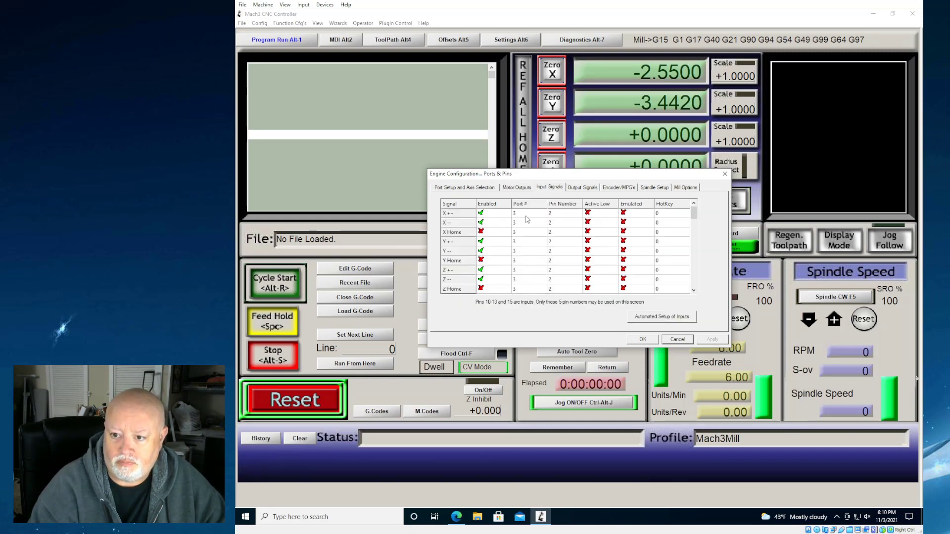
mouse_move(500, 222)
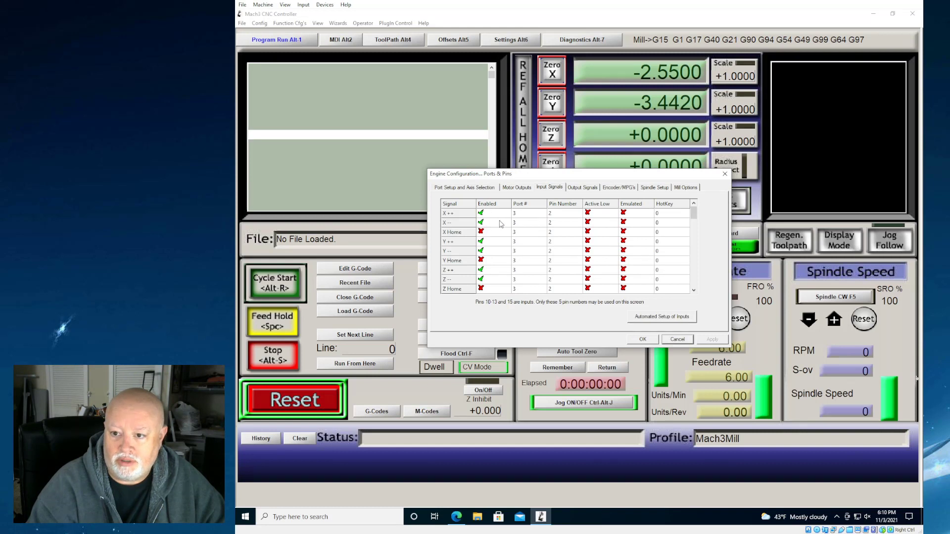
mouse_move(471, 244)
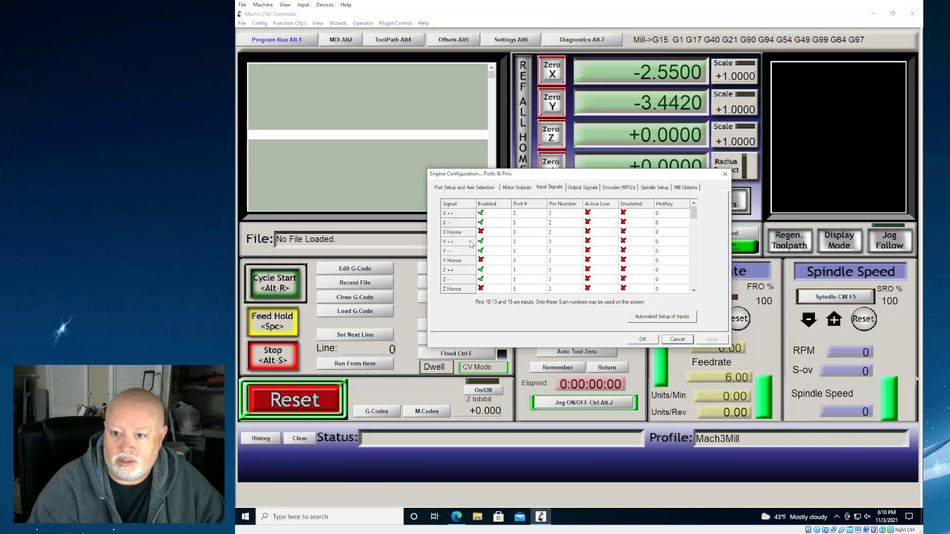
mouse_move(490, 214)
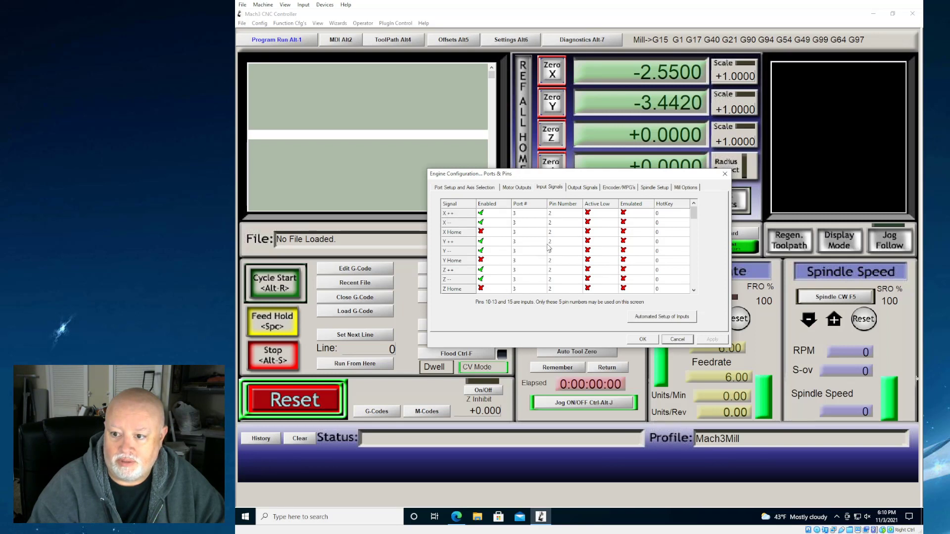
- Enable the EStop input signal and accept the Ports and Pins settings
scroll(down, 3)
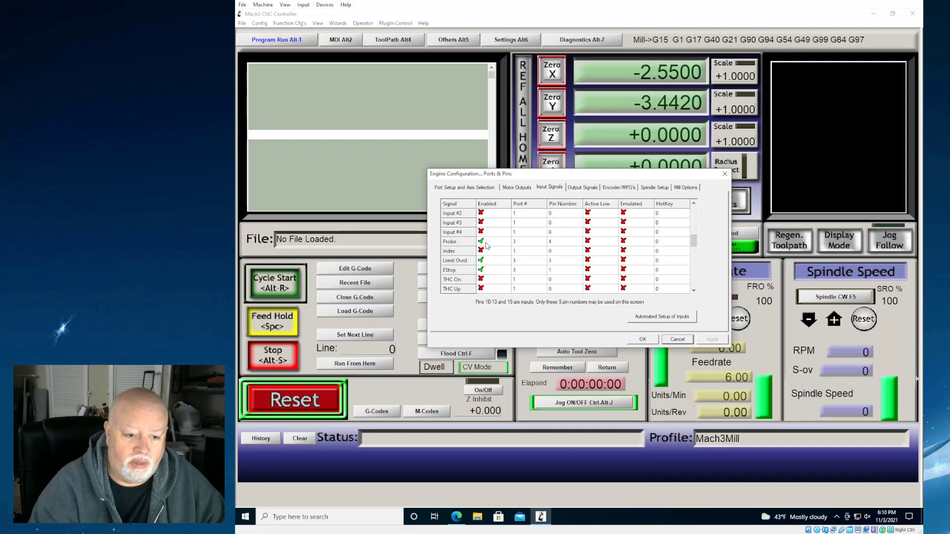
mouse_move(496, 243)
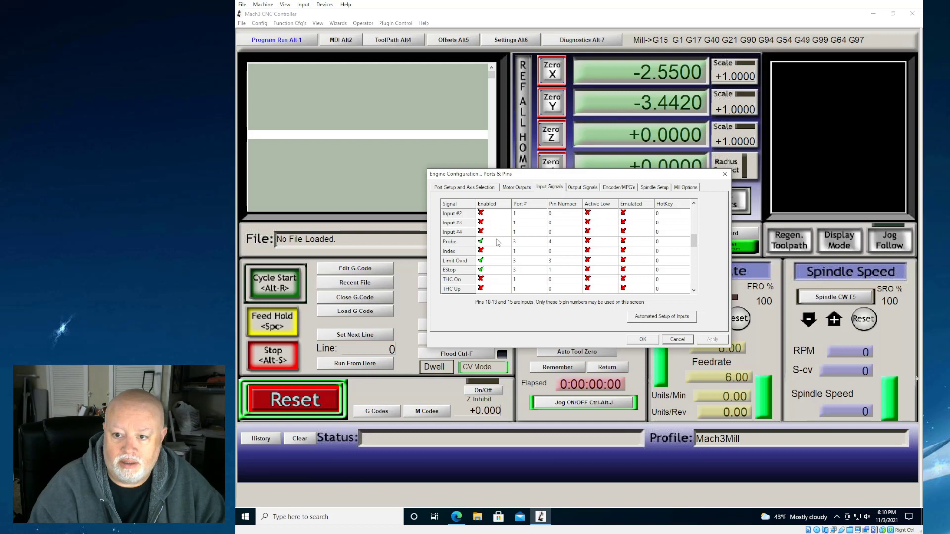
mouse_move(450, 270)
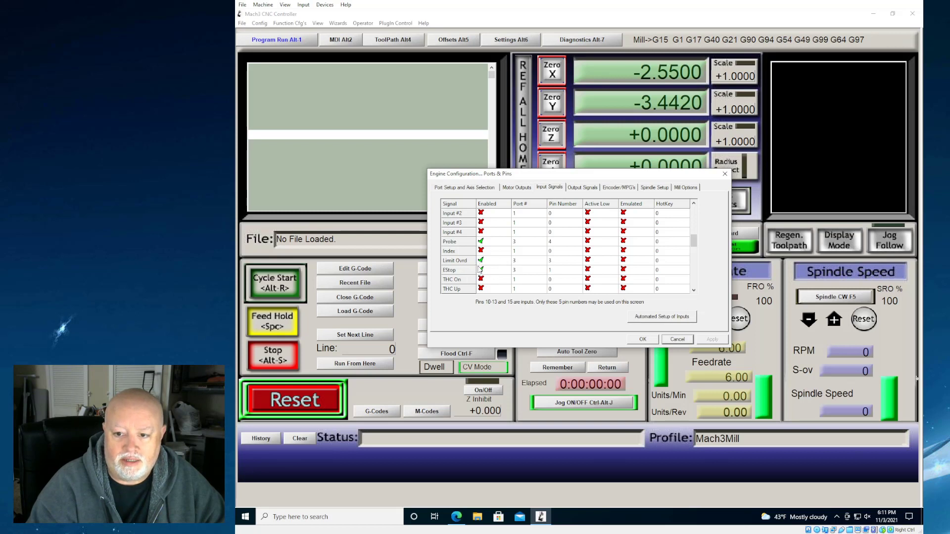
click(481, 269)
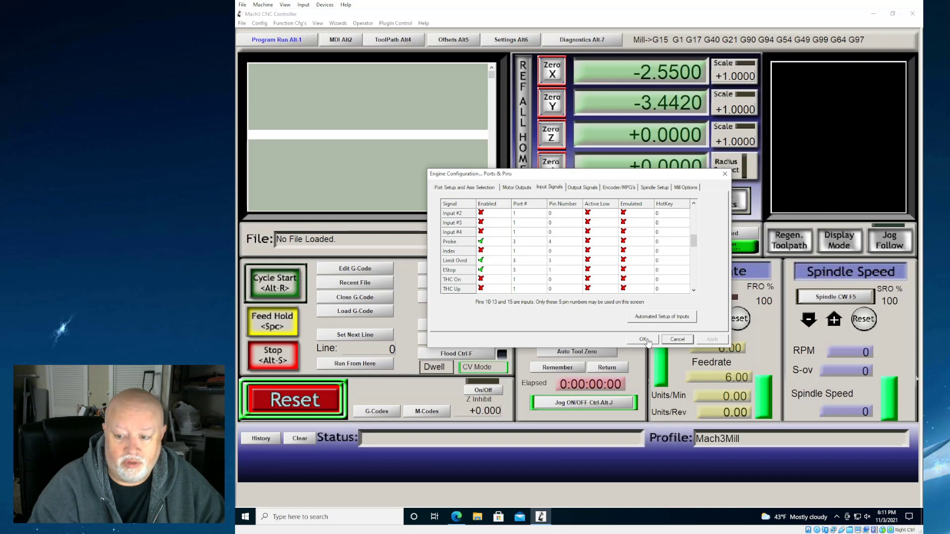
click(643, 339)
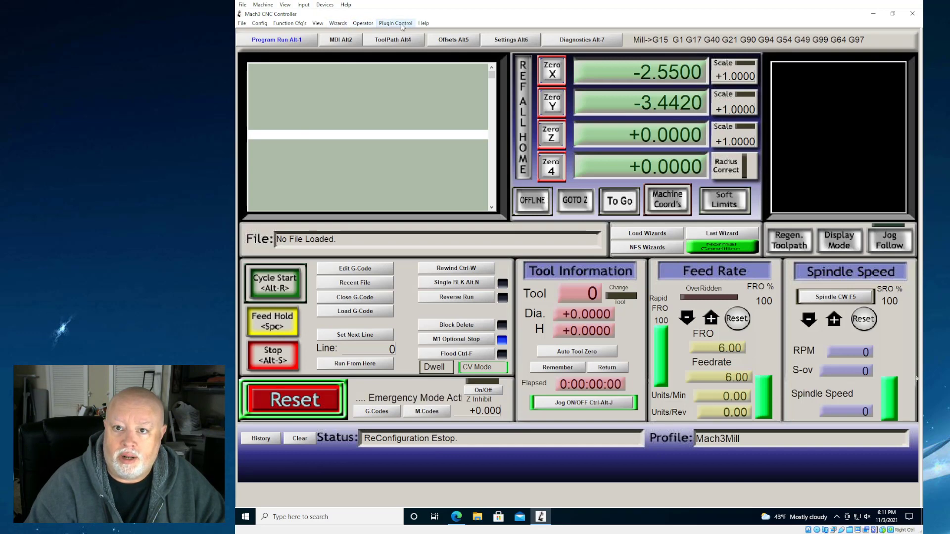
- Launch PlugIn Control > RnRMotion and dismiss the 'RnRMotion Controller Not Found' error
click(395, 23)
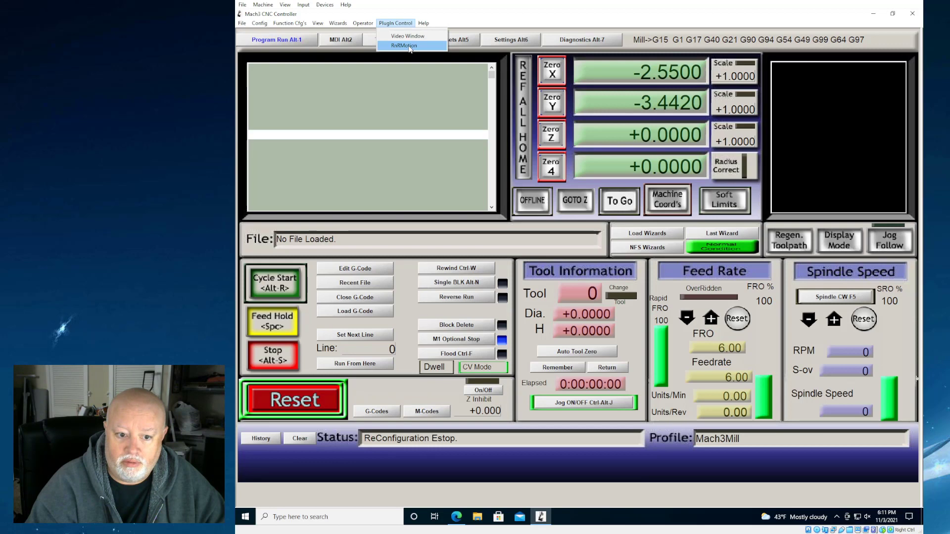
click(404, 46)
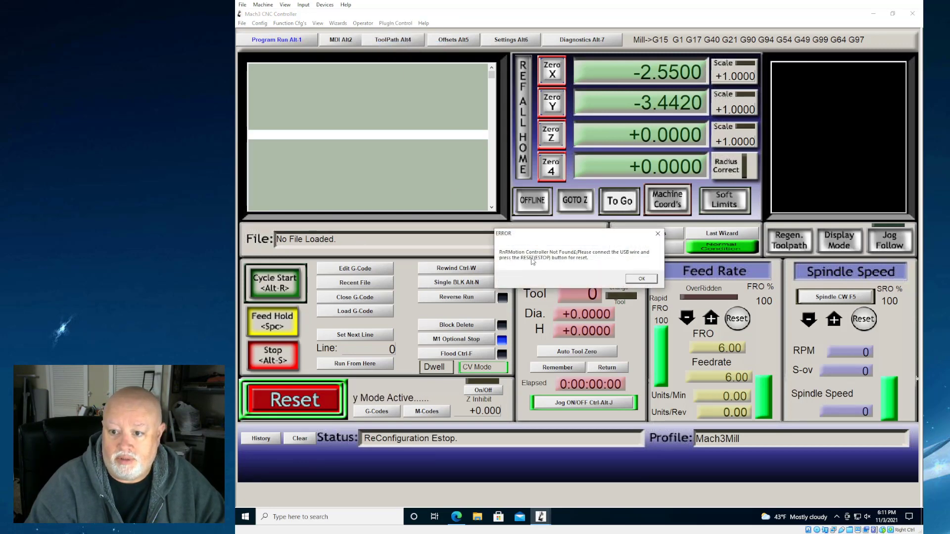
click(640, 279)
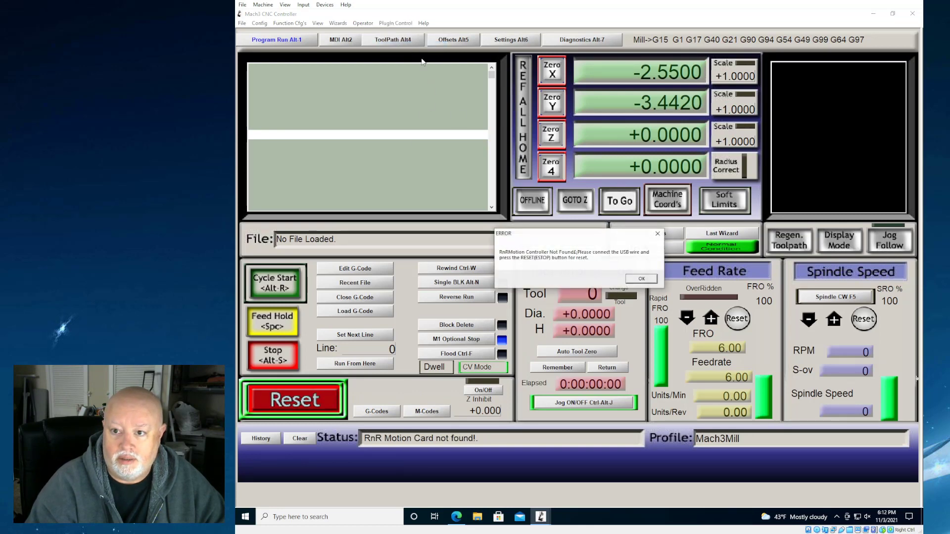
mouse_move(622, 252)
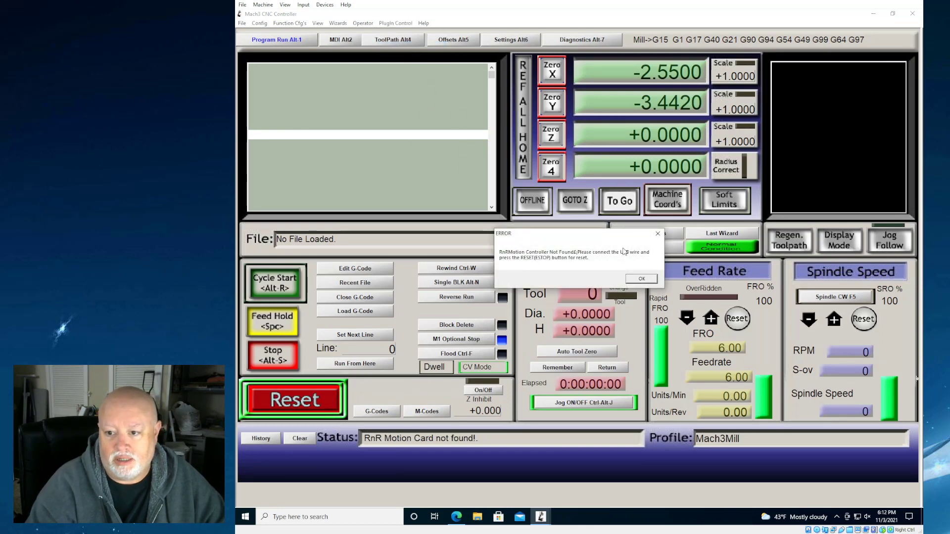
click(642, 279)
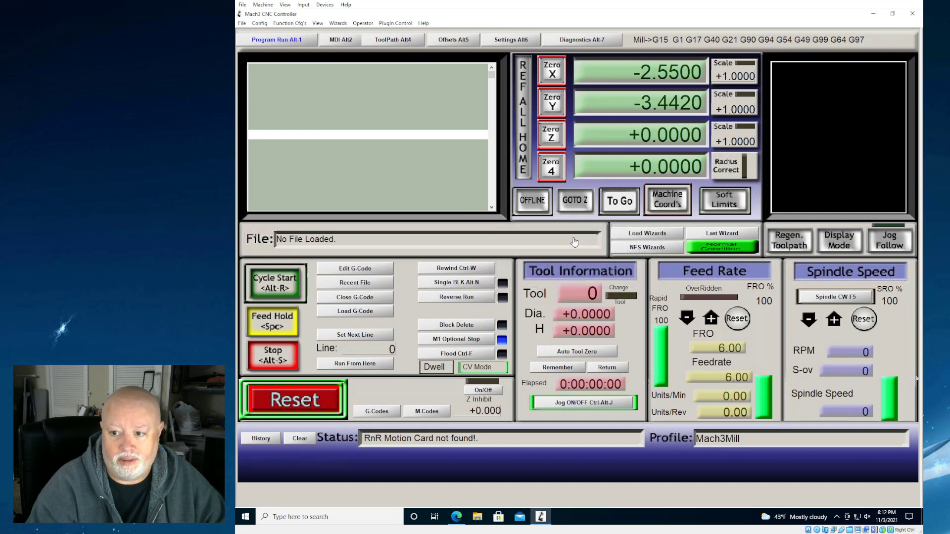
mouse_move(458, 158)
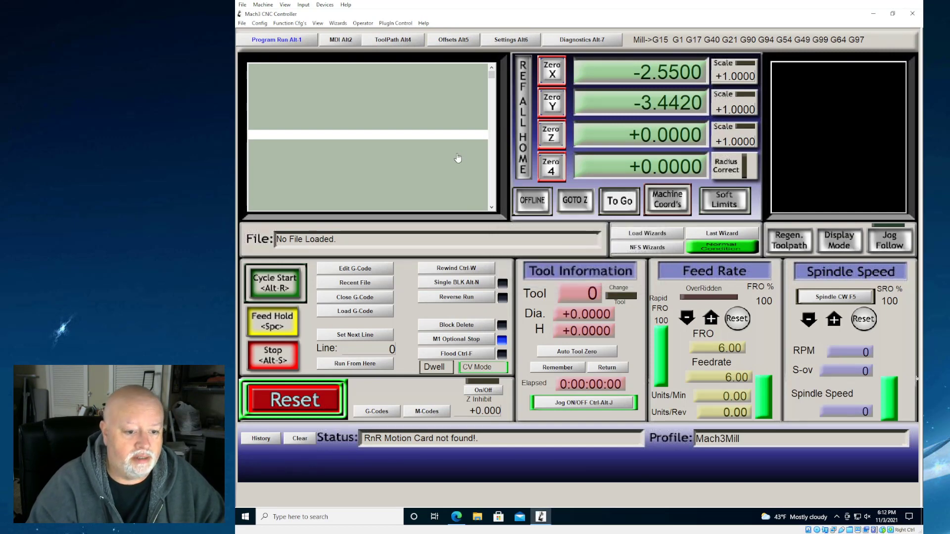
click(423, 23)
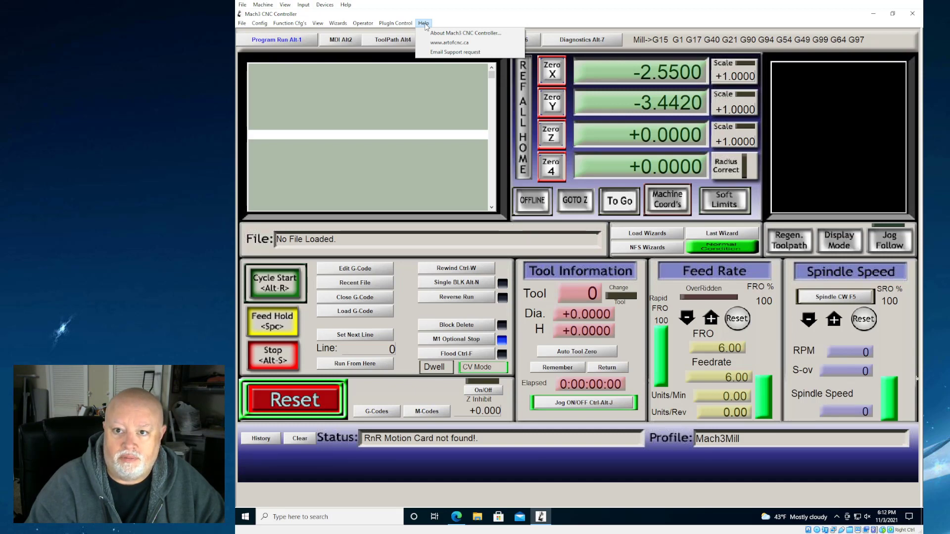
mouse_move(465, 33)
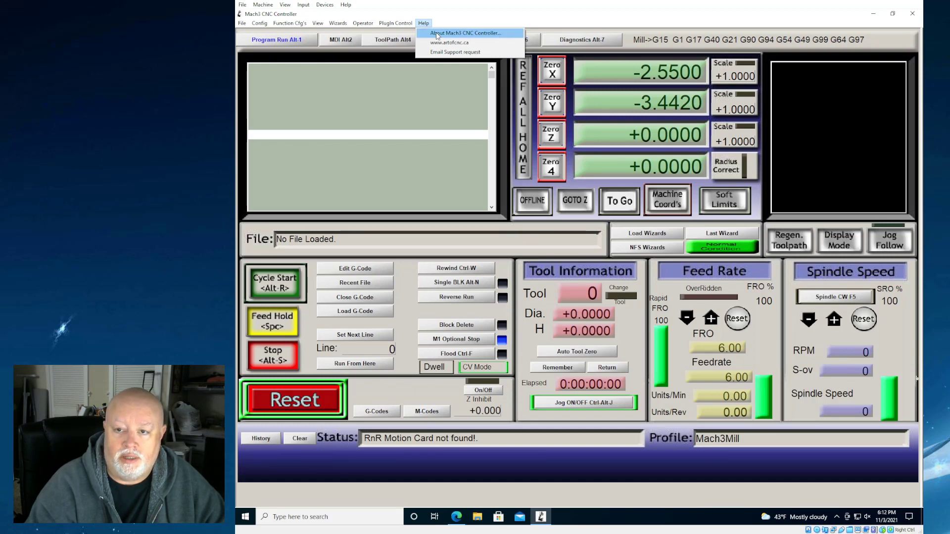
click(464, 33)
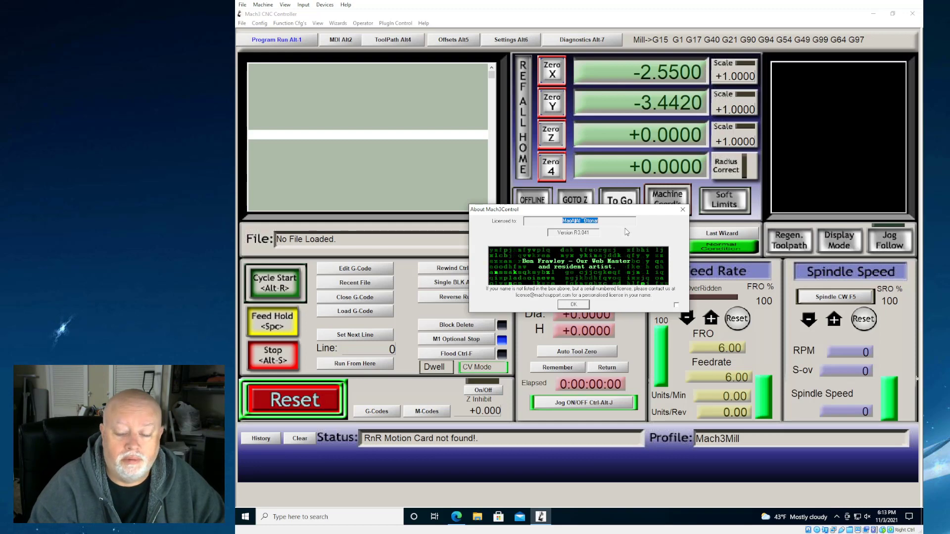
click(573, 304)
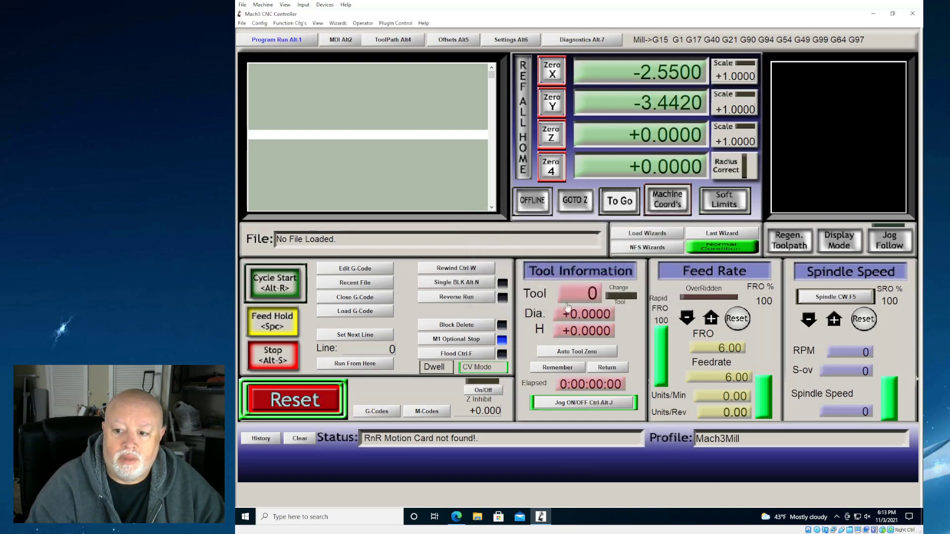
mouse_move(409, 183)
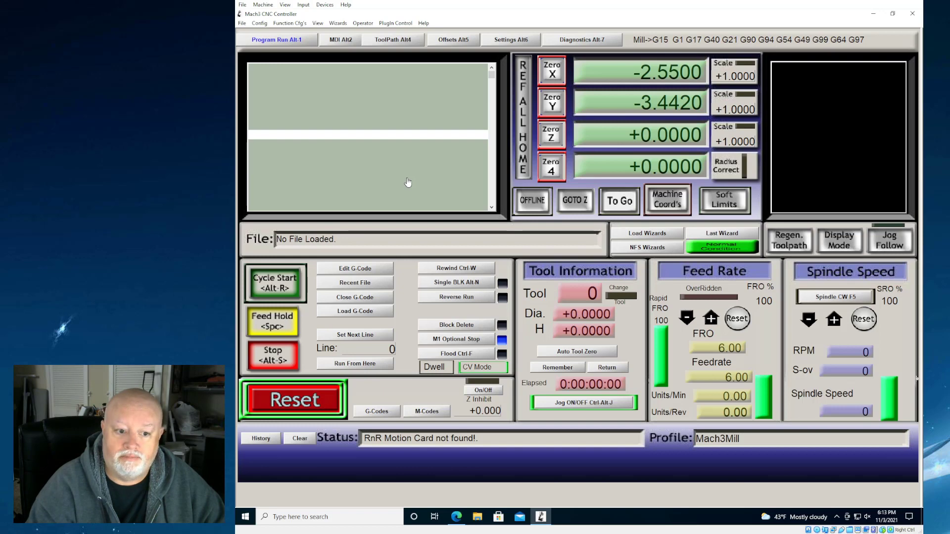
mouse_move(241, 157)
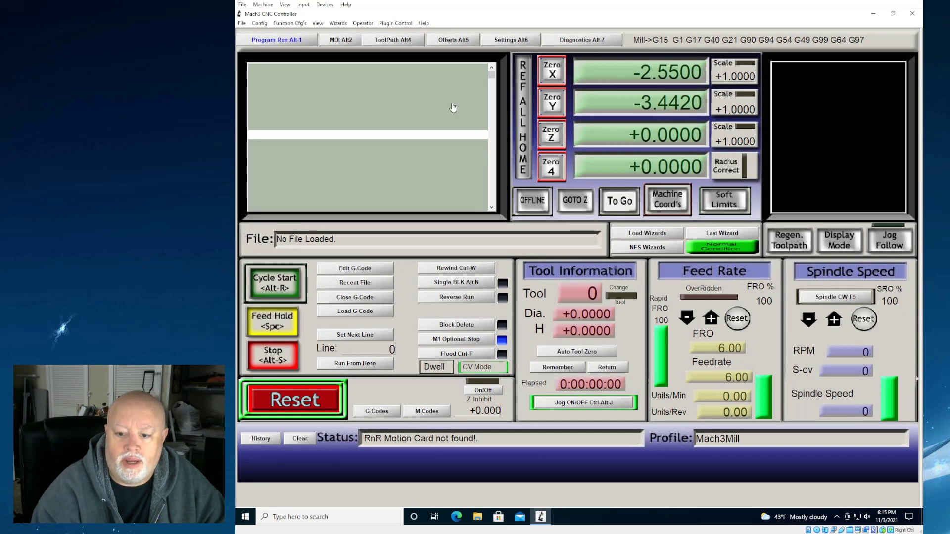
- Navigate Explorer to Desktop > Mach3 Screens > 3_axis_router > Mach3
click(477, 517)
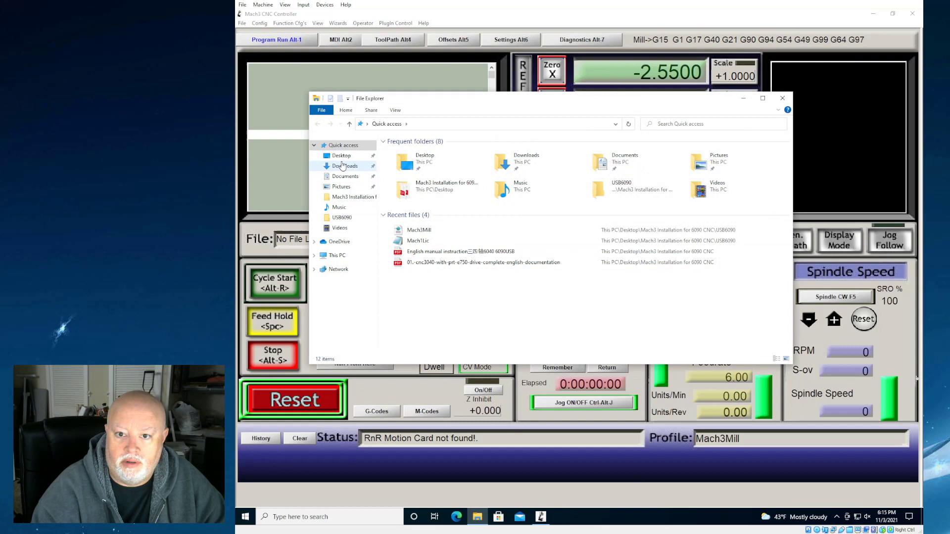
click(340, 156)
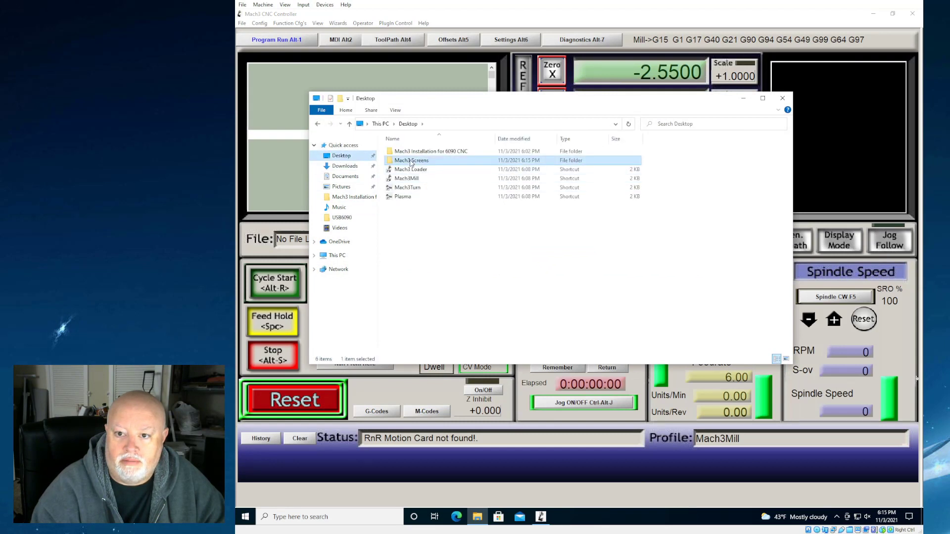
double_click(411, 160)
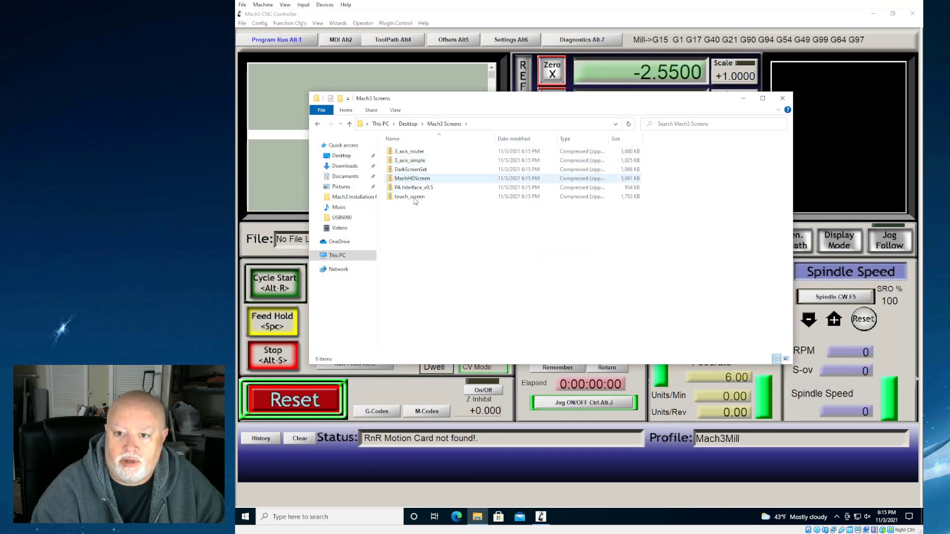
click(409, 150)
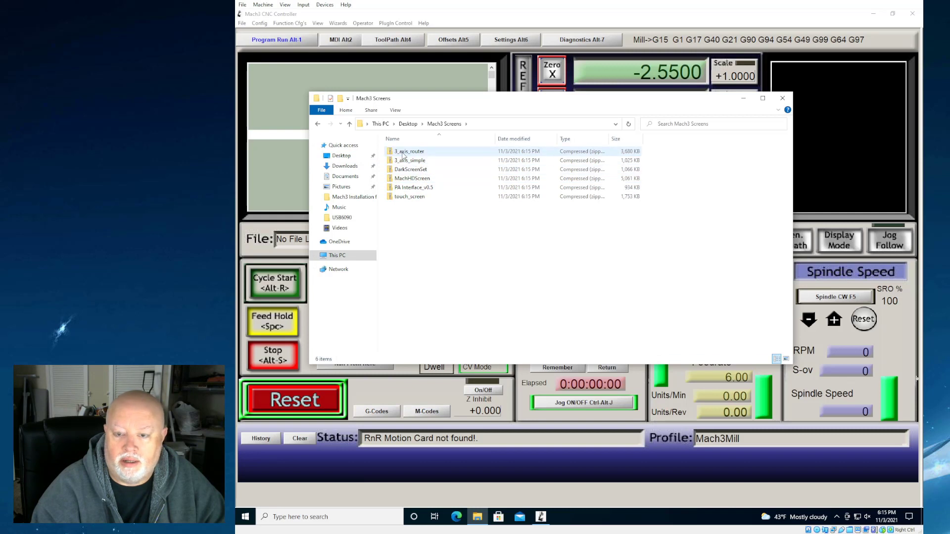
click(413, 187)
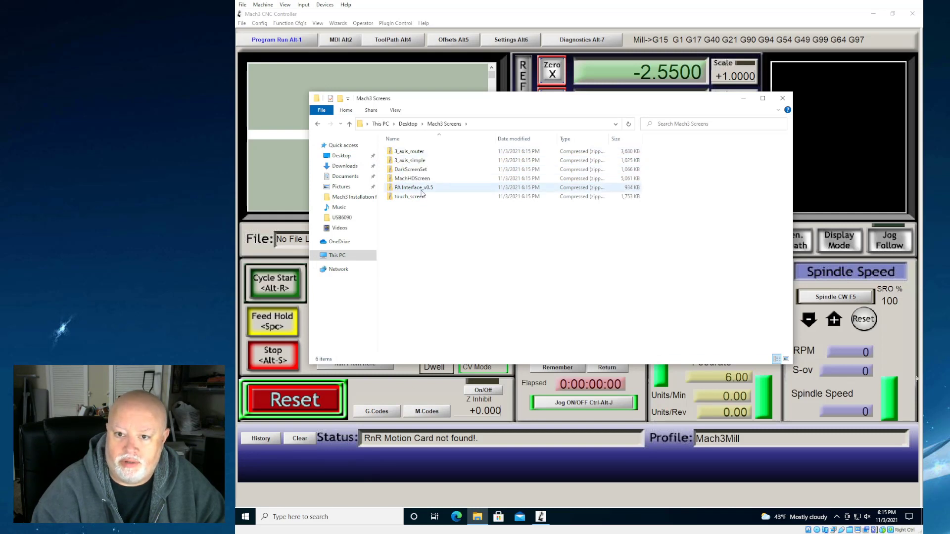
double_click(409, 151)
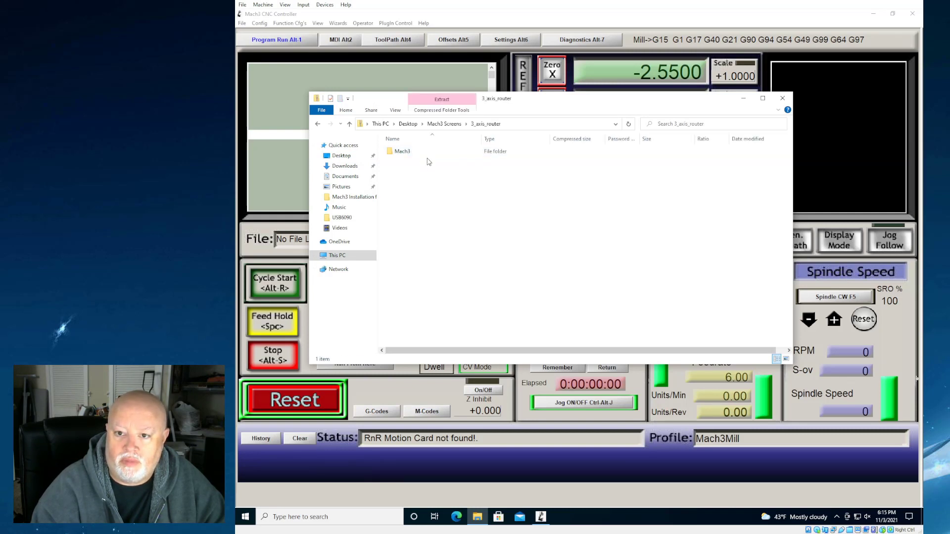
click(402, 151)
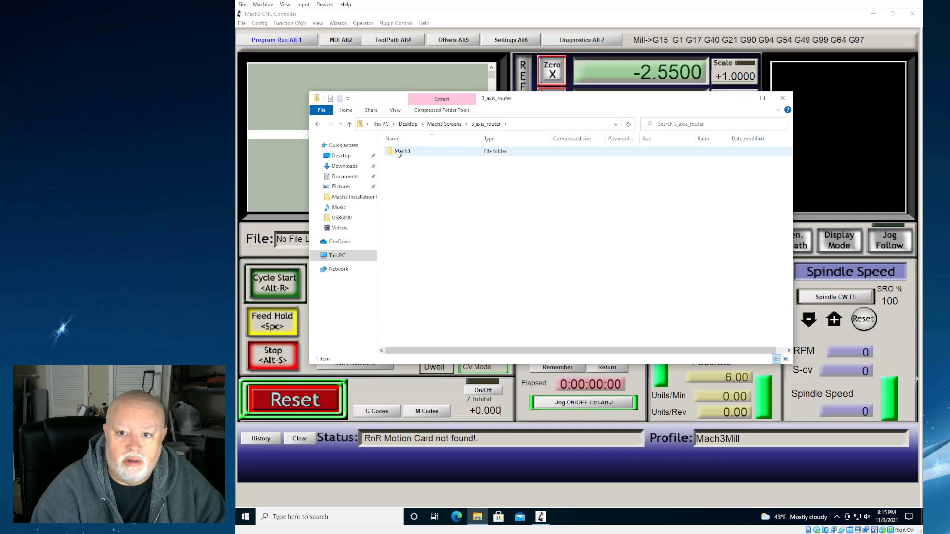
double_click(403, 151)
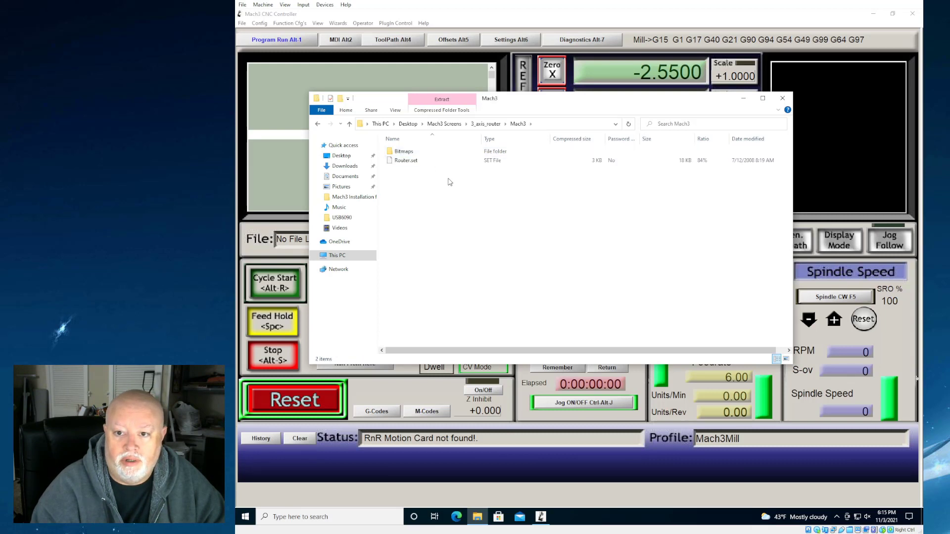
- Copy Bitmaps and Router.set into C:\Mach3 and close Explorer
right_click(412, 155)
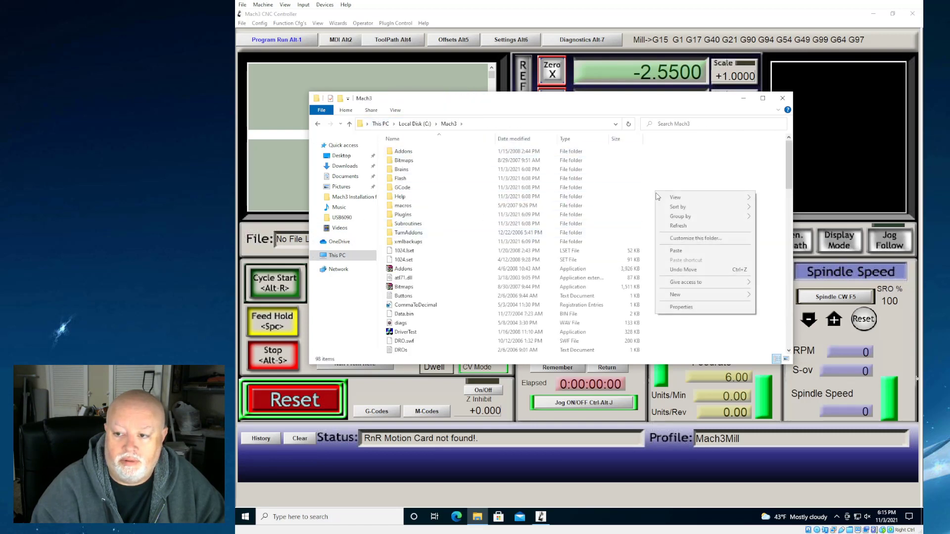
click(404, 160)
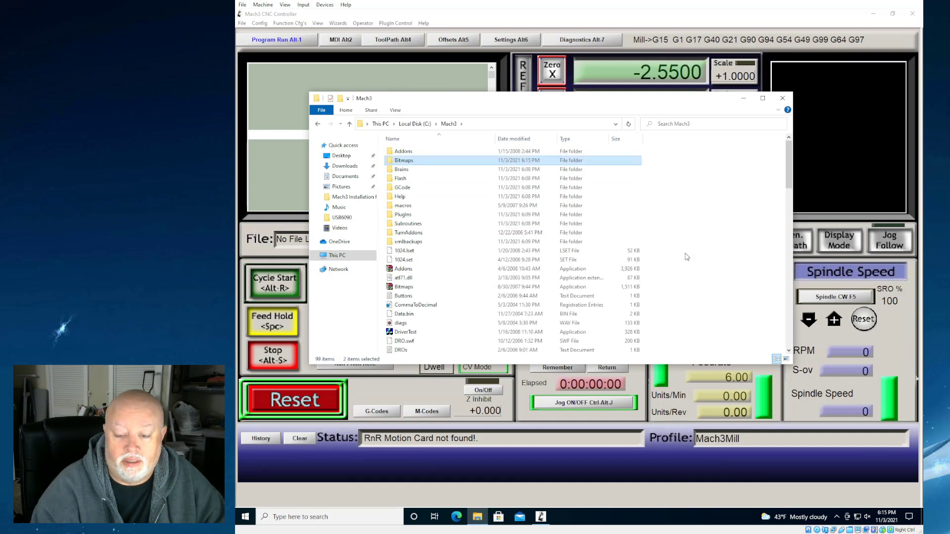
mouse_move(442, 50)
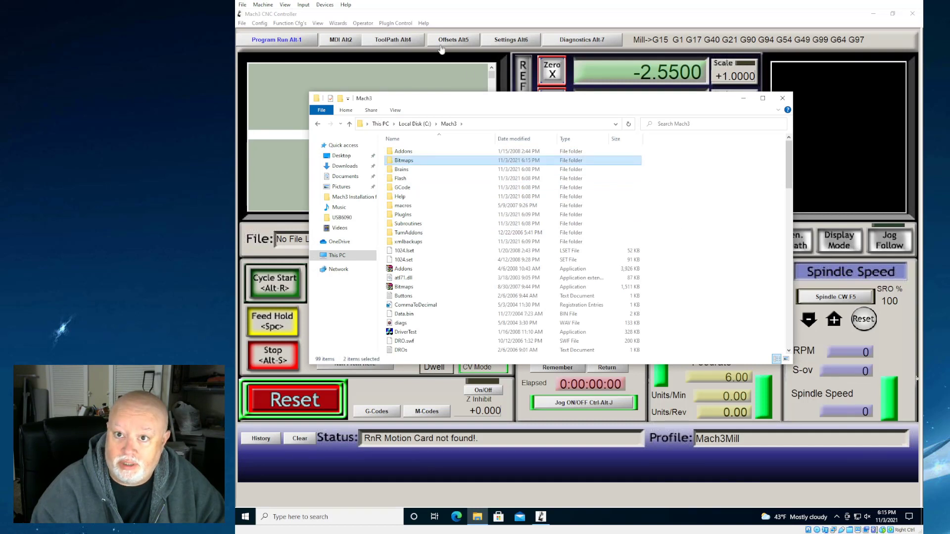
click(781, 98)
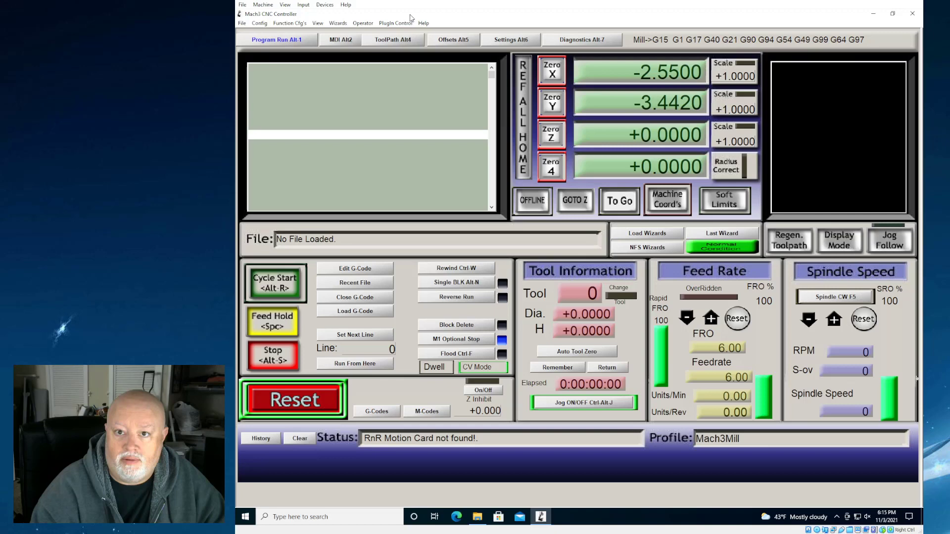
- Load the Router.set screen from the Mach3 folder via View > Load Screens
click(316, 23)
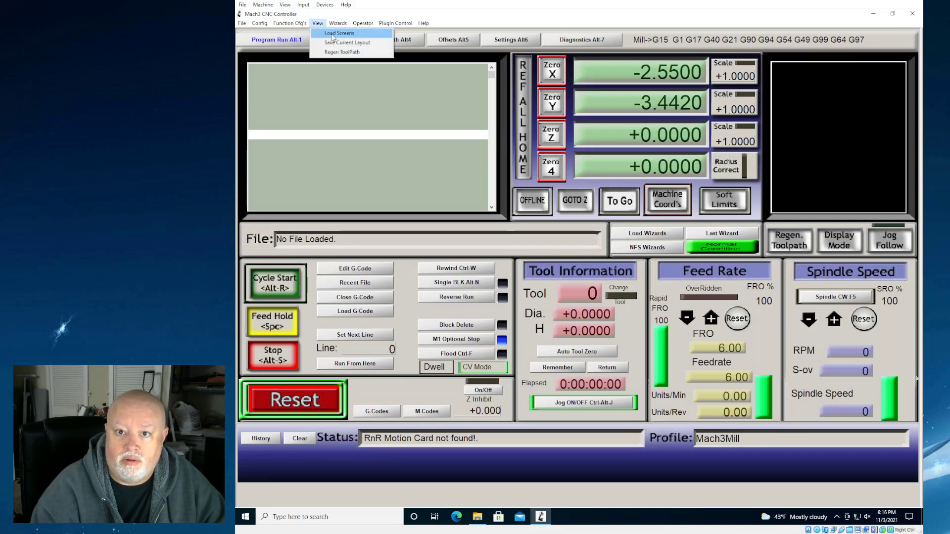
click(339, 33)
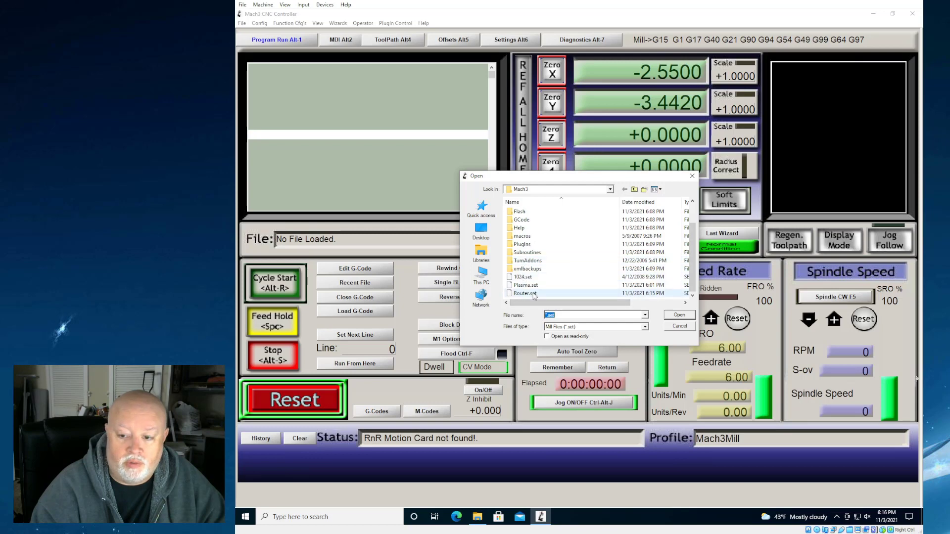
mouse_move(657, 298)
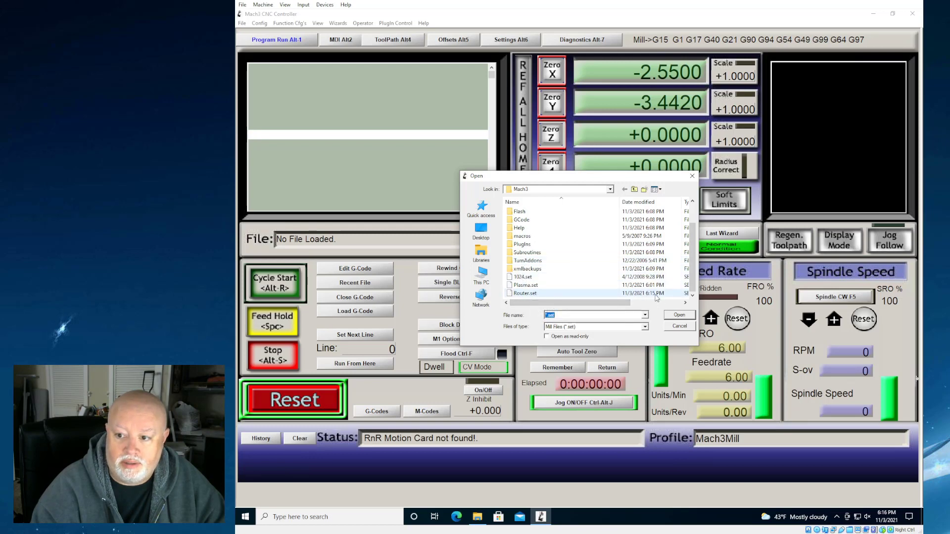
click(525, 293)
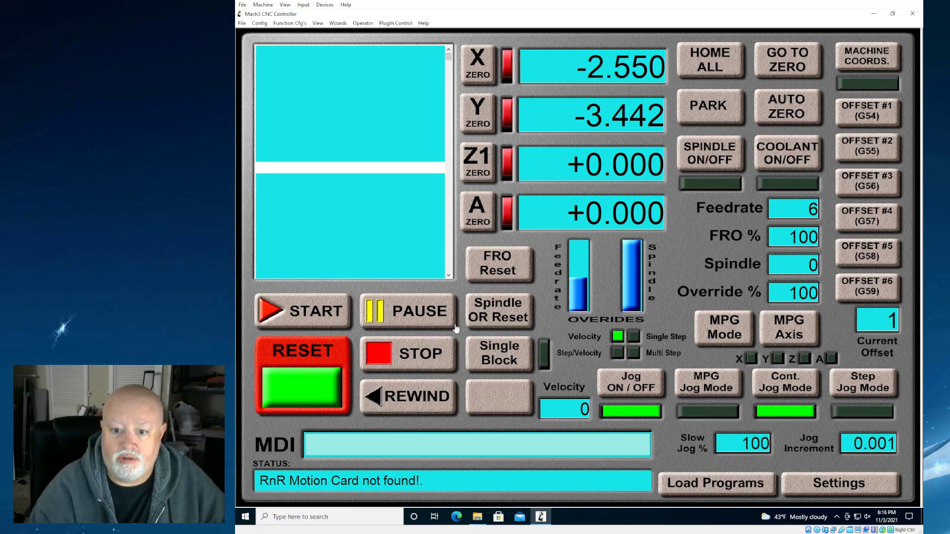
mouse_move(620, 208)
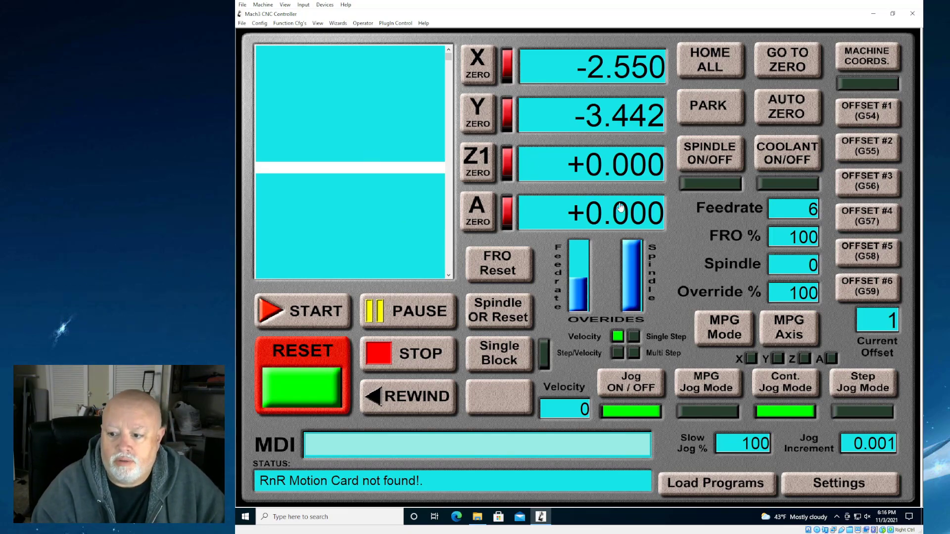
mouse_move(431, 236)
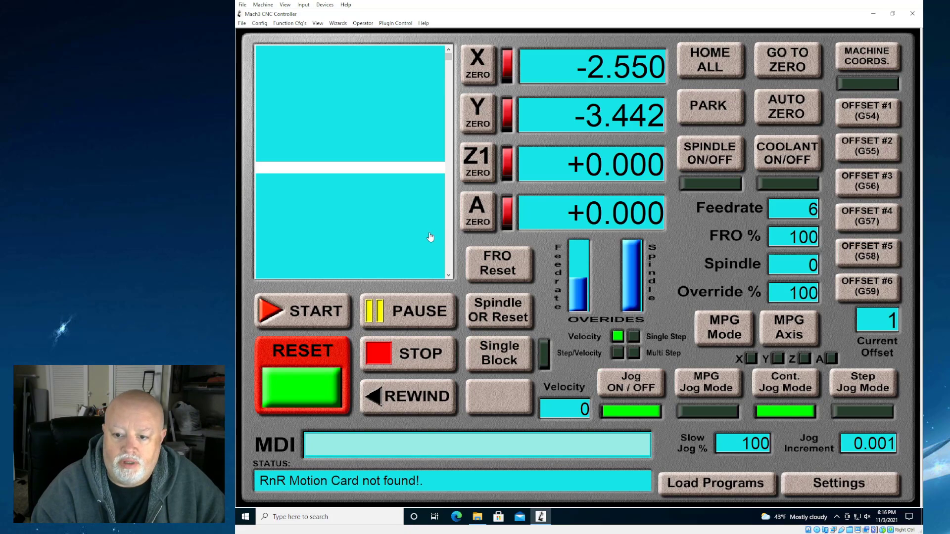
mouse_move(425, 198)
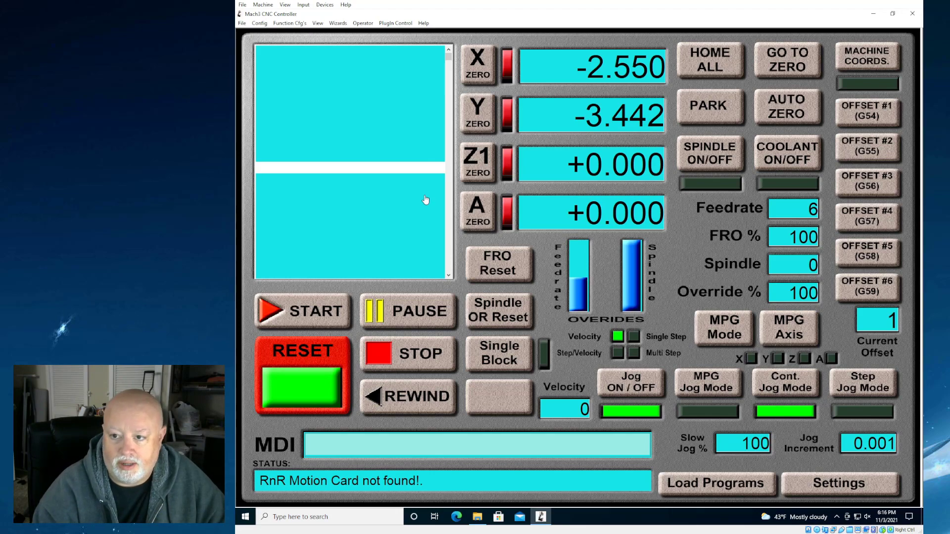
mouse_move(694, 140)
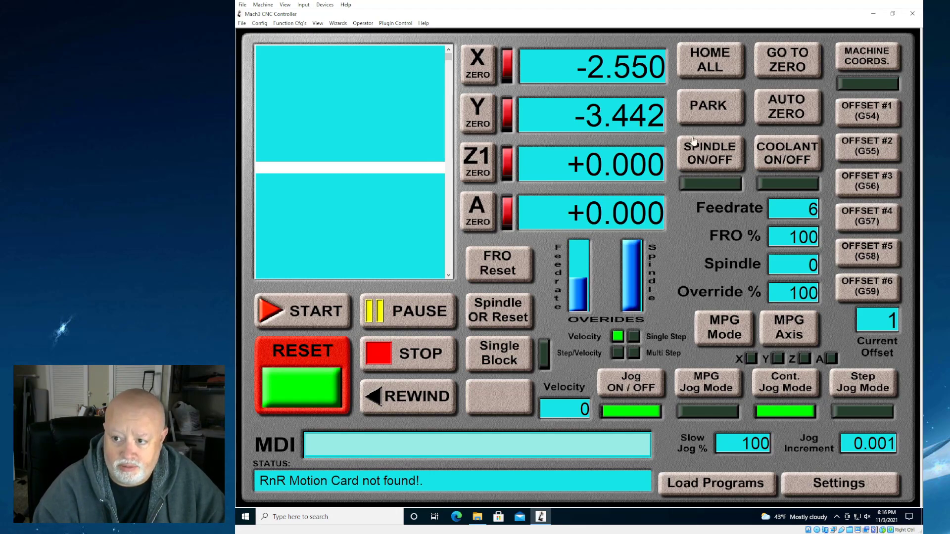
mouse_move(791, 253)
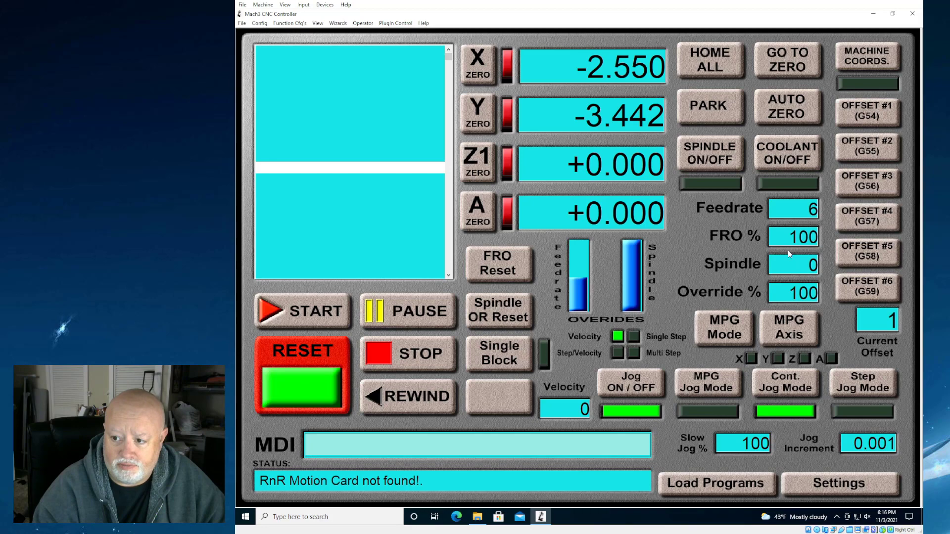
mouse_move(433, 300)
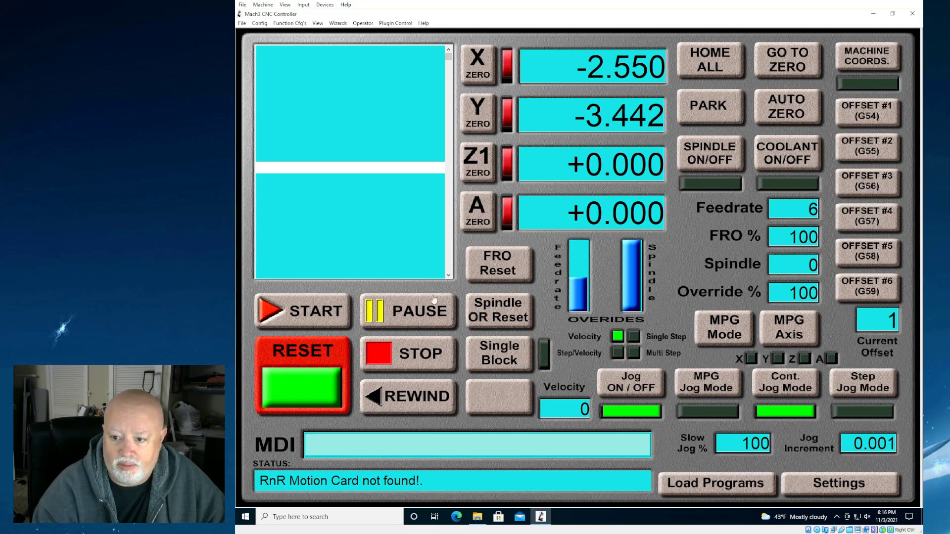
mouse_move(482, 201)
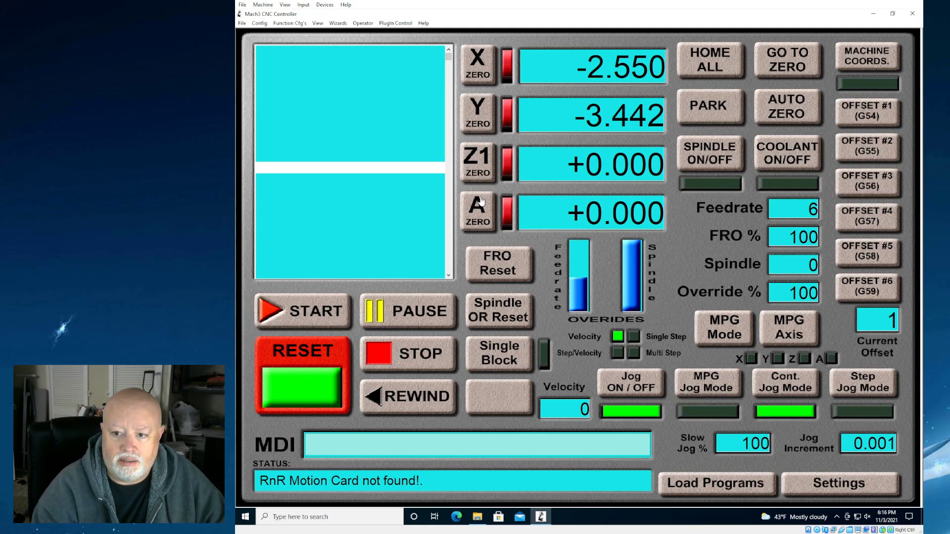
mouse_move(482, 199)
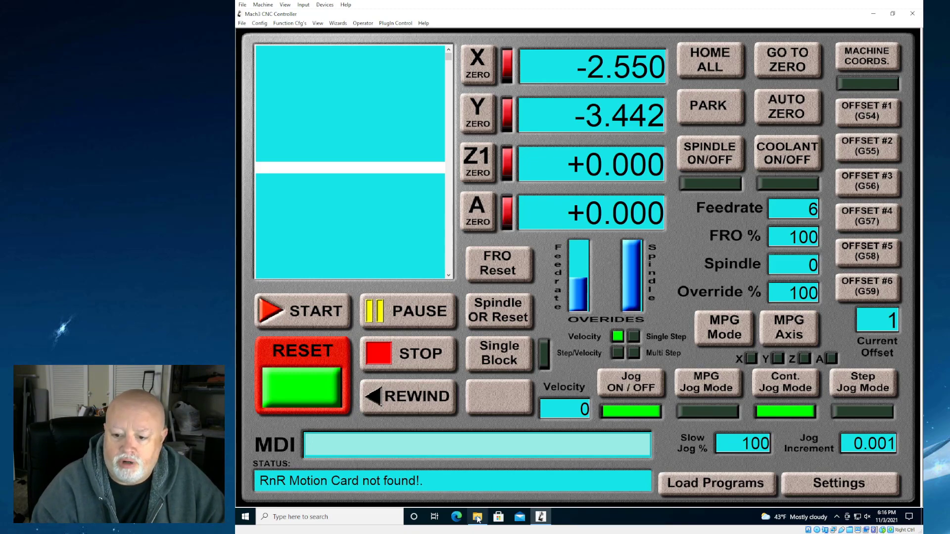
click(477, 517)
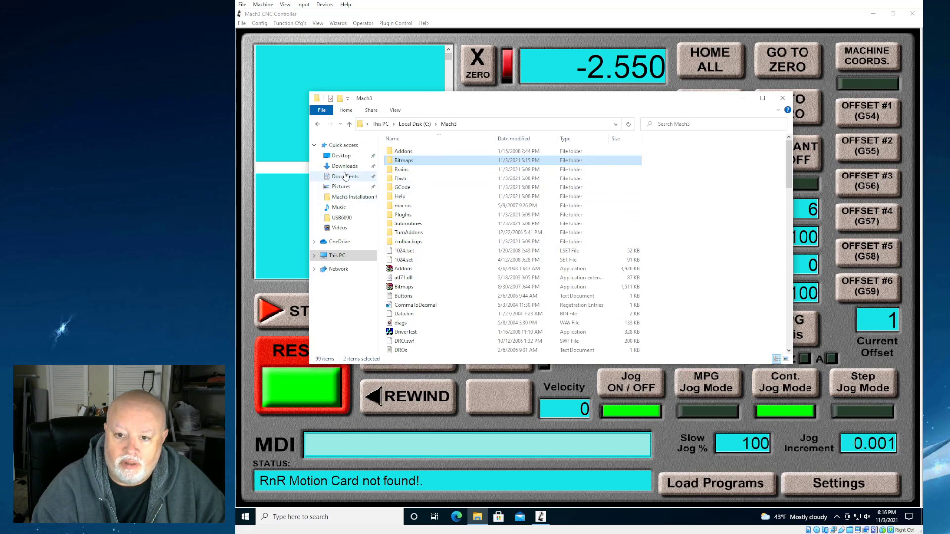
mouse_move(344, 155)
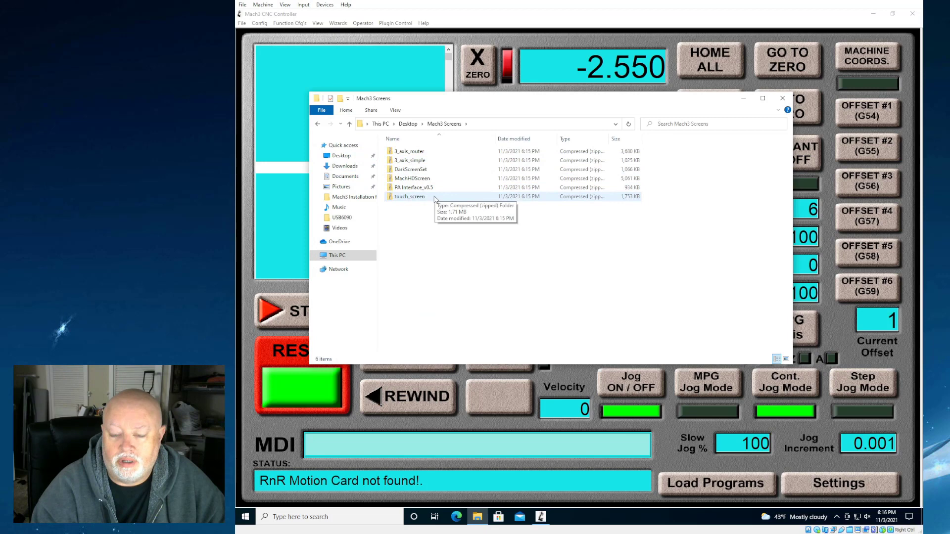
- Browse the Mach3 Screens folder, checking the touch_screen archive, then enter DarkScreenSet
click(410, 196)
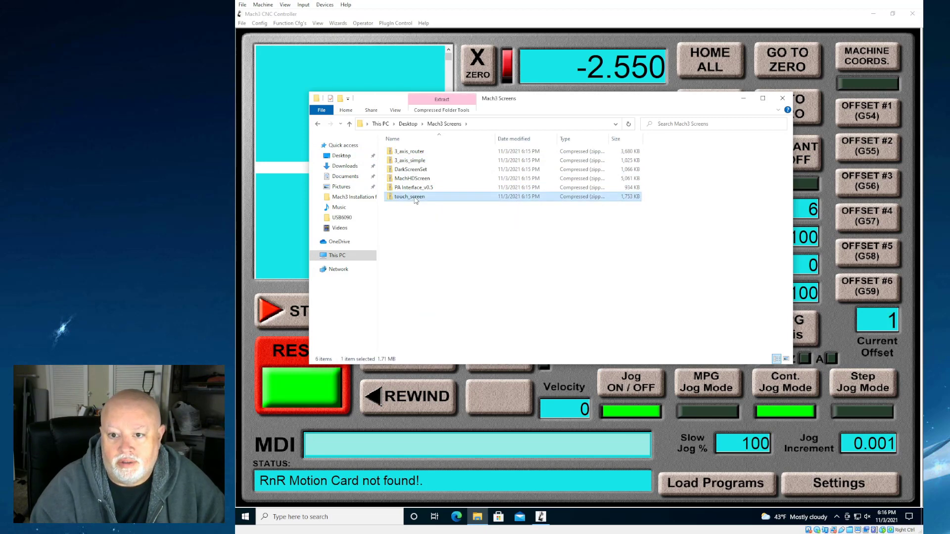
double_click(410, 196)
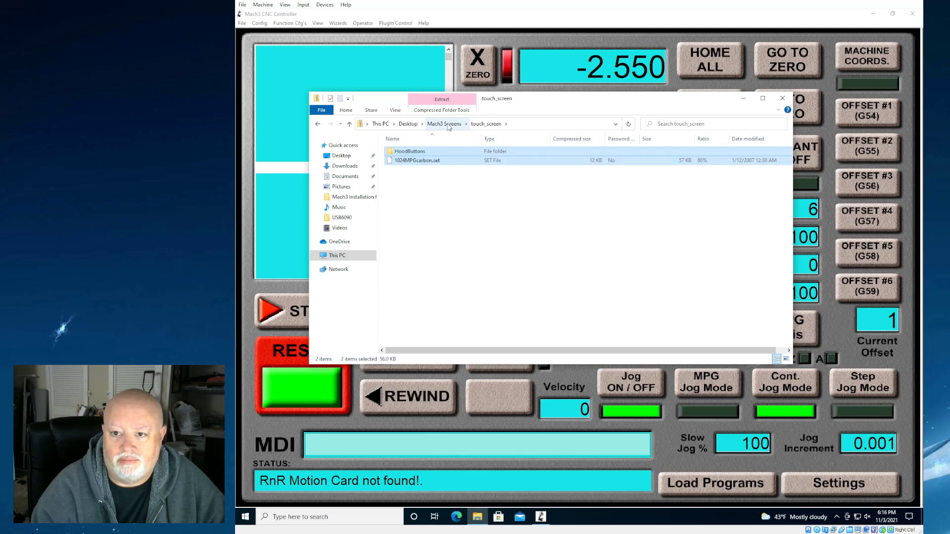
click(444, 124)
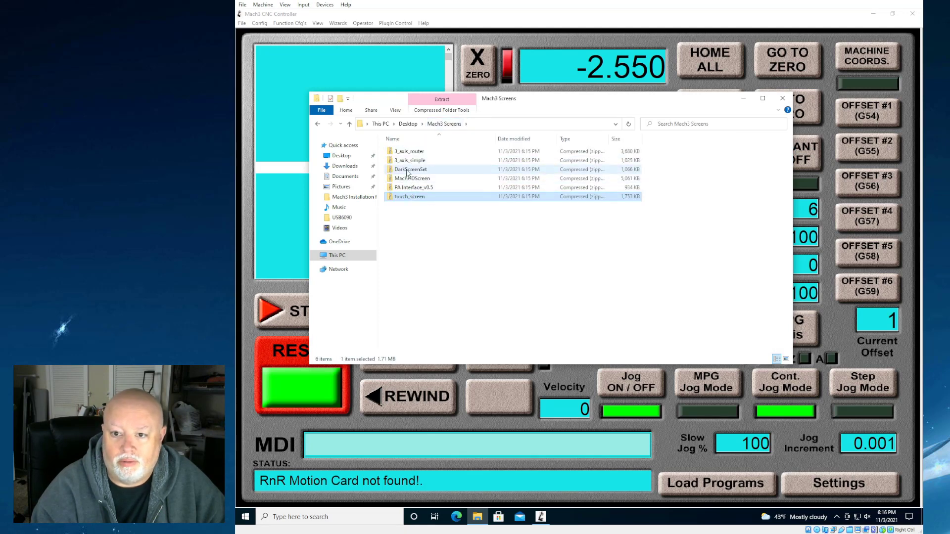
double_click(410, 170)
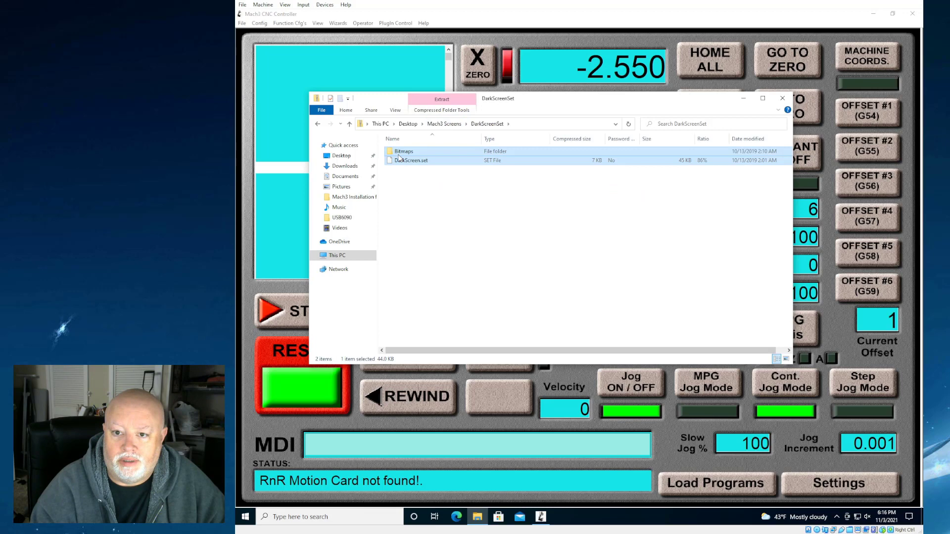
- Copy Bitmaps and DarkScreen.set into C:\Mach3 and return to Mach3
click(403, 150)
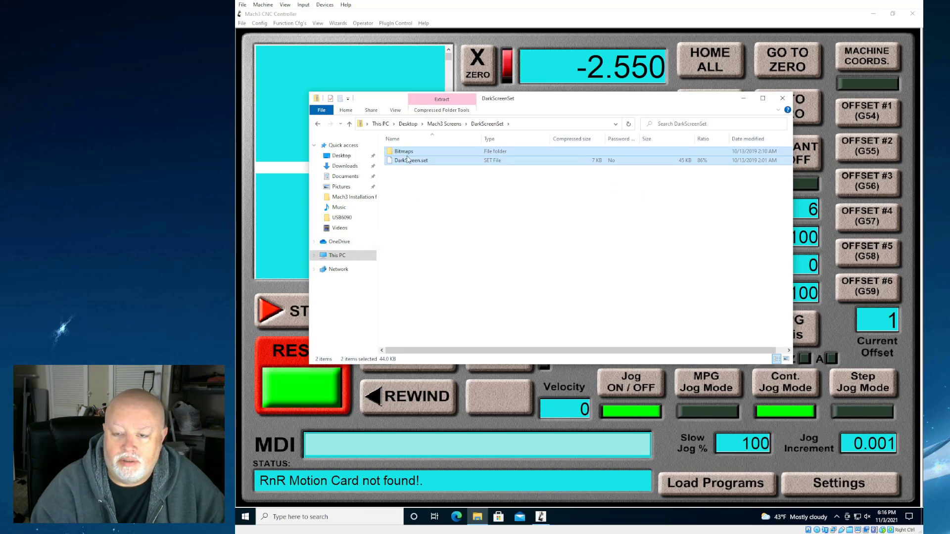
click(336, 256)
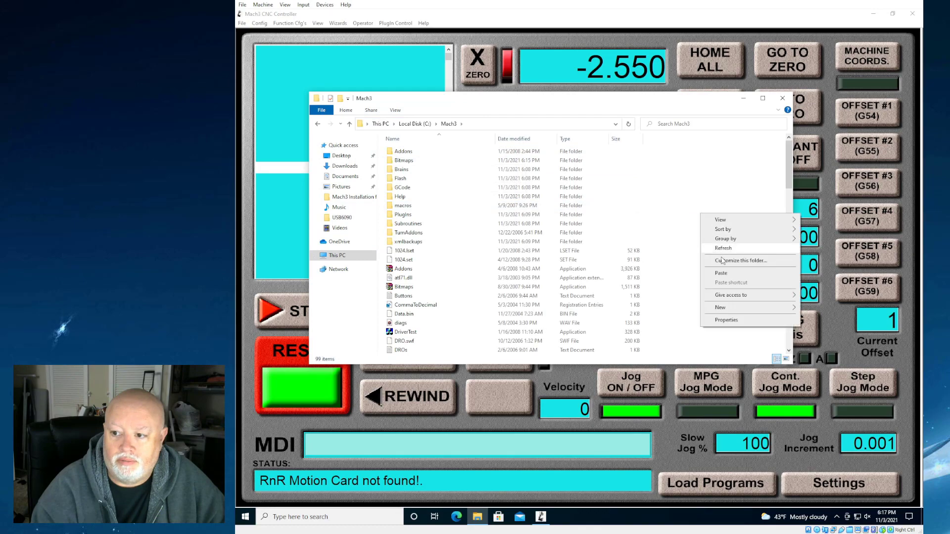
click(722, 273)
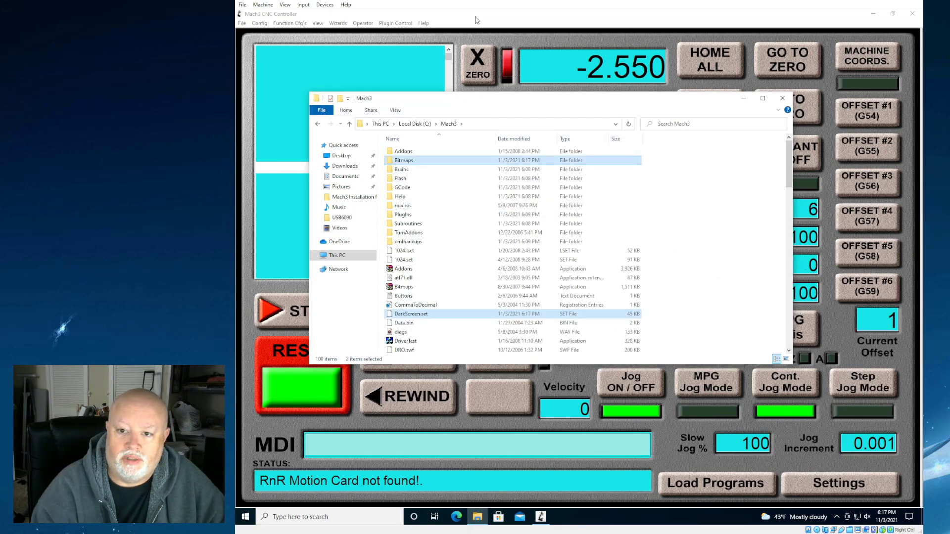
click(318, 22)
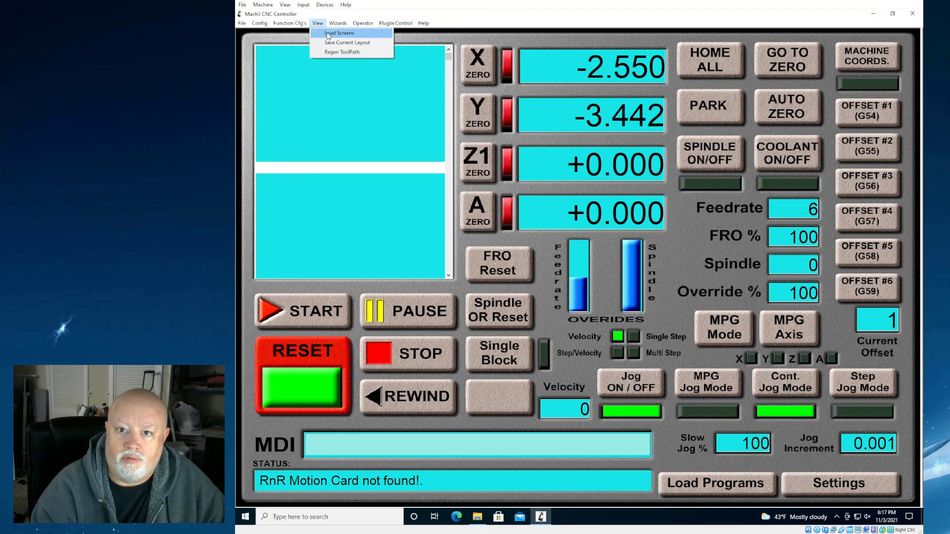
- Load DarkScreen.set from the Mach3 folder, replacing the cyan layout with the dark interface
click(339, 33)
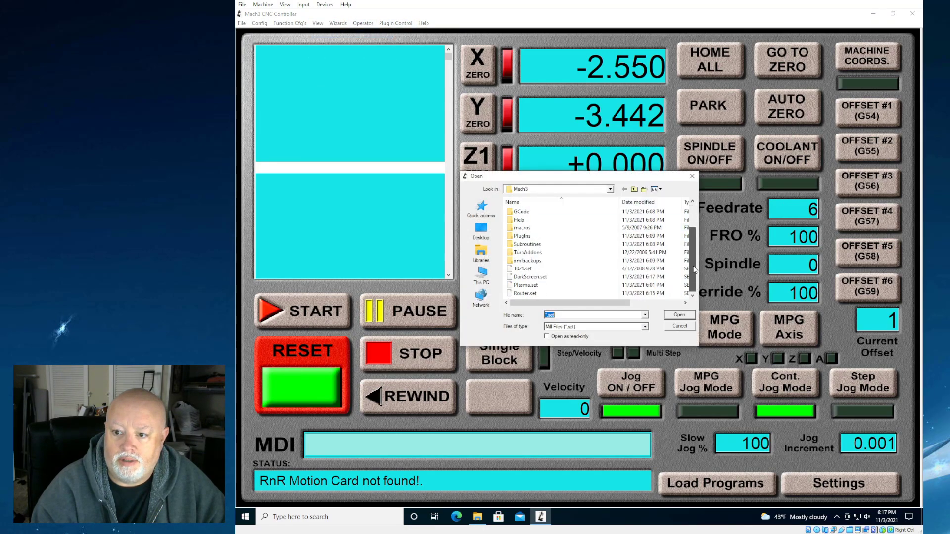
click(528, 277)
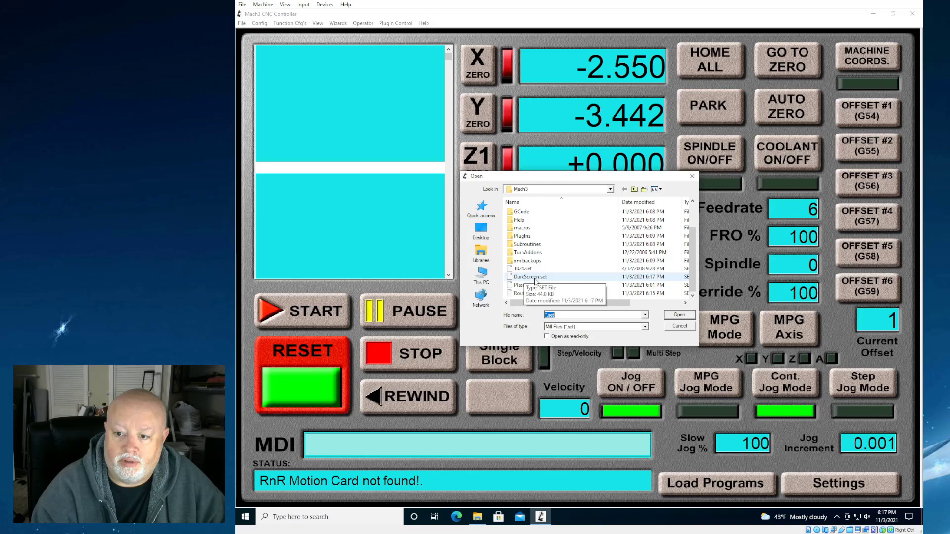
click(679, 326)
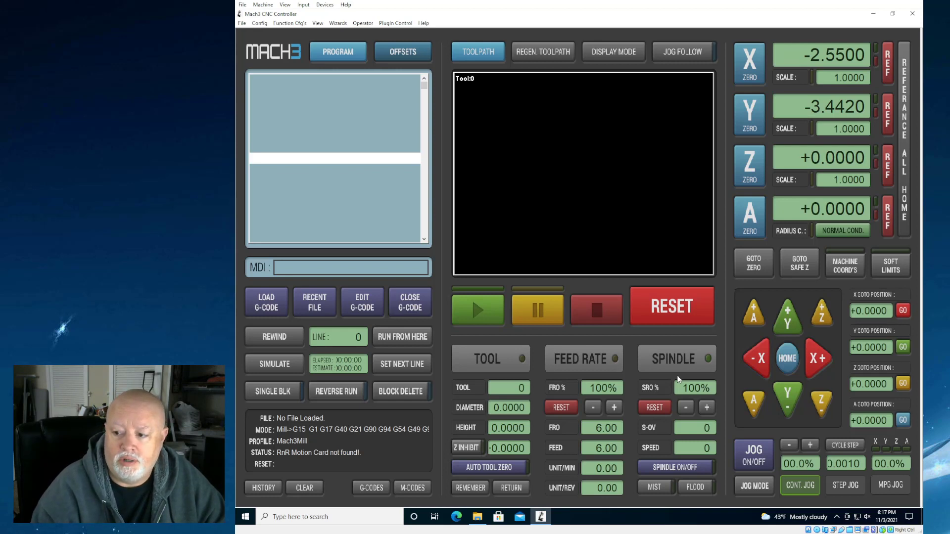
mouse_move(651, 425)
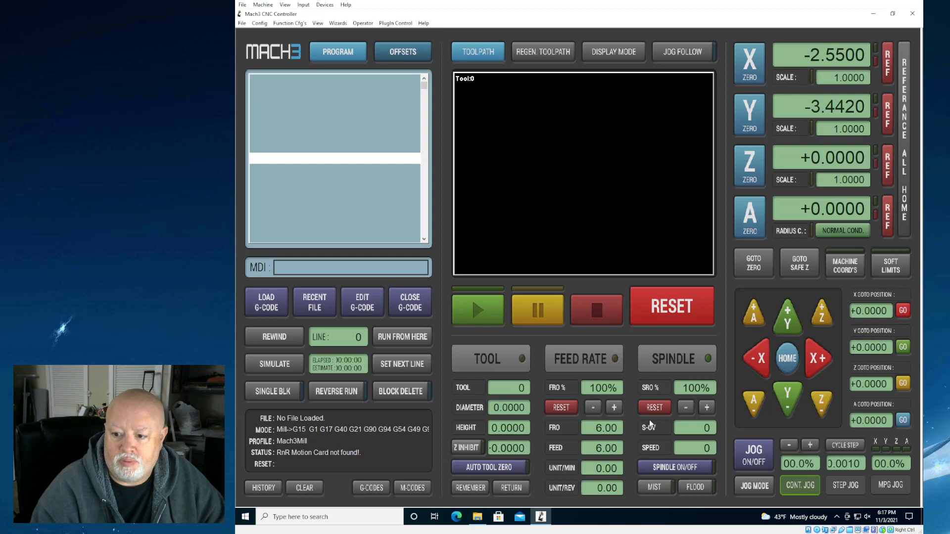
mouse_move(636, 363)
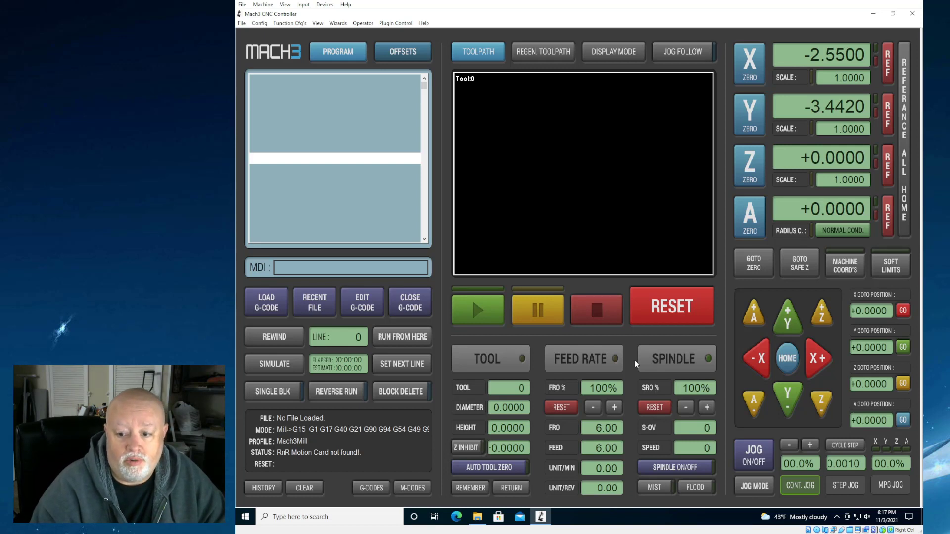
mouse_move(580, 359)
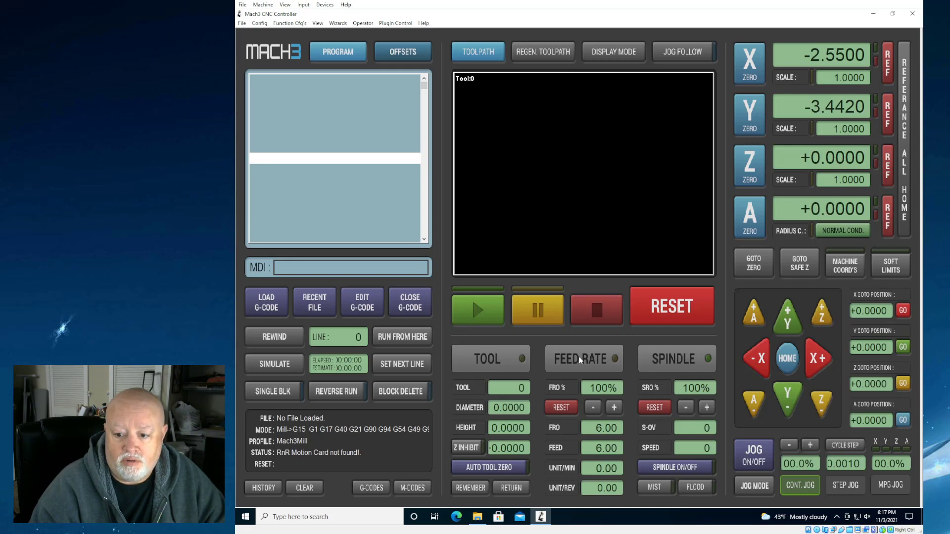